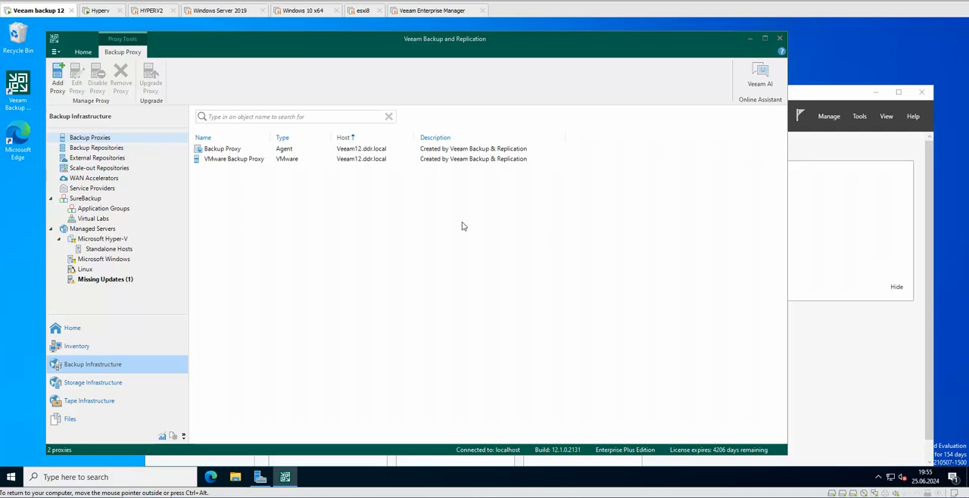
pyautogui.moveTo(415, 204)
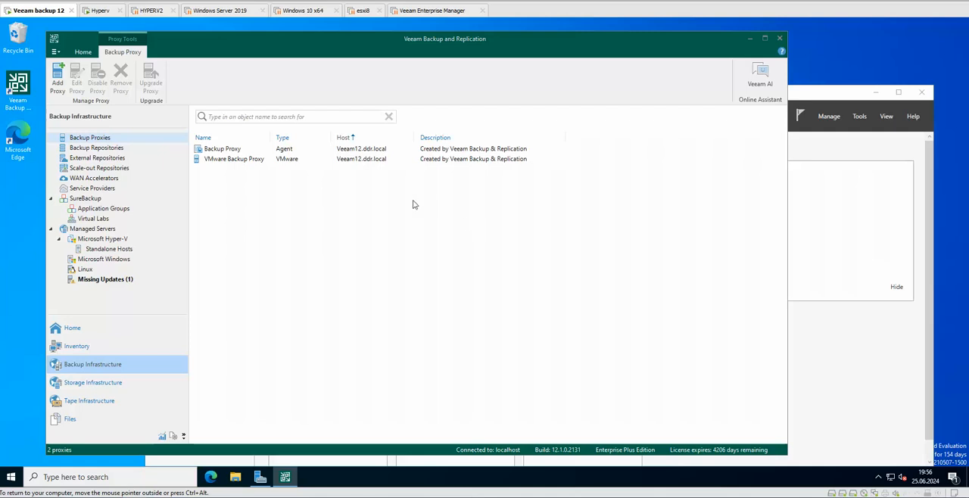
pyautogui.moveTo(390, 210)
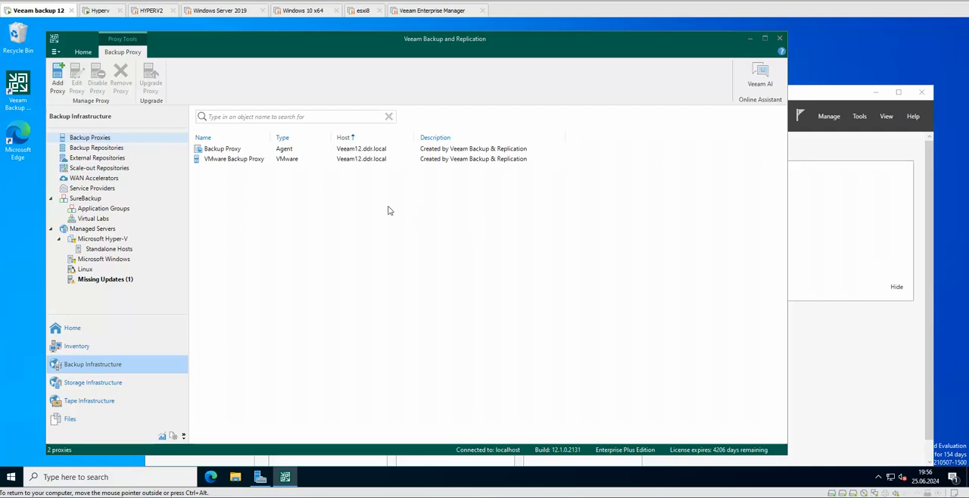
pyautogui.moveTo(388, 223)
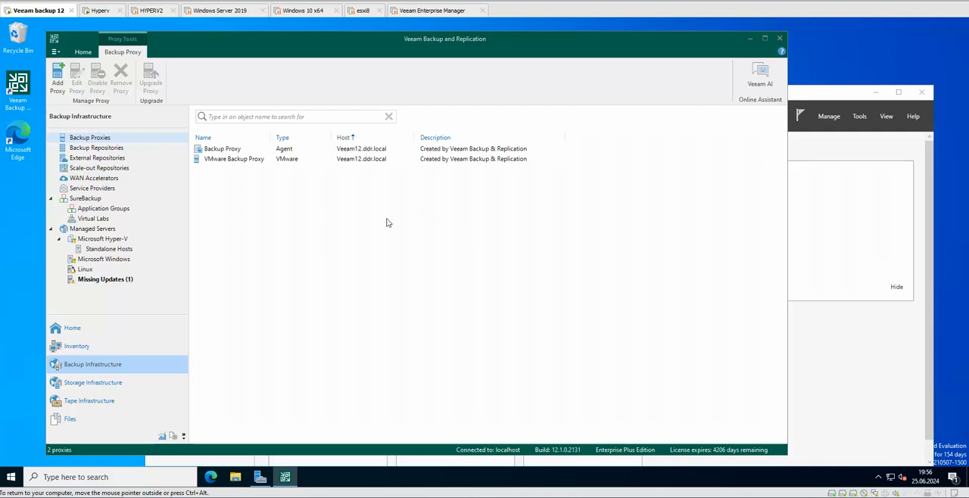
pyautogui.moveTo(388, 213)
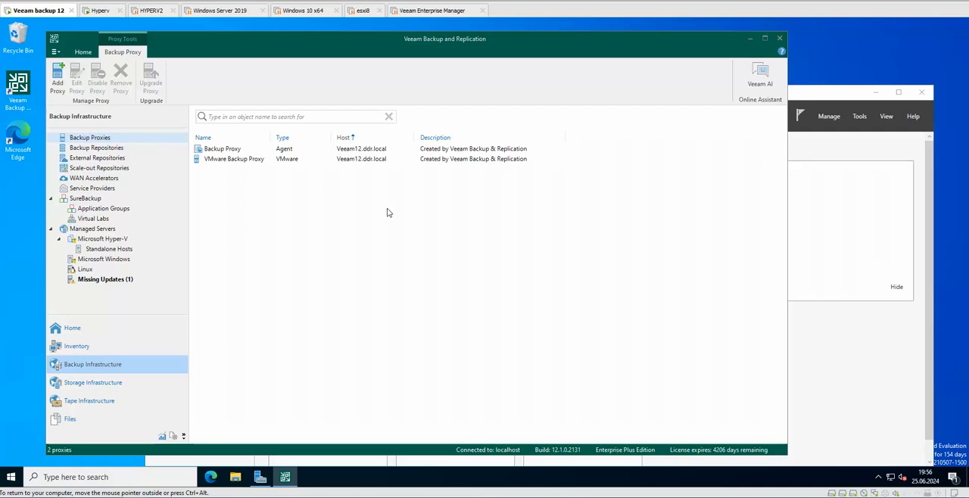
pyautogui.moveTo(359, 224)
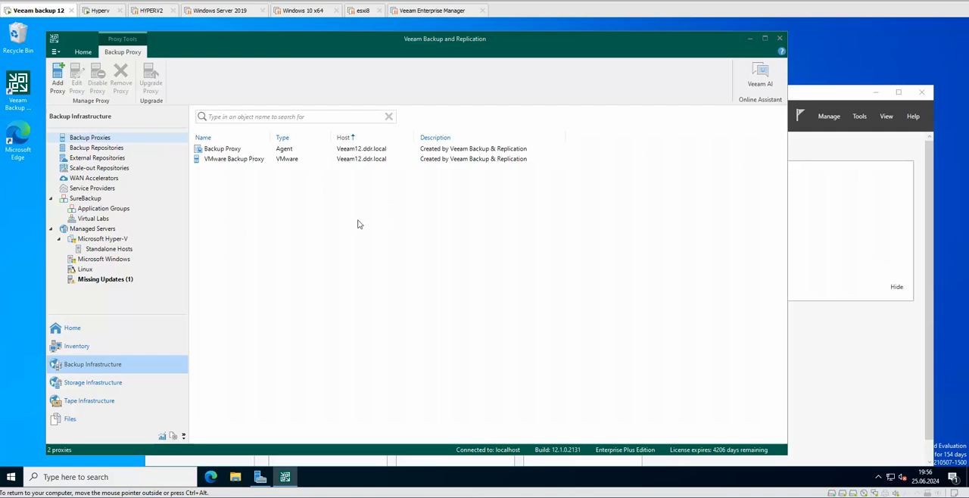
pyautogui.moveTo(371, 214)
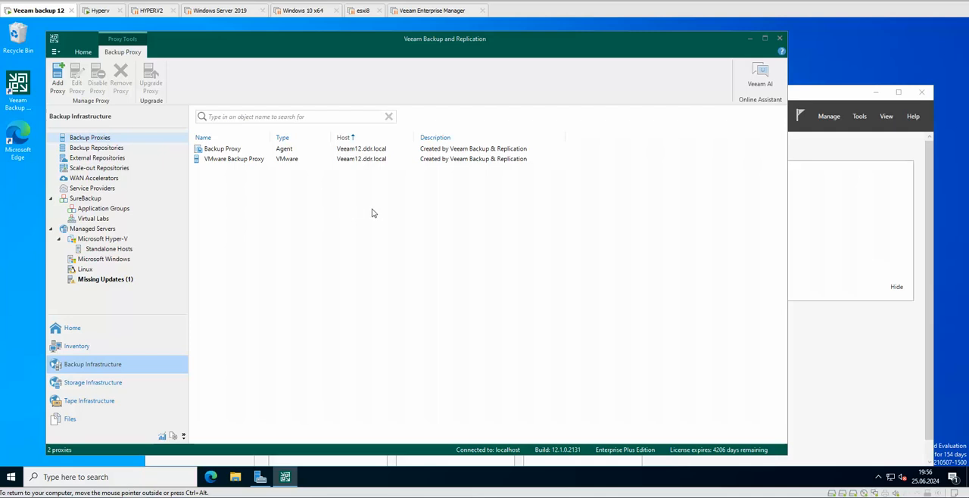
pyautogui.moveTo(342, 216)
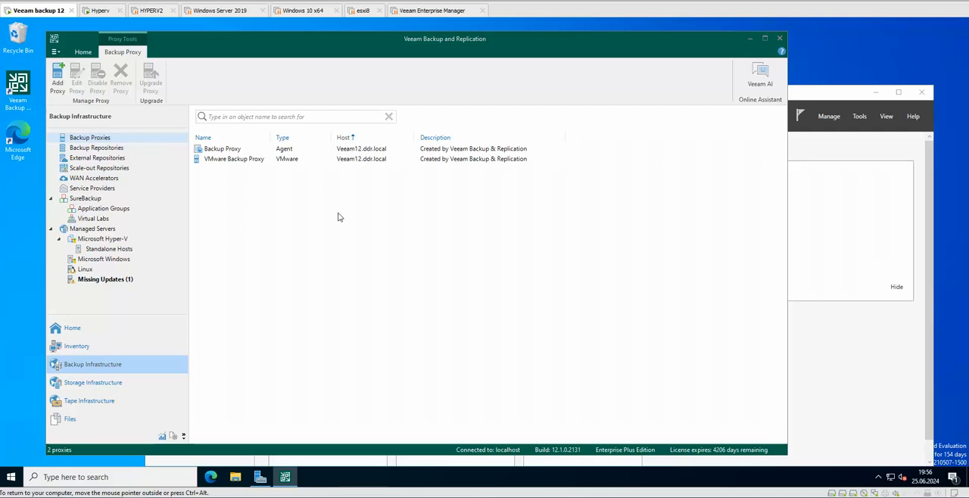
pyautogui.moveTo(342, 215)
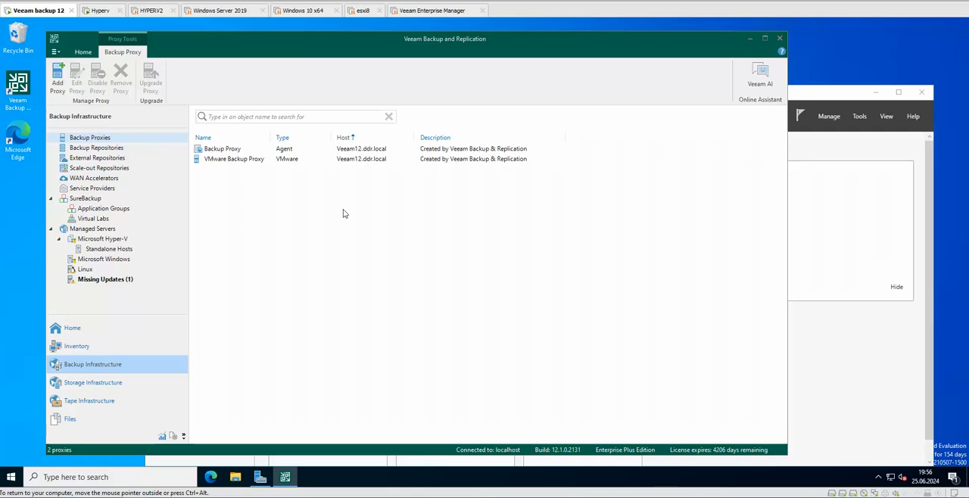
pyautogui.moveTo(266, 182)
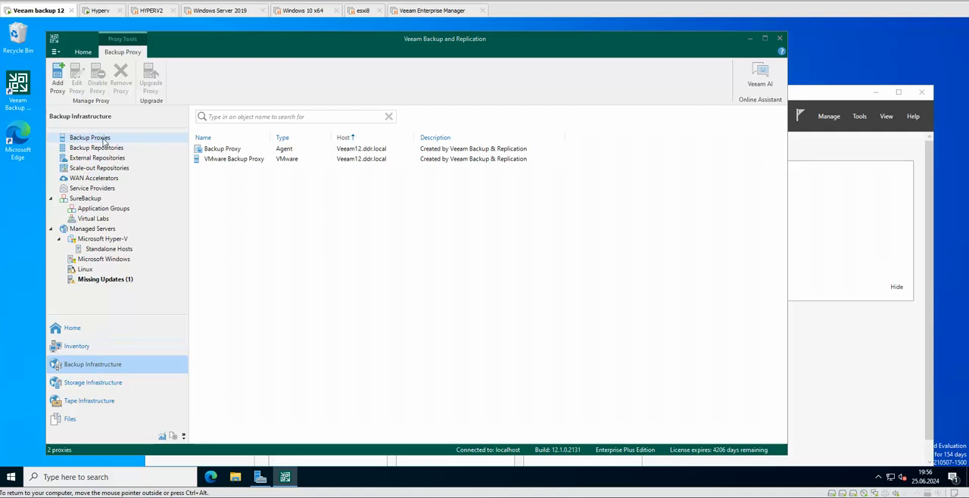
pyautogui.moveTo(221, 154)
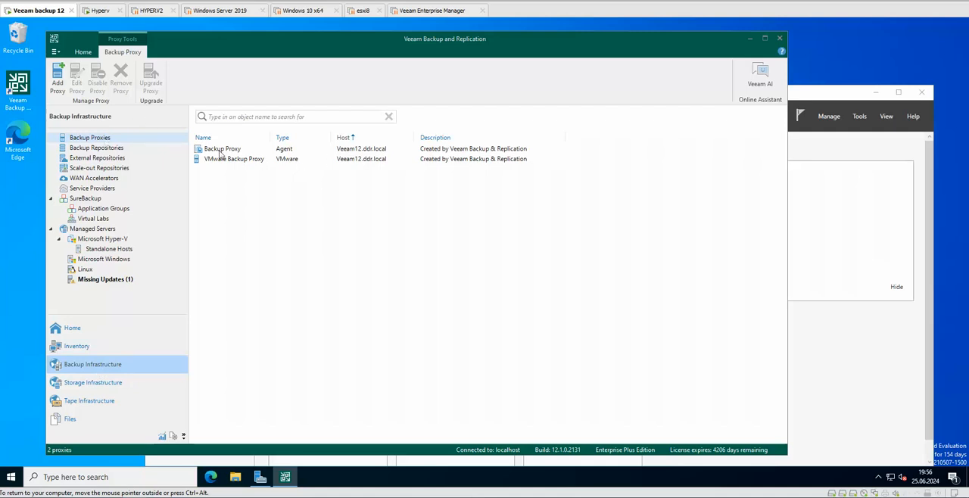
# Edit the Backup Proxy via Properties and go to its Traffic Rules with the Internet rule listed
pyautogui.click(221, 149)
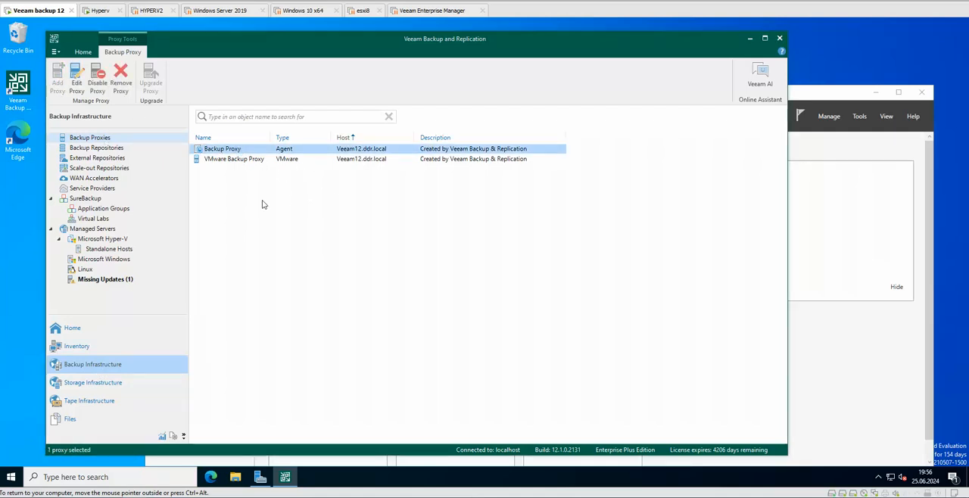
pyautogui.moveTo(264, 218)
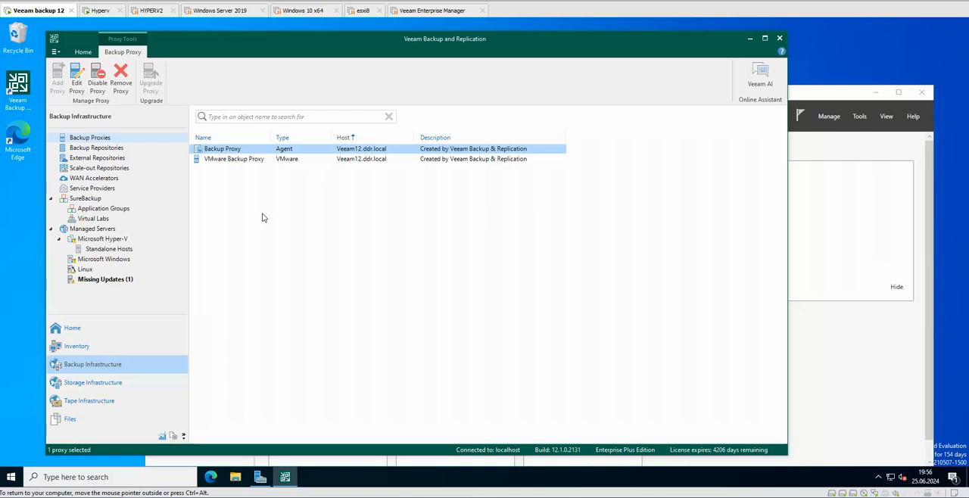
pyautogui.moveTo(221, 155)
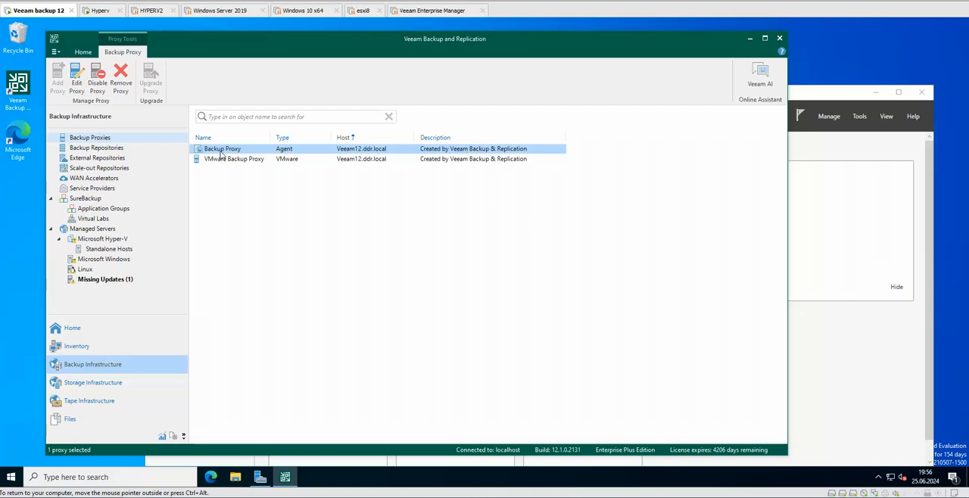
pyautogui.rightClick(223, 148)
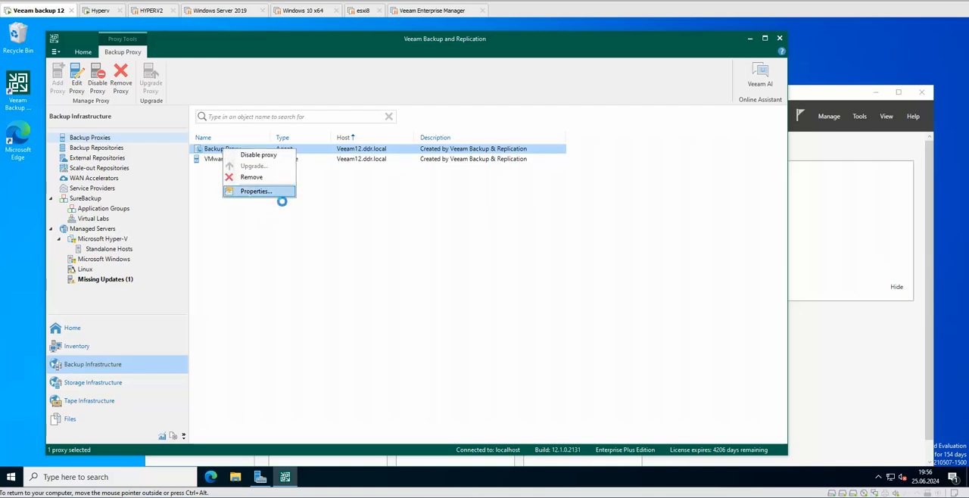
pyautogui.click(256, 191)
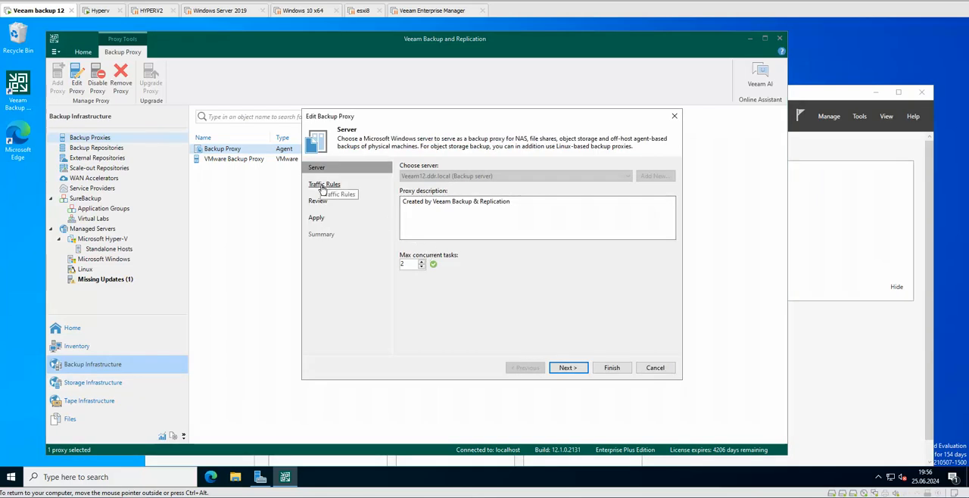
pyautogui.click(567, 367)
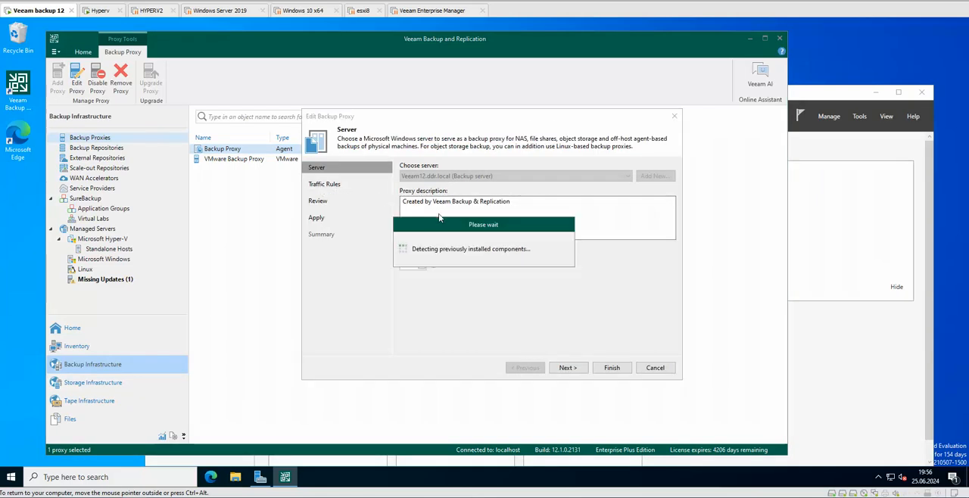
pyautogui.click(566, 366)
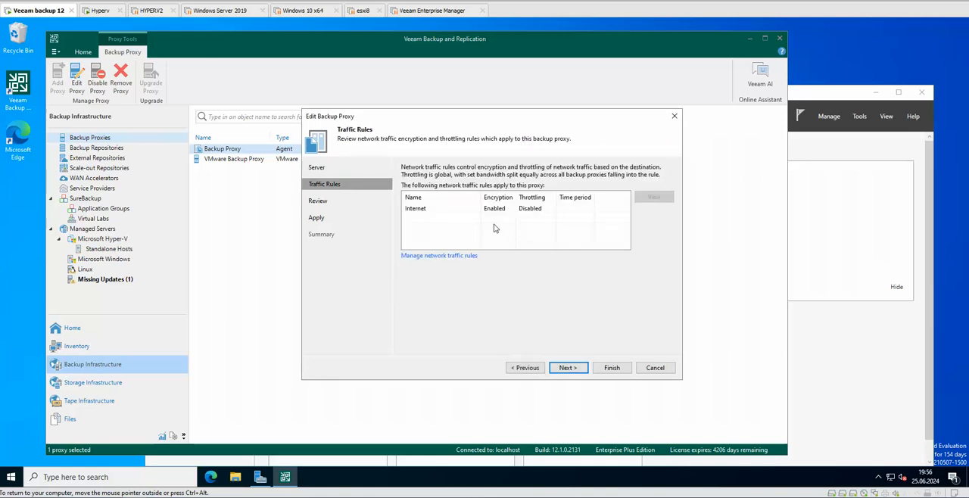
pyautogui.moveTo(586, 269)
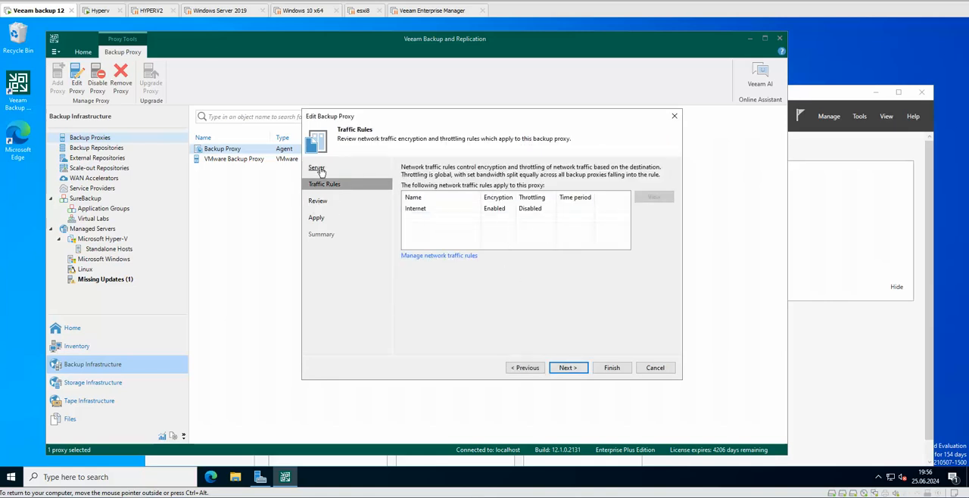
# Review the Server step's max concurrent tasks, then cancel the Backup Proxy edit unchanged
pyautogui.click(317, 166)
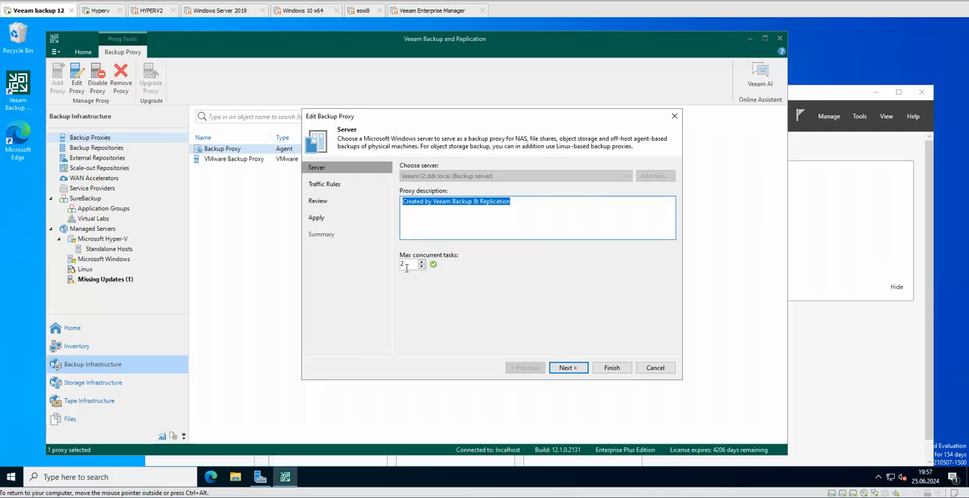
pyautogui.moveTo(433, 263)
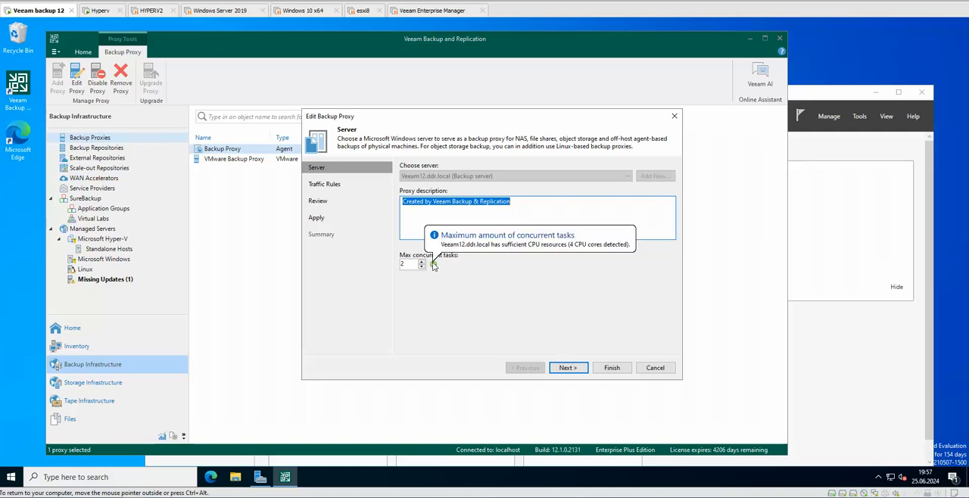
pyautogui.moveTo(518, 302)
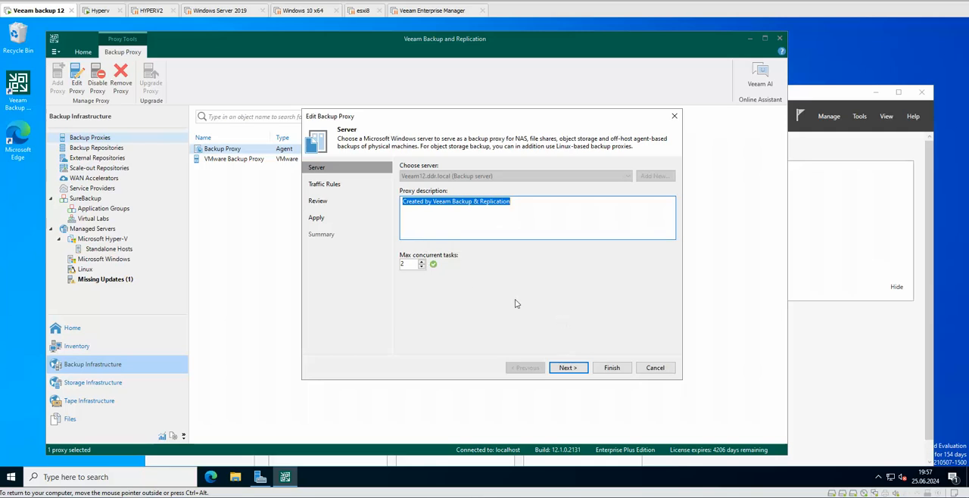
pyautogui.moveTo(473, 294)
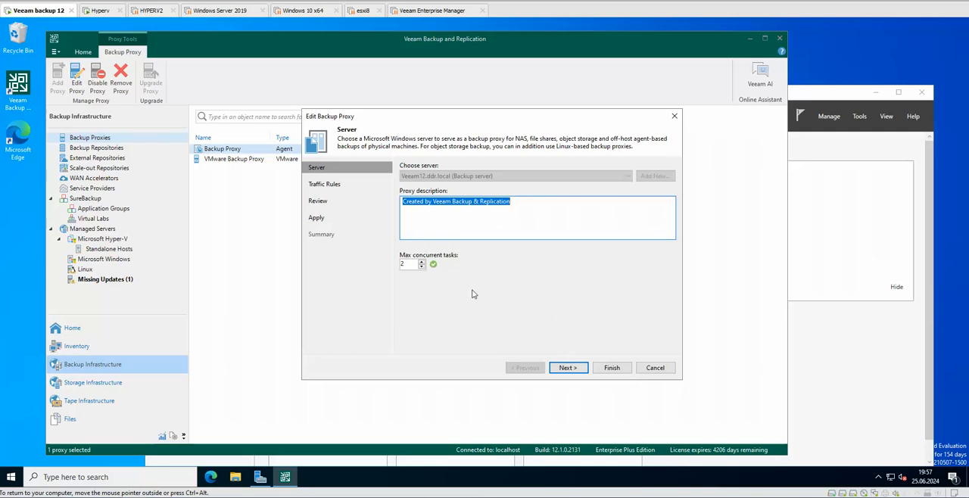
pyautogui.moveTo(433, 264)
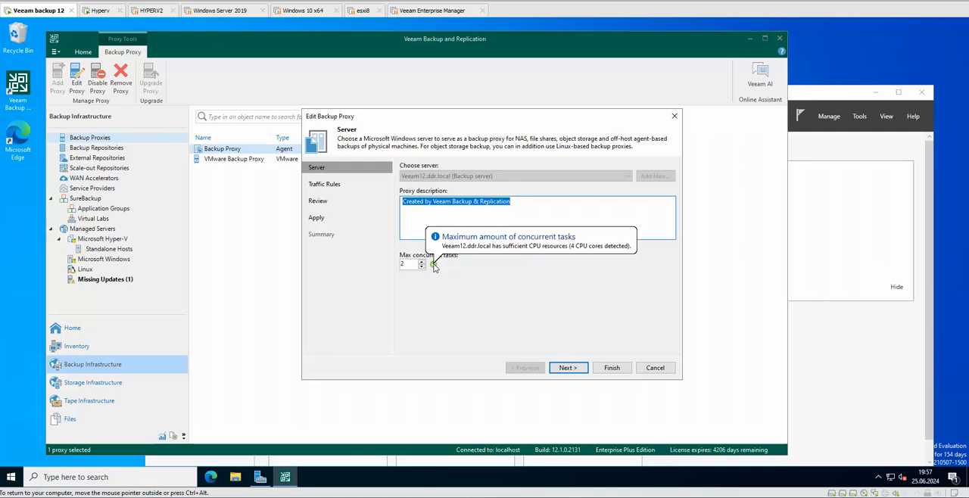
pyautogui.moveTo(453, 312)
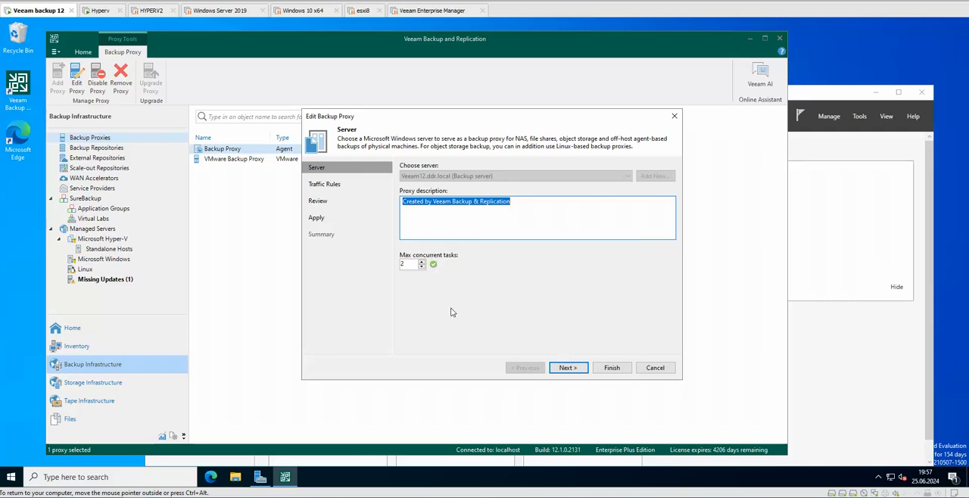
pyautogui.moveTo(435, 292)
pyautogui.write('4')
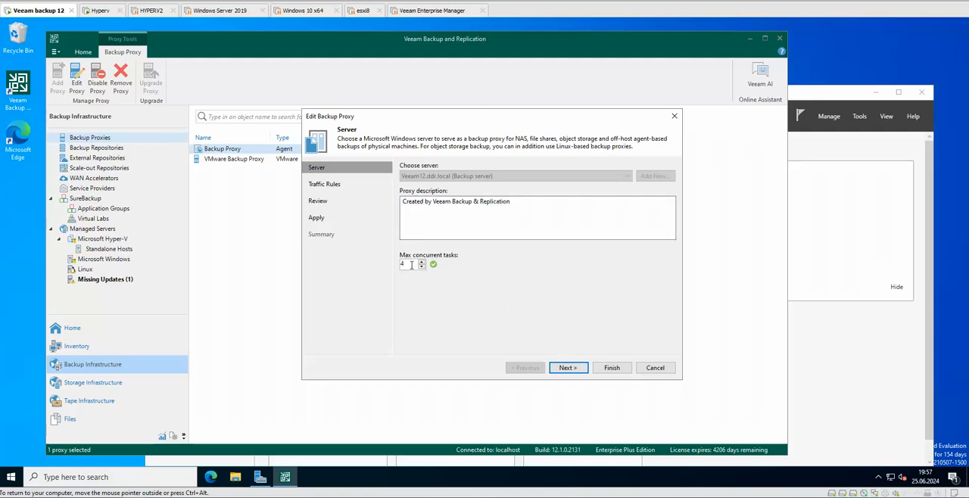
pyautogui.click(421, 261)
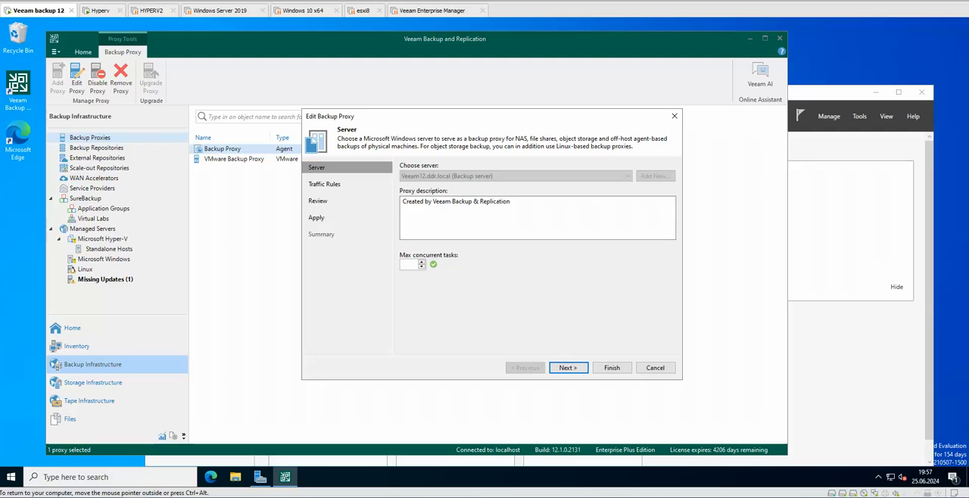
pyautogui.click(421, 261)
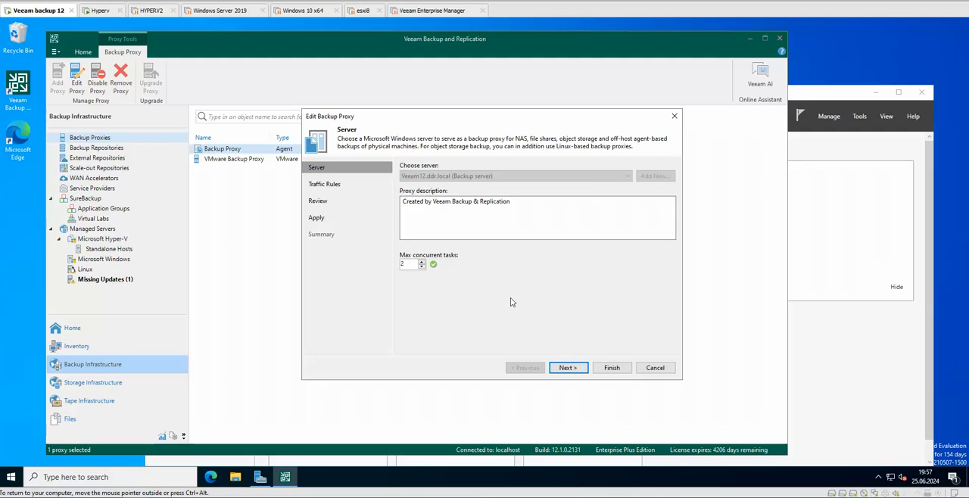
pyautogui.moveTo(515, 279)
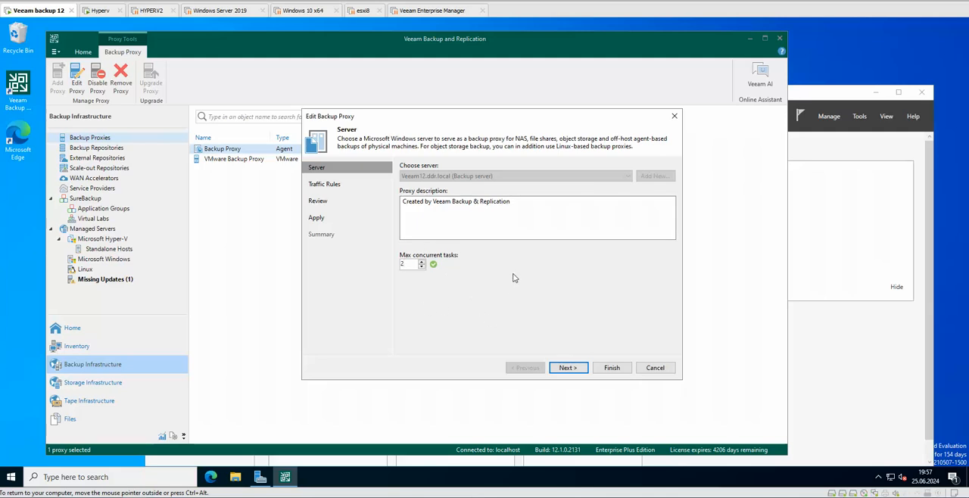
pyautogui.click(405, 264)
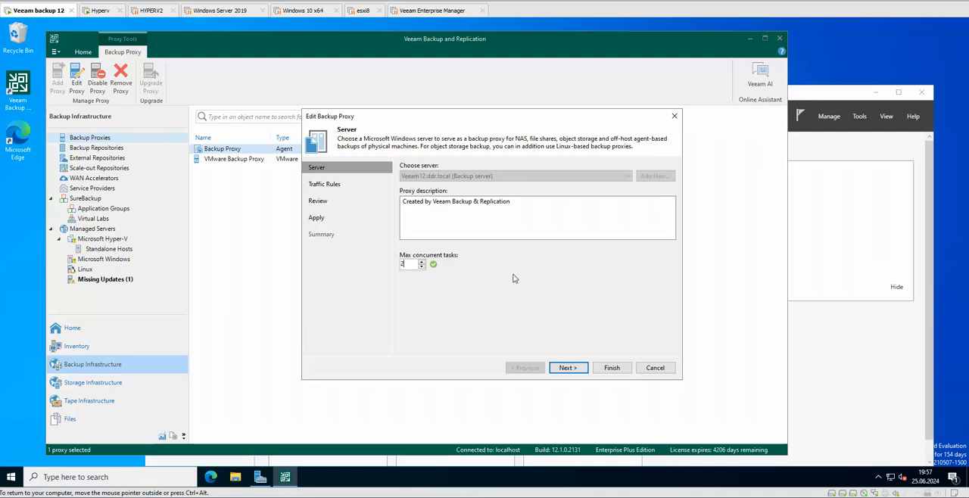
pyautogui.moveTo(489, 290)
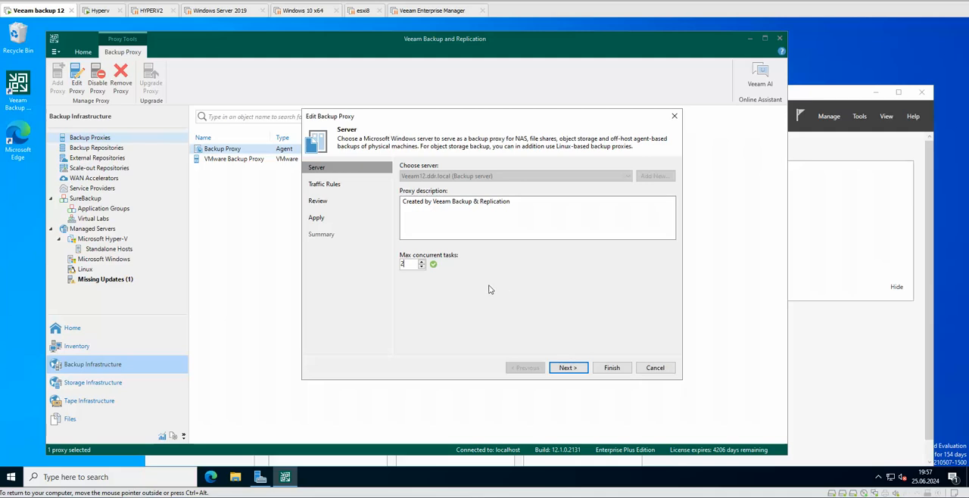
pyautogui.moveTo(555, 276)
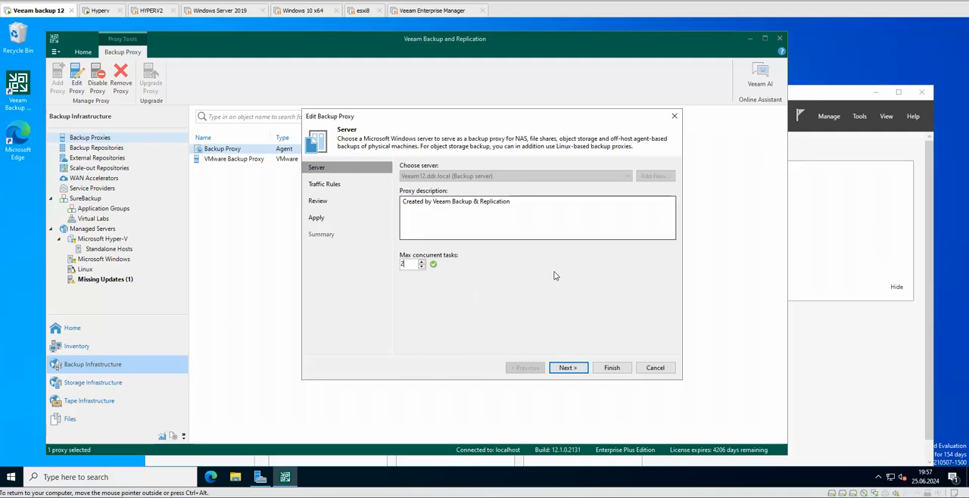
pyautogui.click(654, 366)
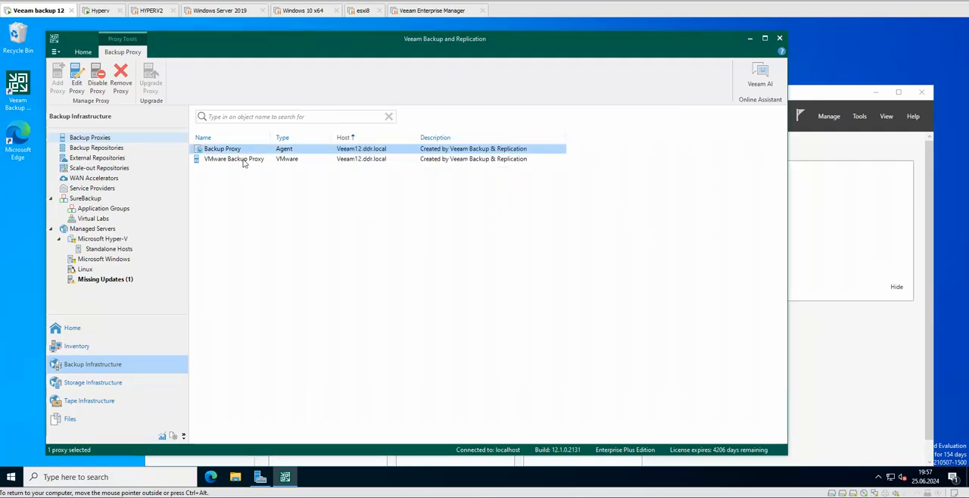
# Edit the VMware Backup Proxy, showing Network transport mode and automatic datastore detection
pyautogui.click(234, 159)
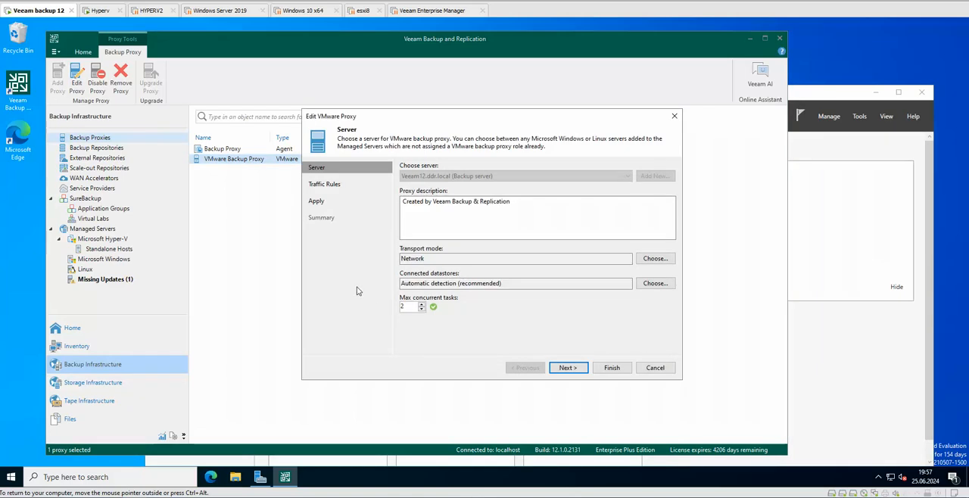
pyautogui.moveTo(366, 277)
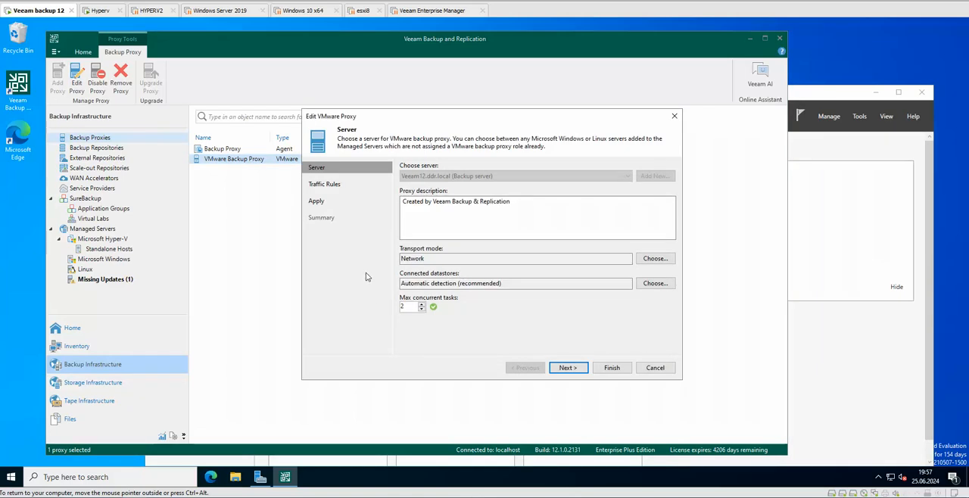
pyautogui.moveTo(360, 269)
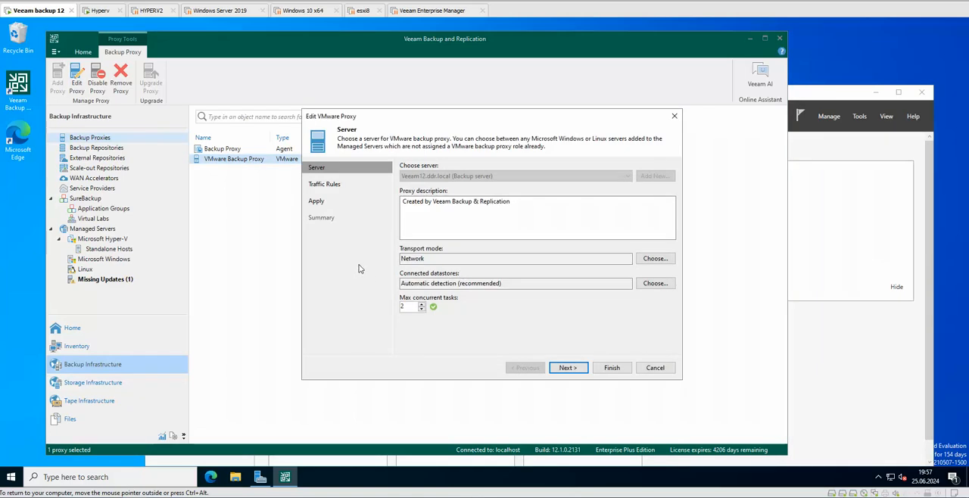
pyautogui.moveTo(382, 285)
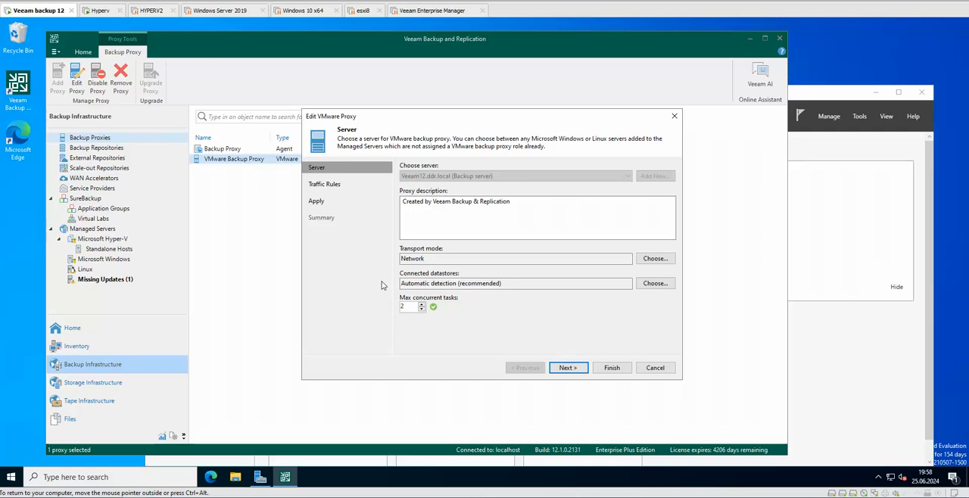
pyautogui.moveTo(394, 270)
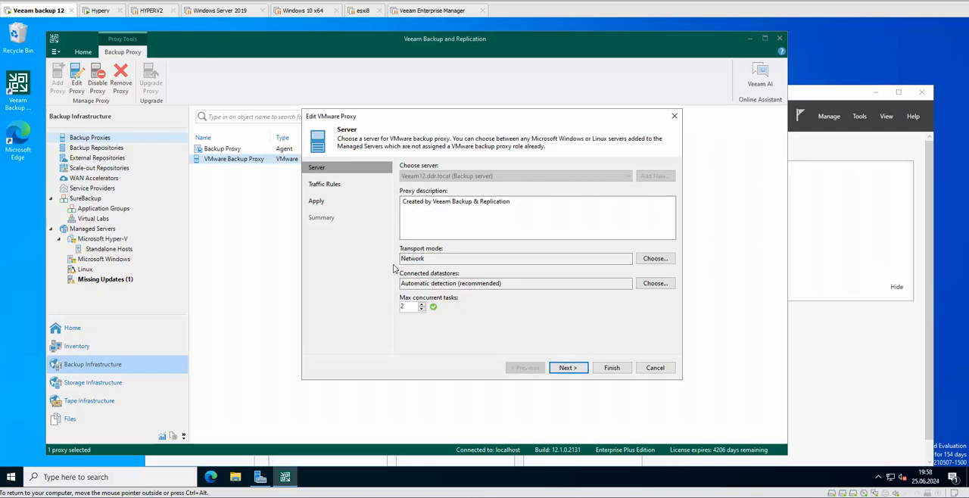
pyautogui.moveTo(457, 265)
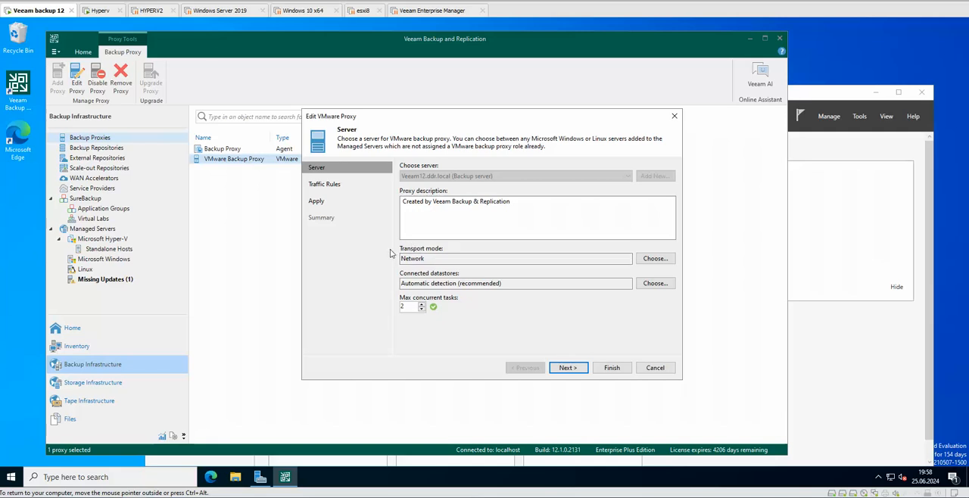
pyautogui.moveTo(417, 269)
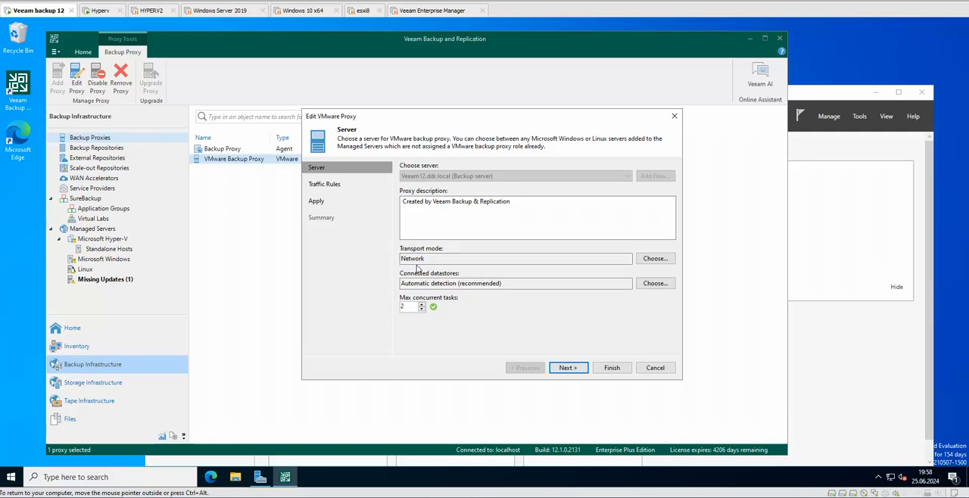
pyautogui.moveTo(373, 268)
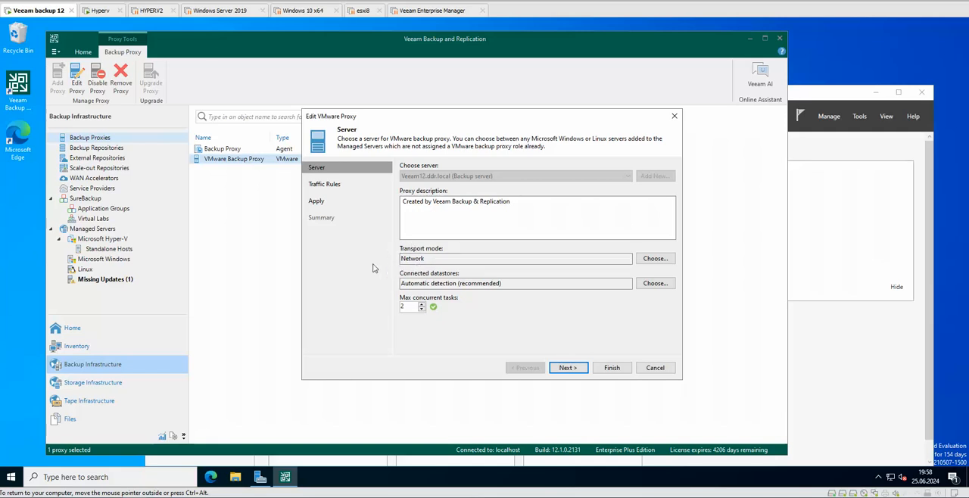
pyautogui.moveTo(382, 267)
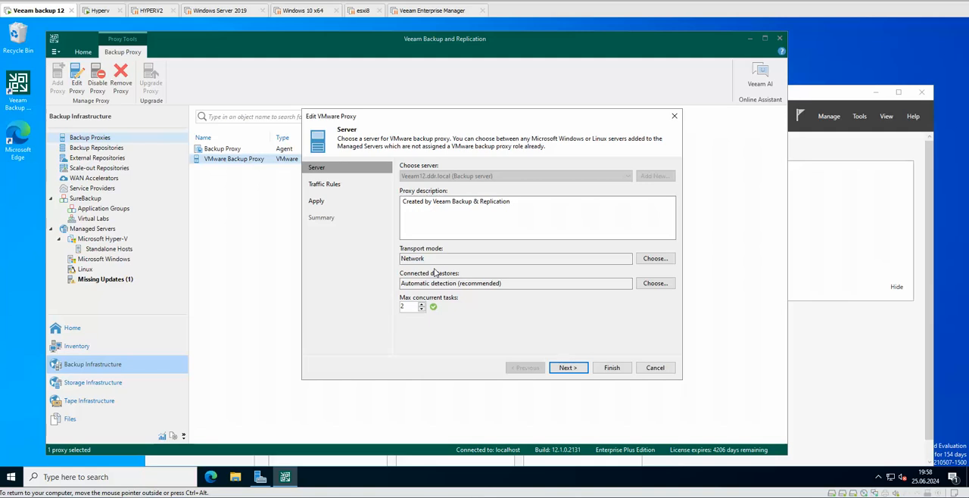
pyautogui.moveTo(654, 257)
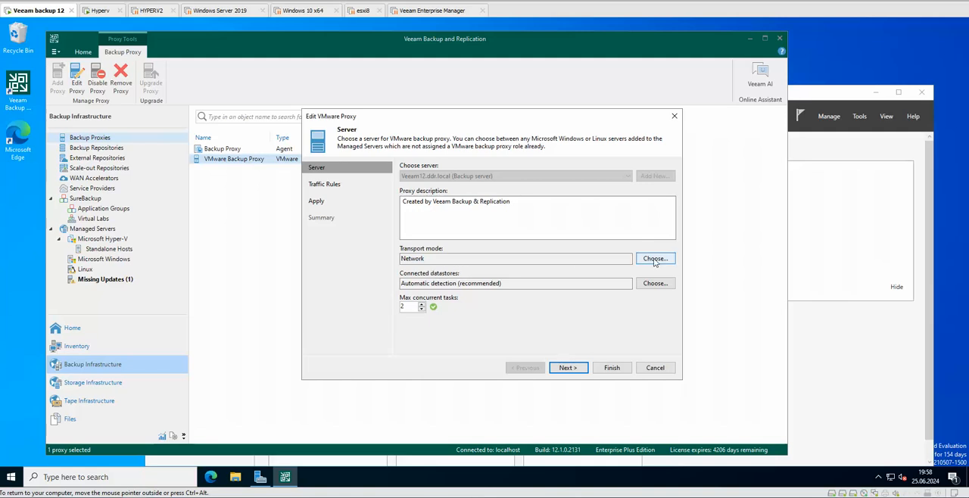
# Bring up the Transport Mode choices for the VMware proxy, currently Network
pyautogui.click(654, 257)
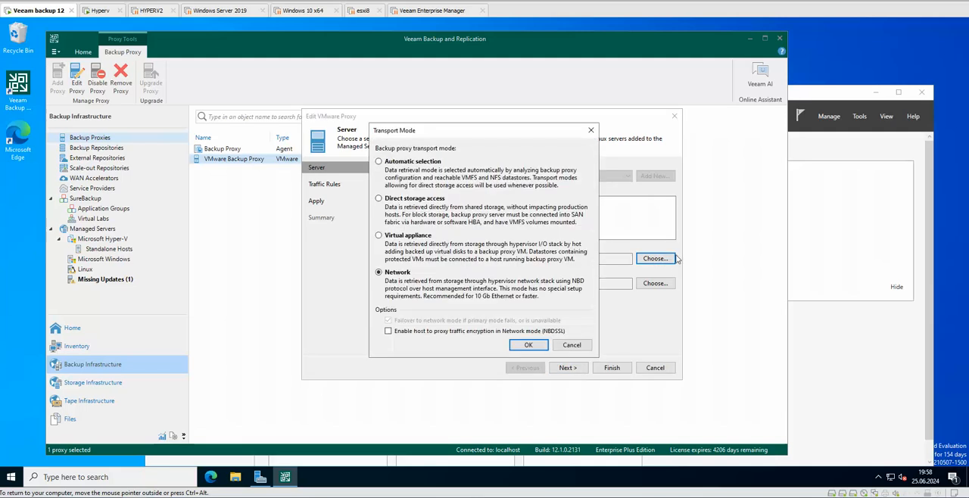
pyautogui.moveTo(589, 222)
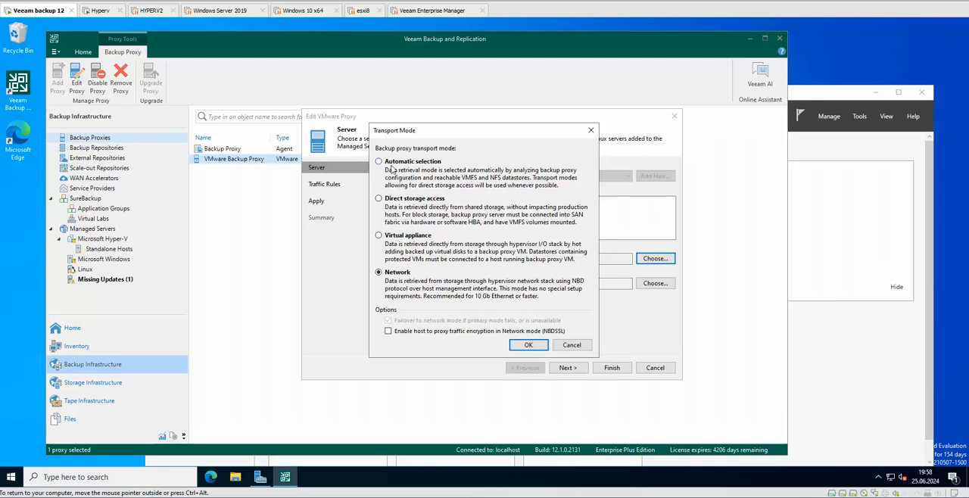
pyautogui.moveTo(468, 181)
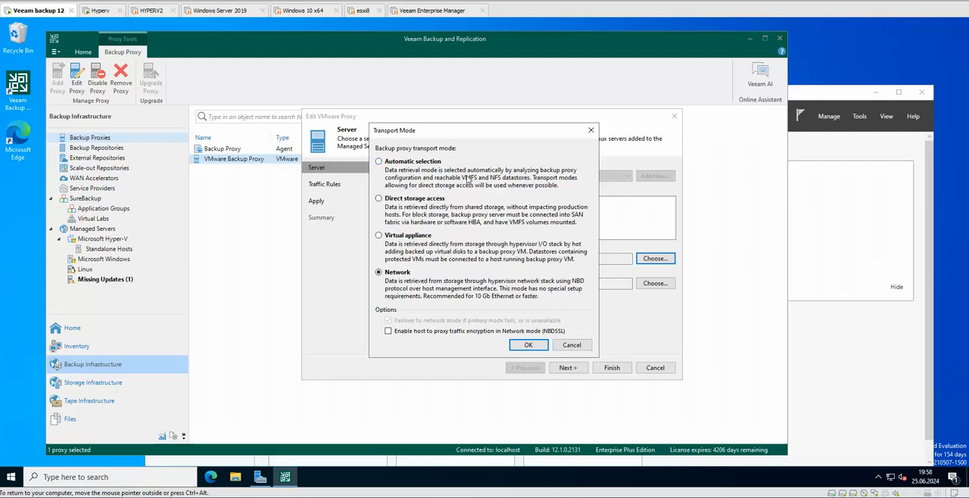
pyautogui.moveTo(406, 160)
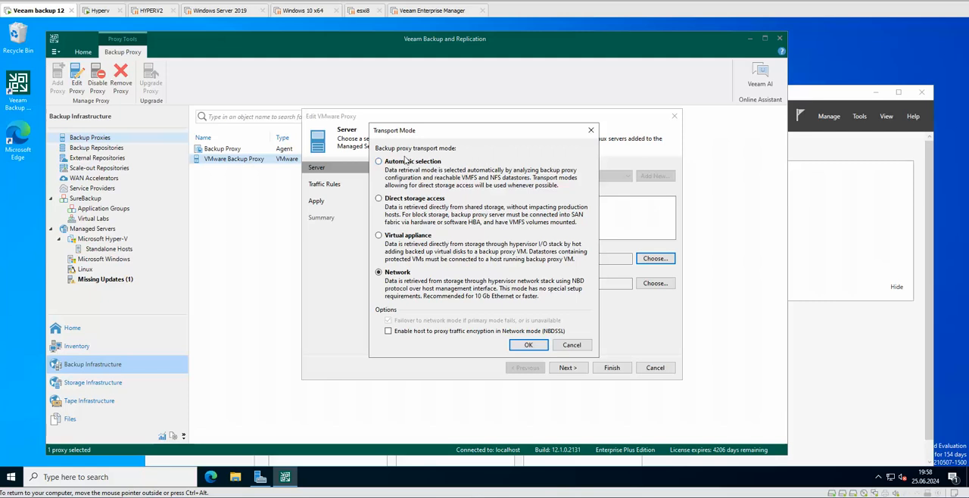
pyautogui.moveTo(445, 173)
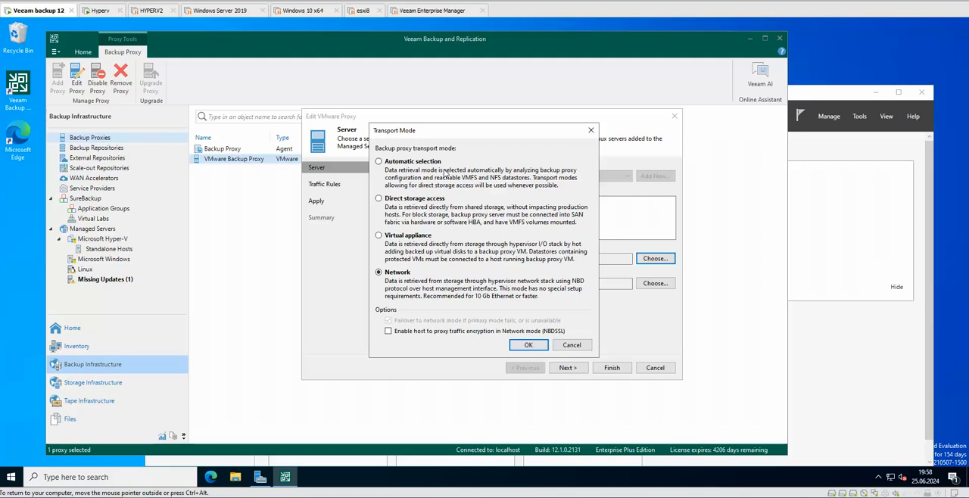
pyautogui.moveTo(484, 176)
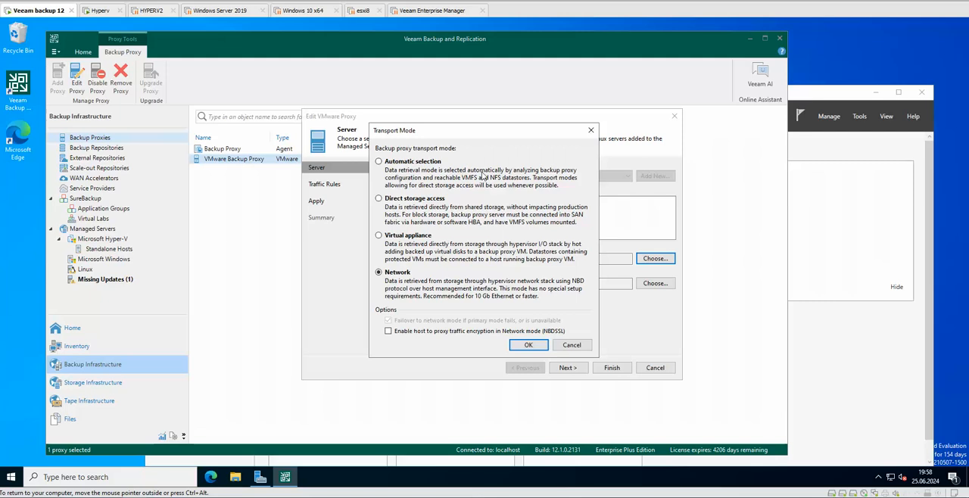
pyautogui.moveTo(438, 212)
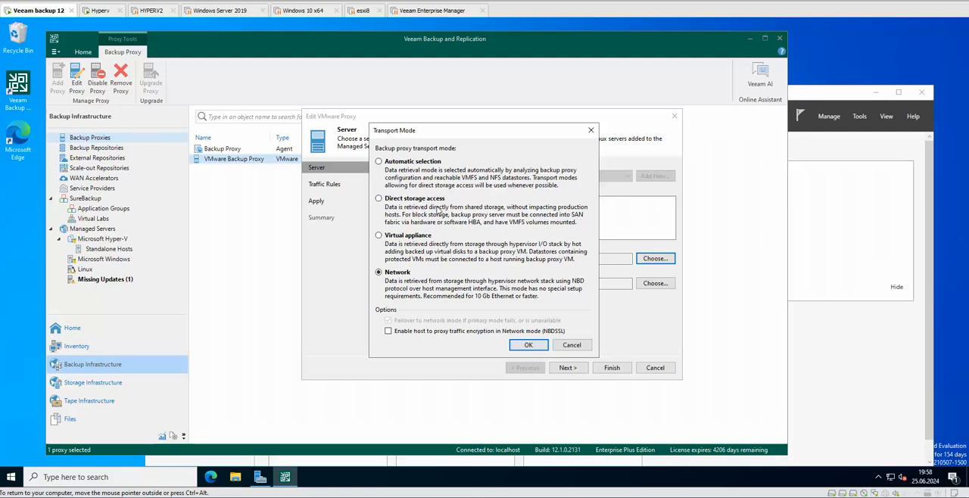
pyautogui.moveTo(478, 218)
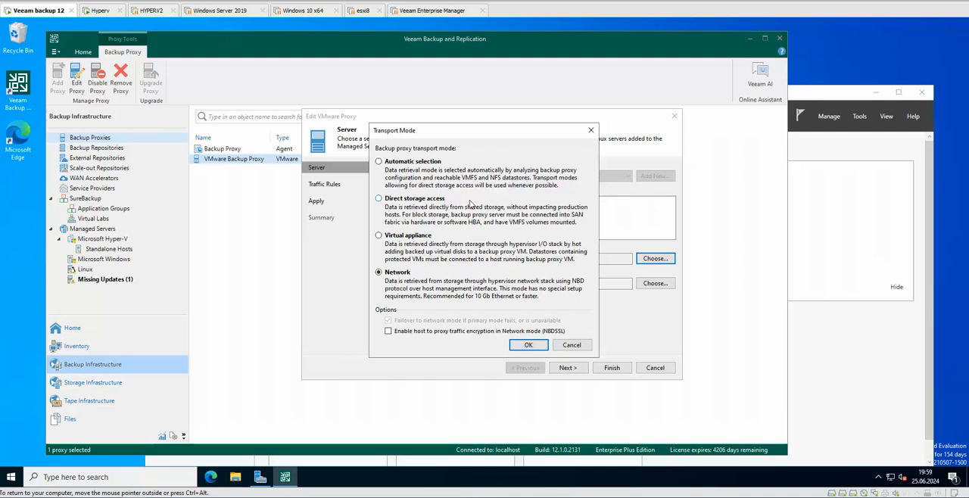
pyautogui.moveTo(403, 206)
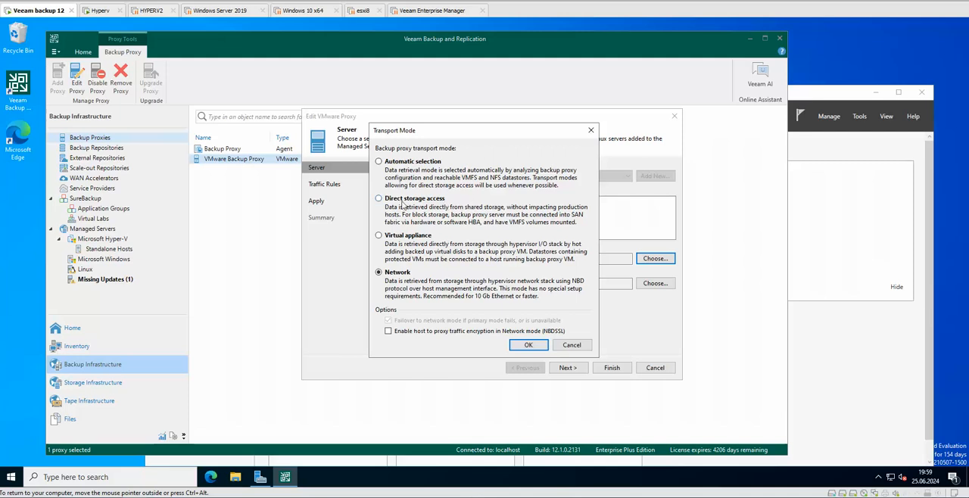
pyautogui.moveTo(446, 212)
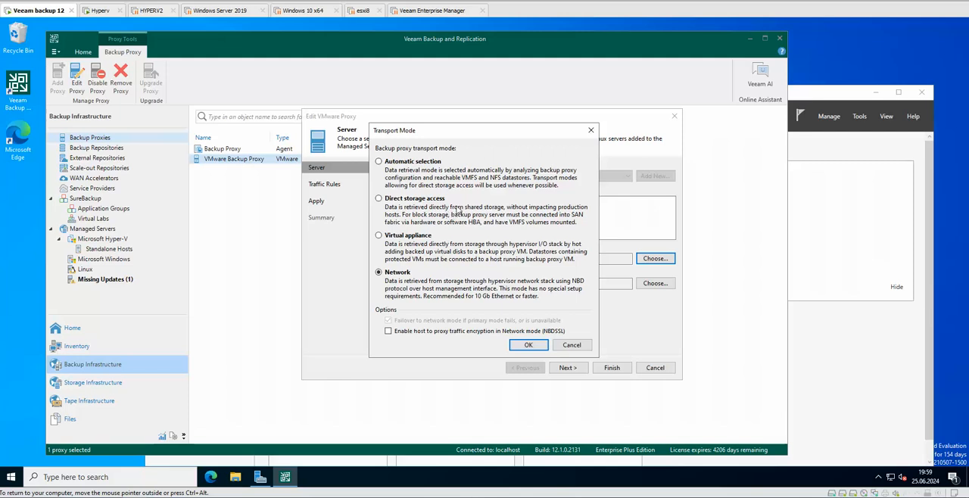
pyautogui.moveTo(454, 212)
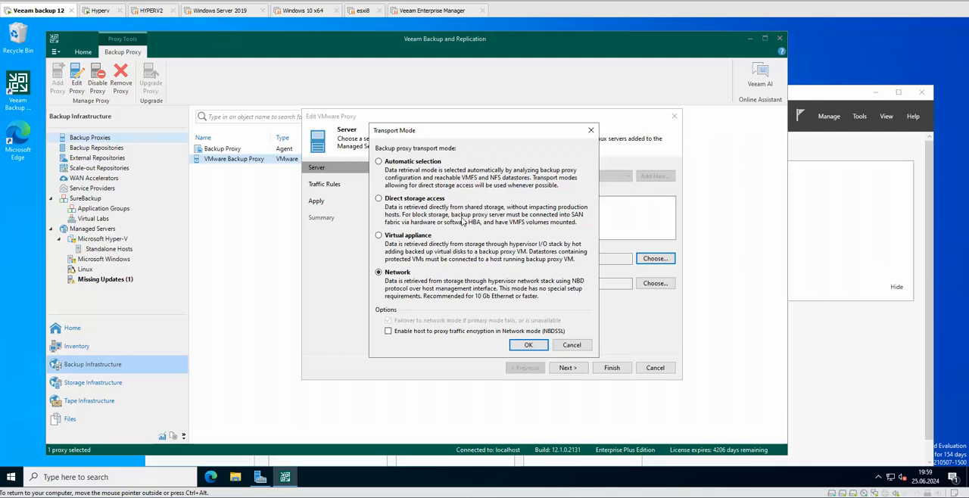
pyautogui.moveTo(439, 245)
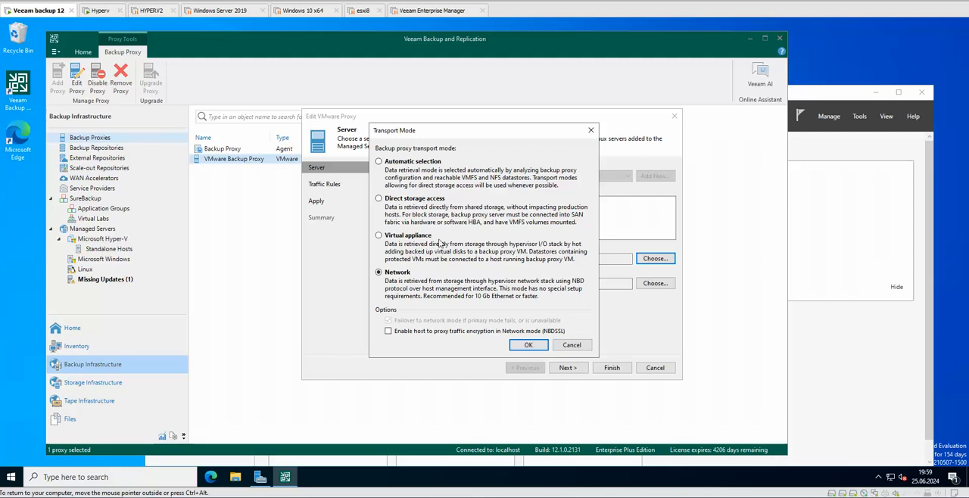
pyautogui.moveTo(477, 251)
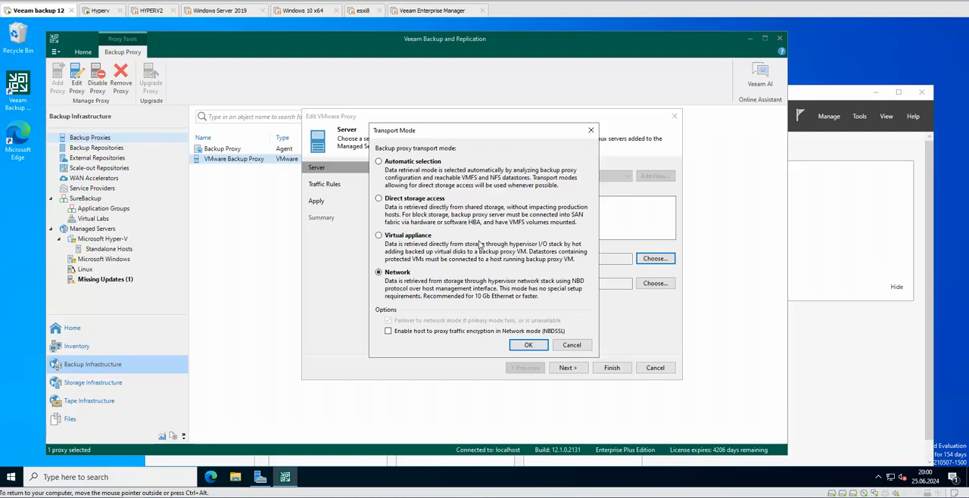
pyautogui.moveTo(411, 308)
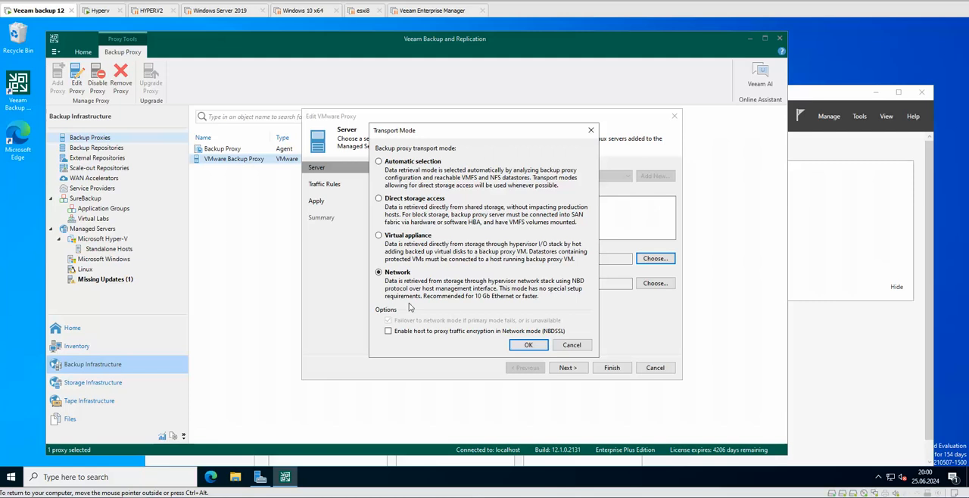
pyautogui.moveTo(486, 306)
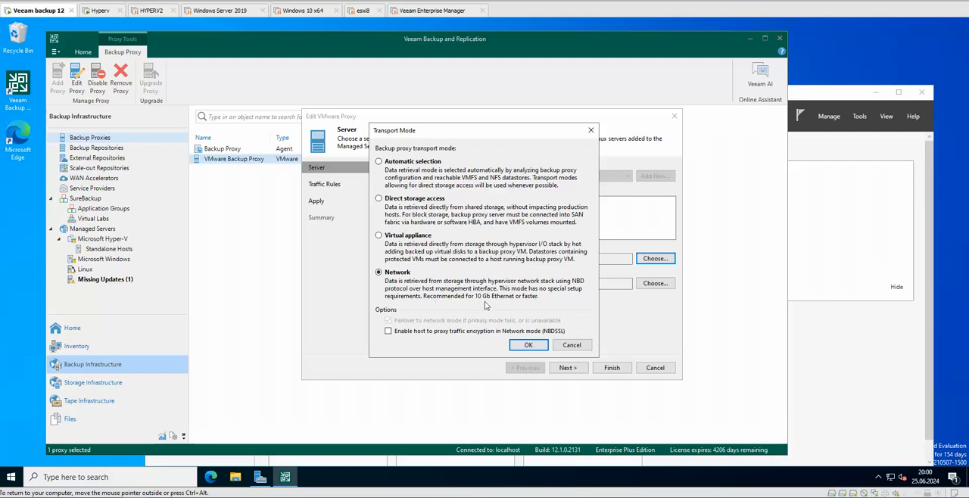
pyautogui.moveTo(425, 297)
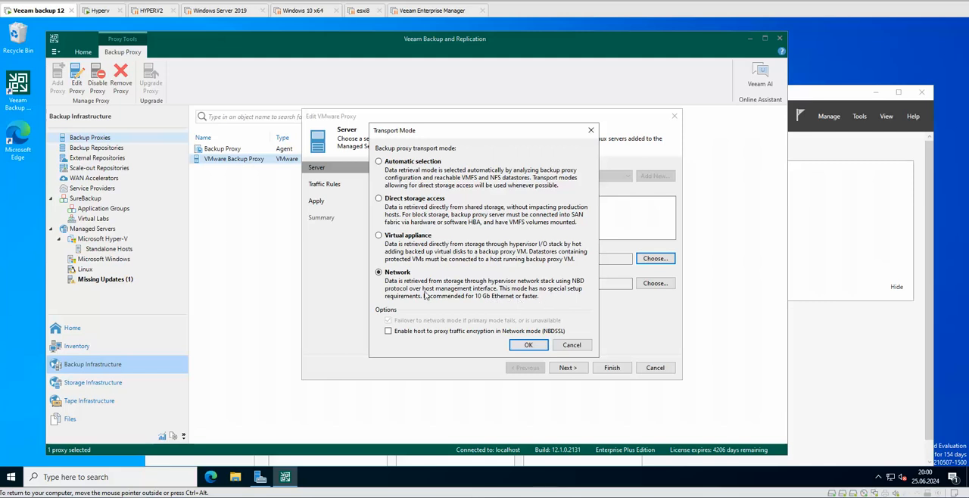
pyautogui.moveTo(426, 295)
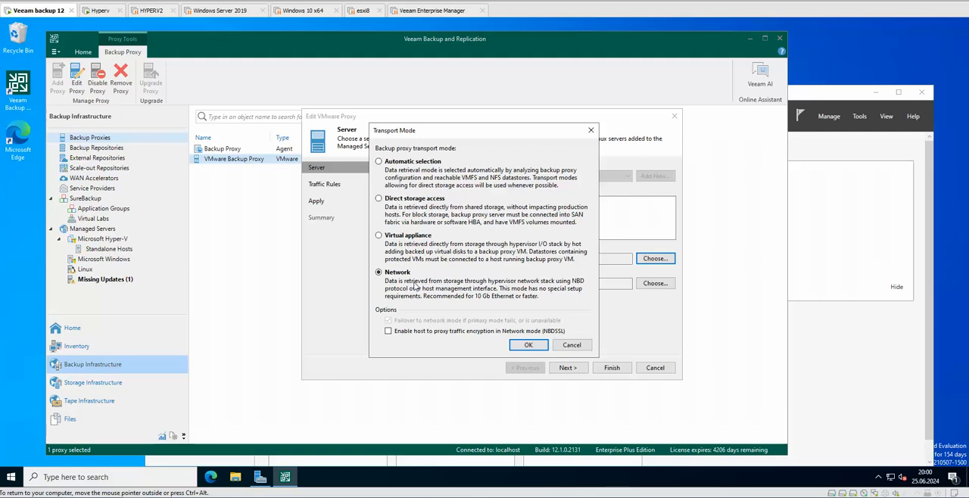
pyautogui.moveTo(512, 306)
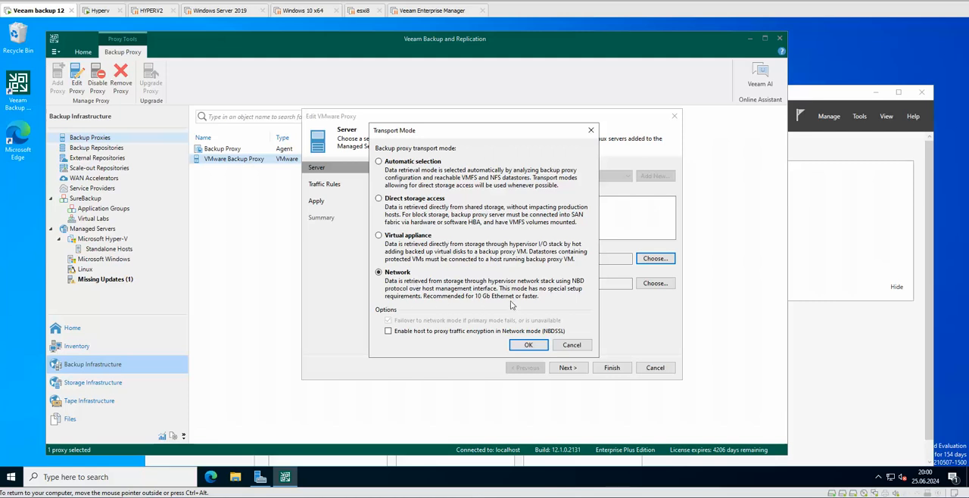
pyautogui.moveTo(533, 303)
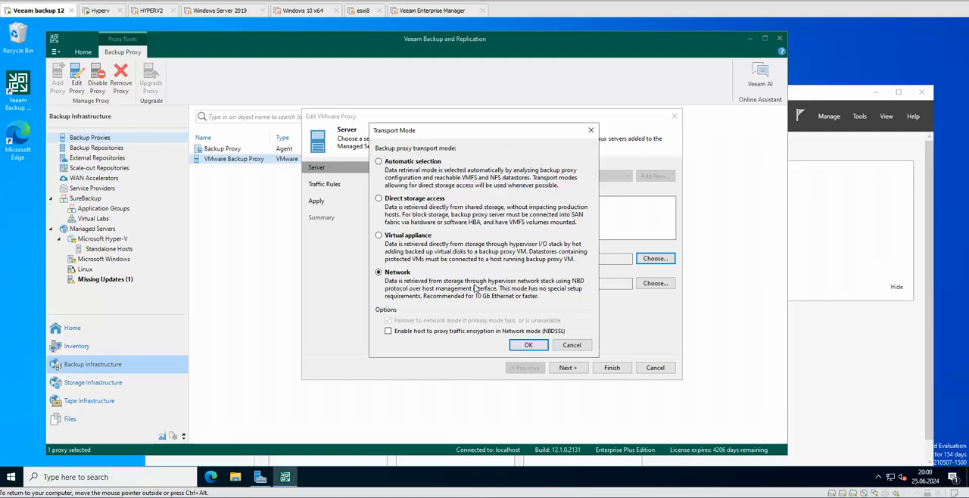
pyautogui.moveTo(403, 275)
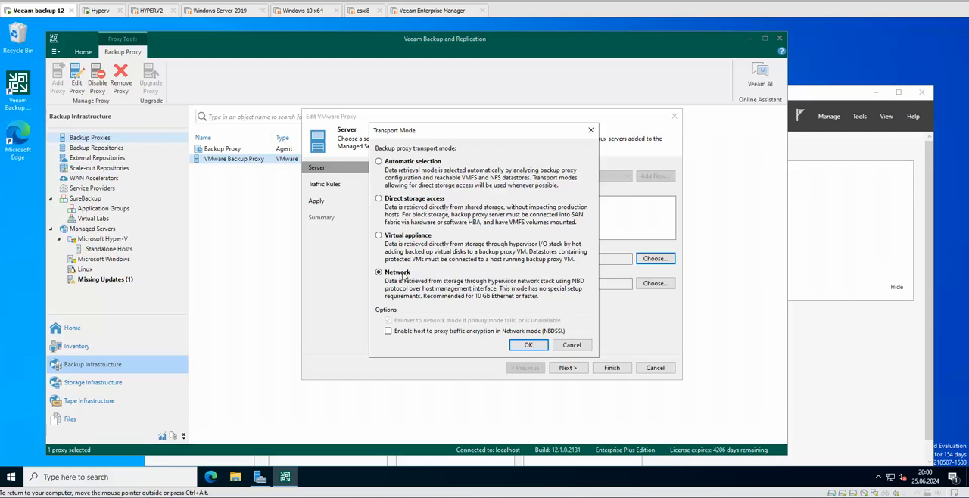
pyautogui.moveTo(447, 290)
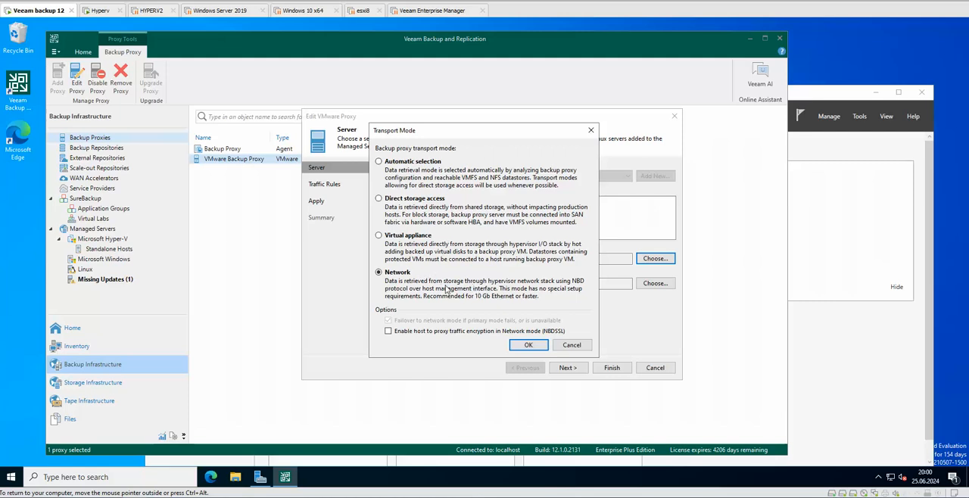
pyautogui.click(378, 235)
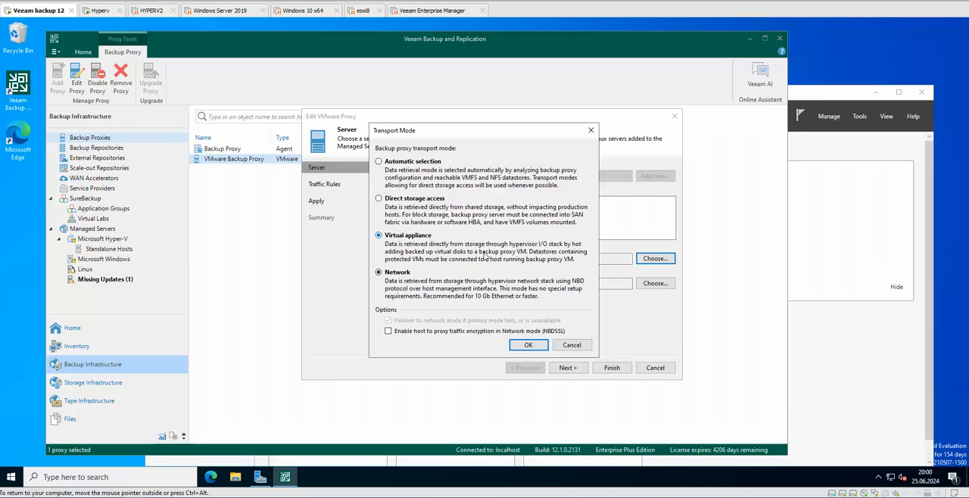
pyautogui.click(378, 235)
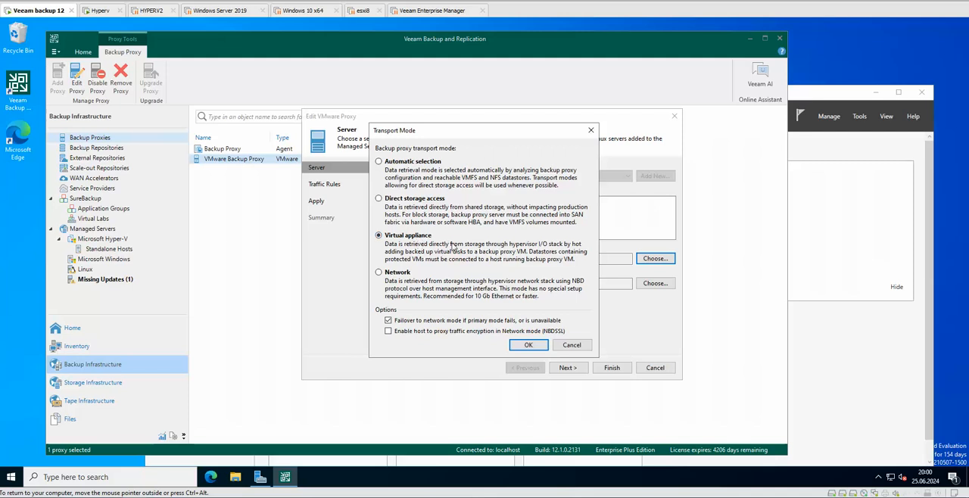
pyautogui.click(379, 197)
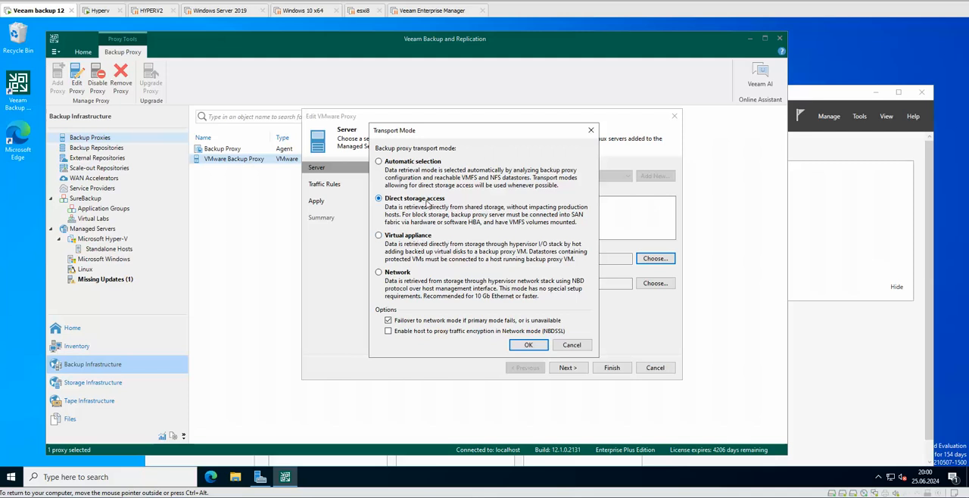
pyautogui.moveTo(415, 241)
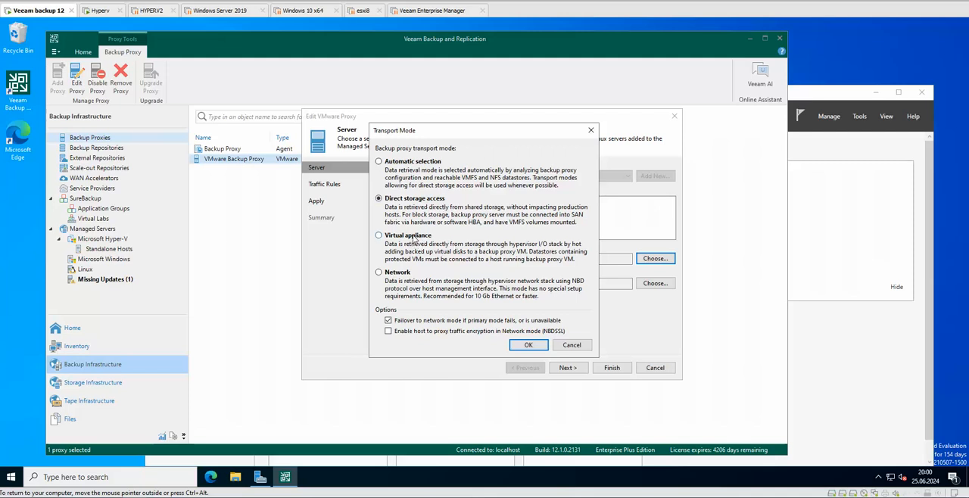
pyautogui.click(379, 237)
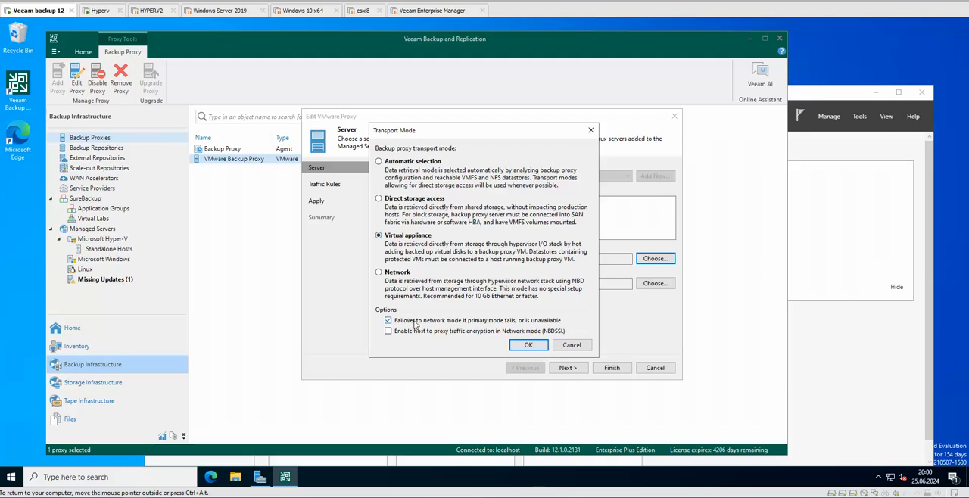
pyautogui.moveTo(401, 280)
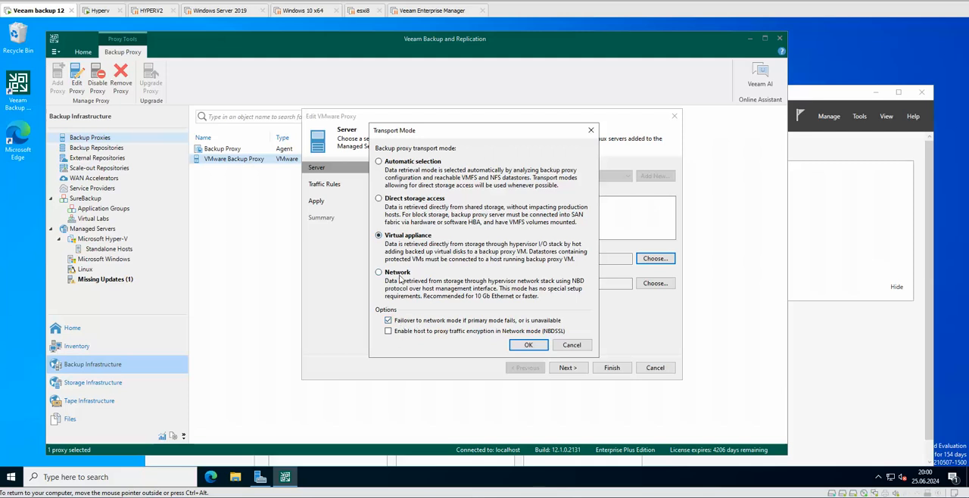
pyautogui.moveTo(406, 275)
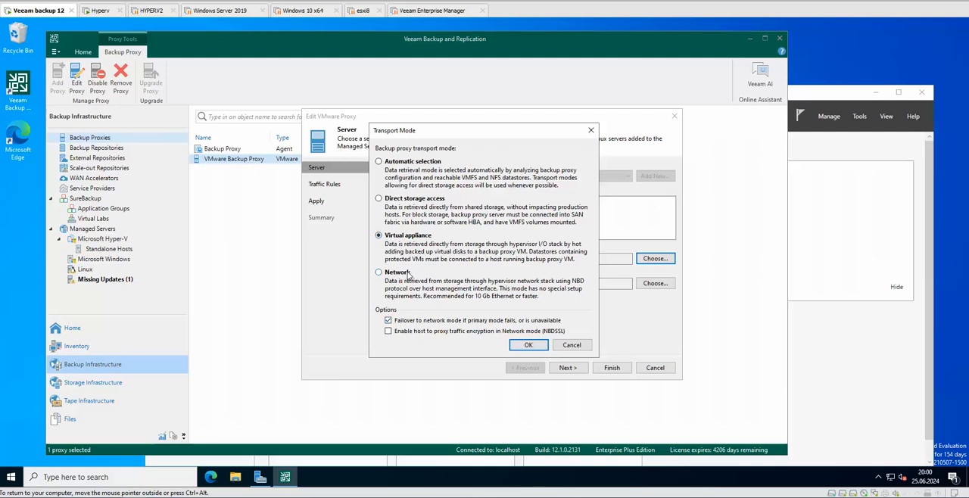
pyautogui.moveTo(436, 302)
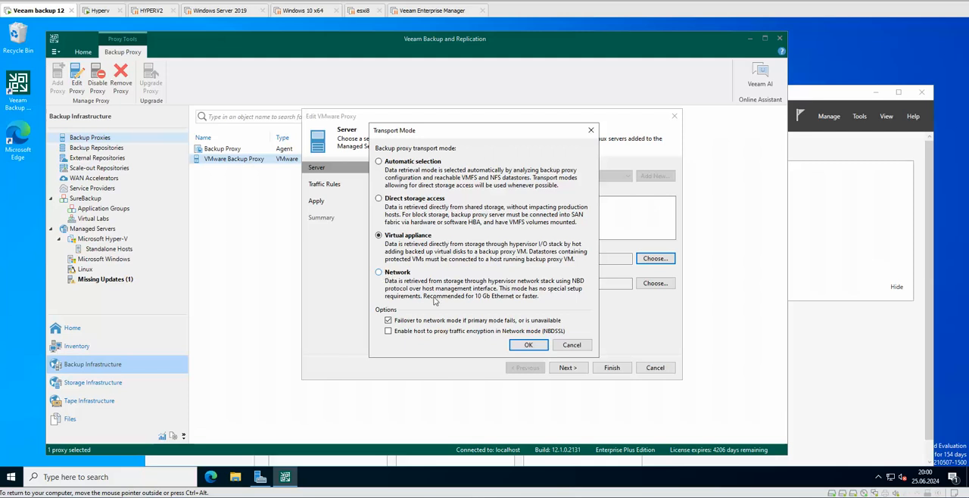
pyautogui.click(378, 272)
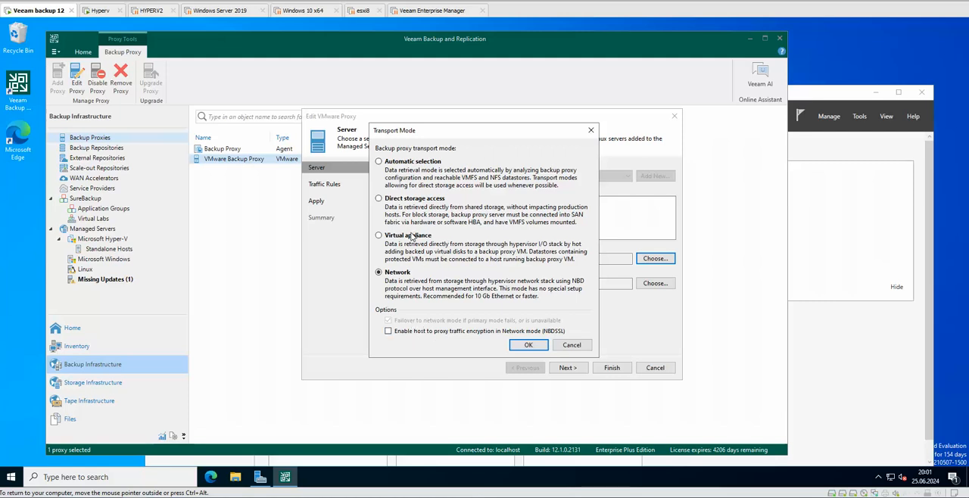
# Choose Virtual appliance transport mode, keeping failover to network mode enabled
pyautogui.click(378, 236)
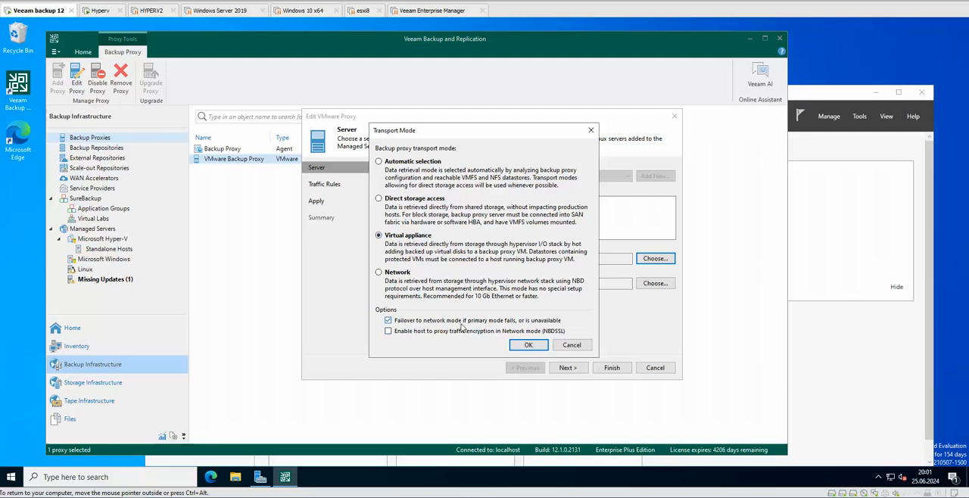
pyautogui.moveTo(524, 327)
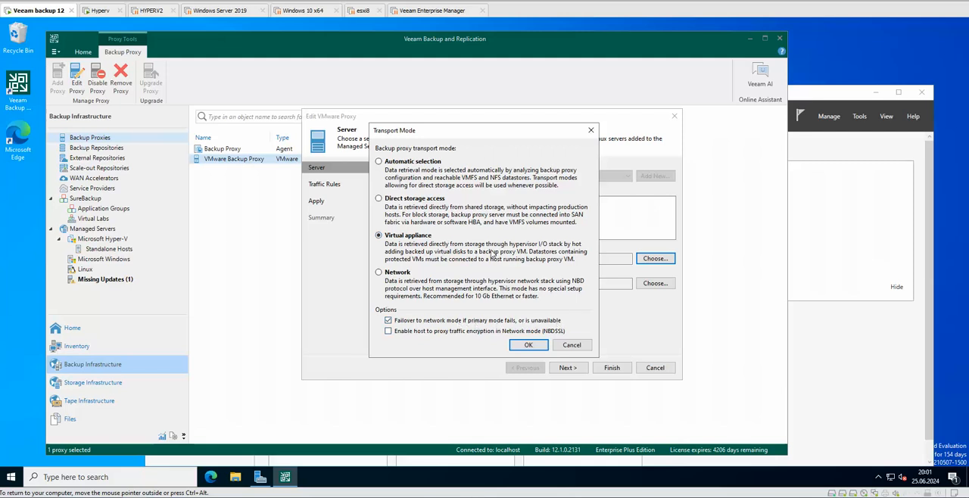
pyautogui.moveTo(453, 266)
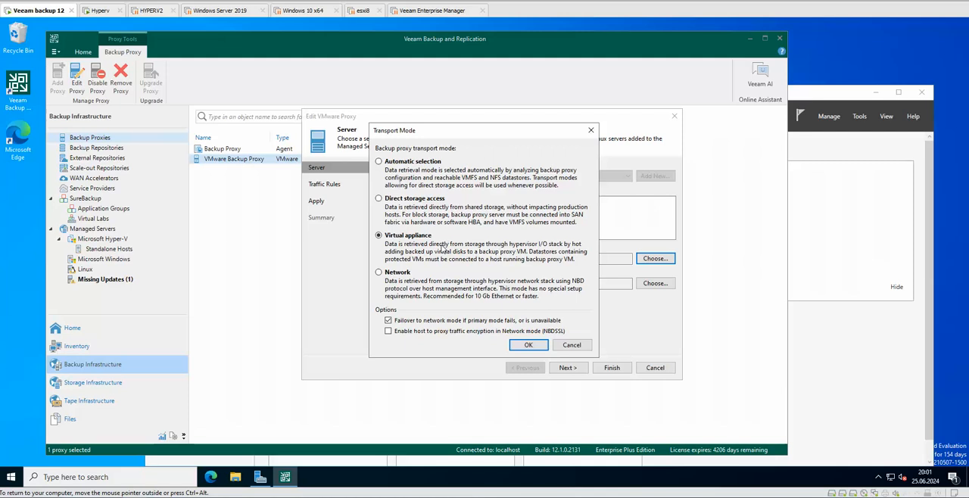
pyautogui.moveTo(457, 261)
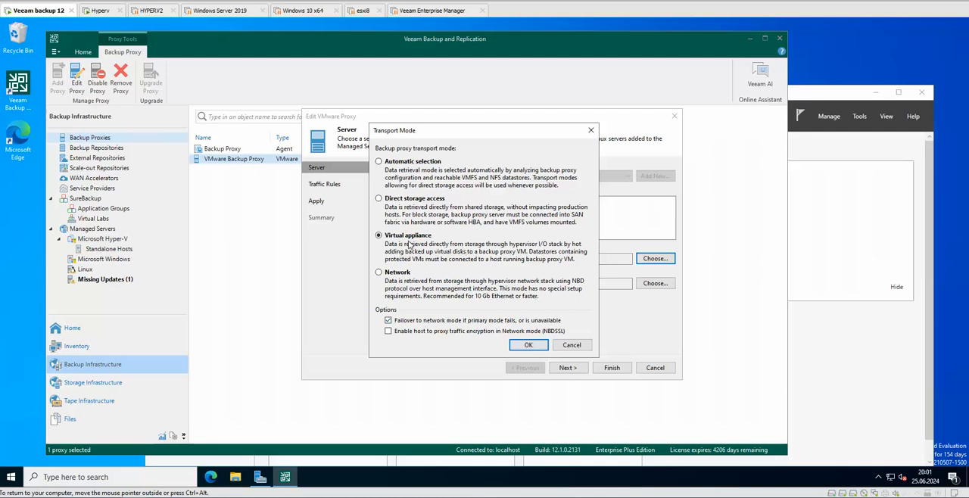
pyautogui.moveTo(415, 300)
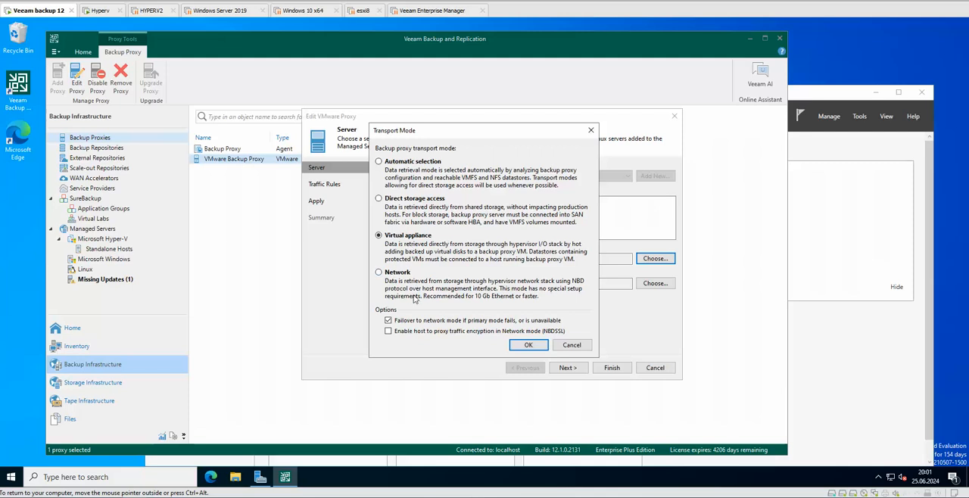
pyautogui.moveTo(415, 284)
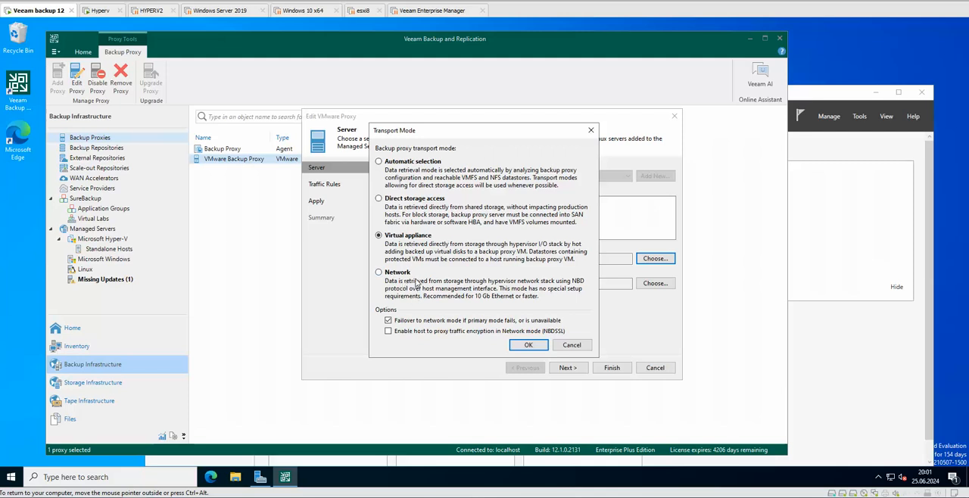
pyautogui.moveTo(433, 287)
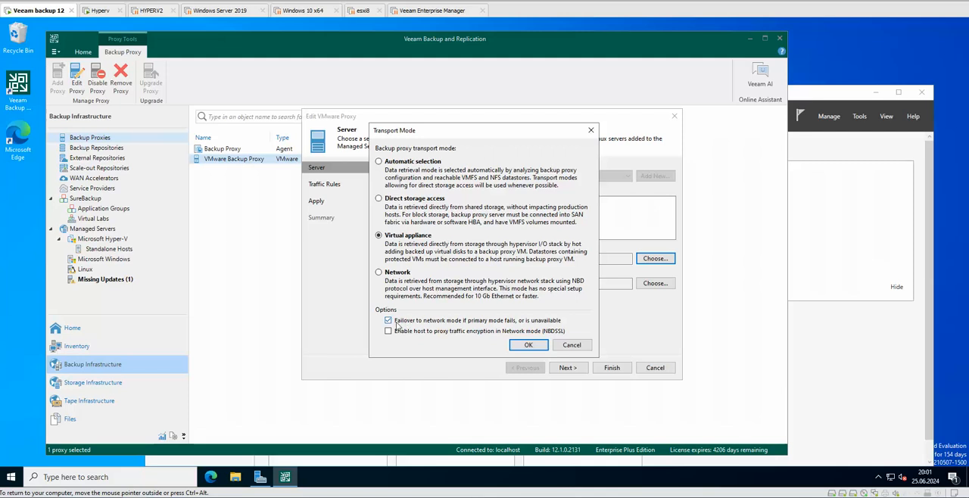
pyautogui.moveTo(405, 326)
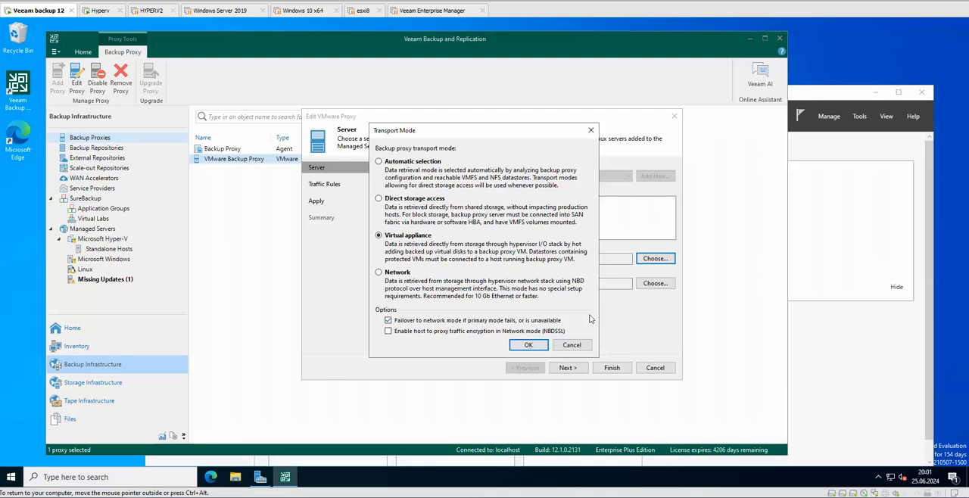
pyautogui.moveTo(451, 252)
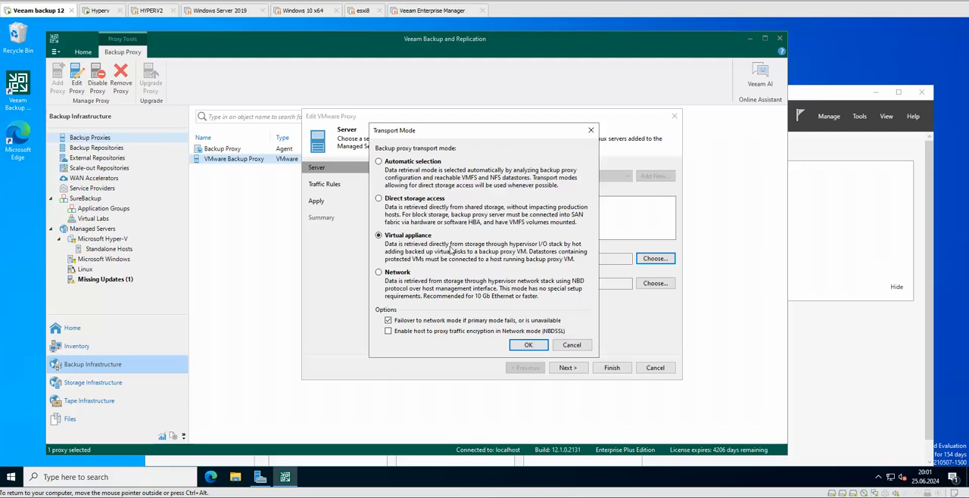
pyautogui.moveTo(442, 241)
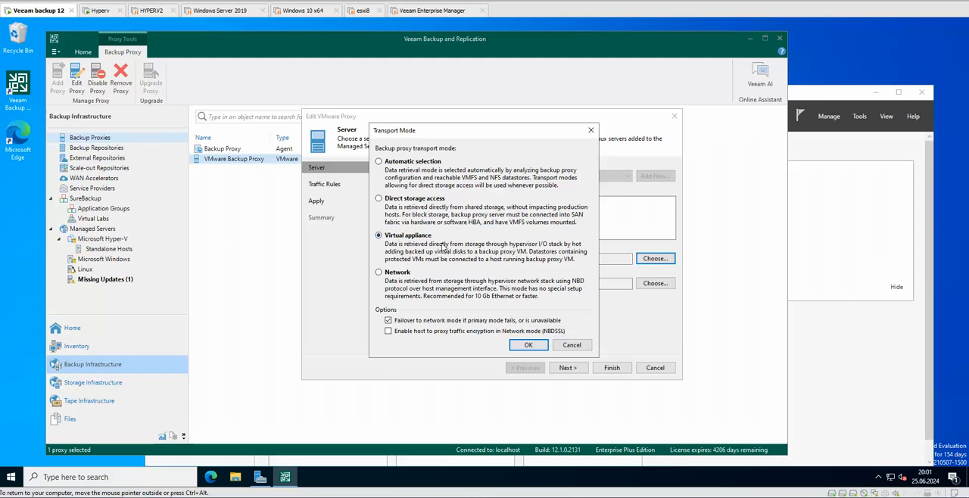
pyautogui.moveTo(448, 264)
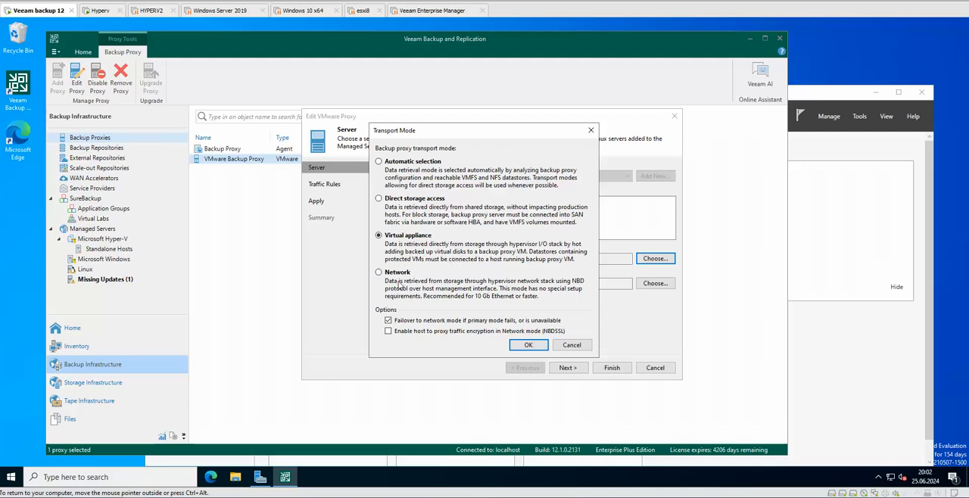
pyautogui.moveTo(458, 288)
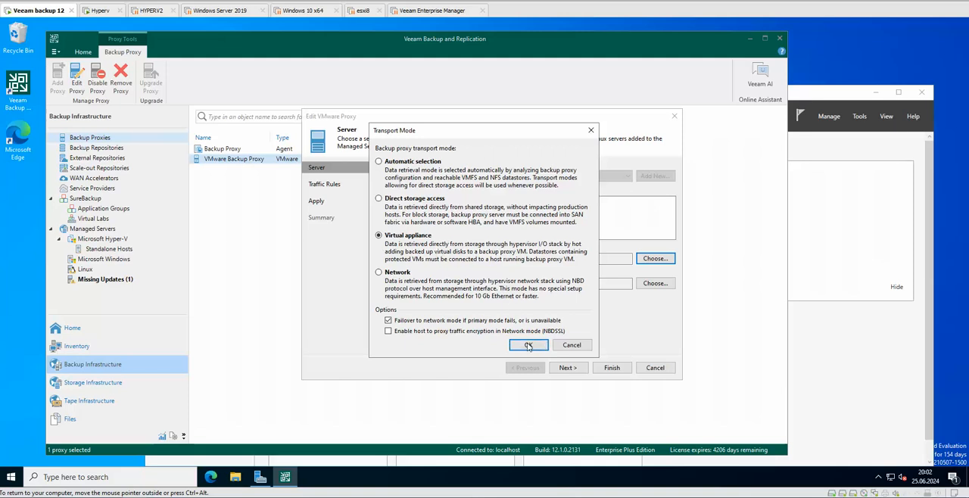
# Confirm Virtual appliance mode, review connected datastores, then cancel the VMware proxy edit unsaved
pyautogui.click(529, 345)
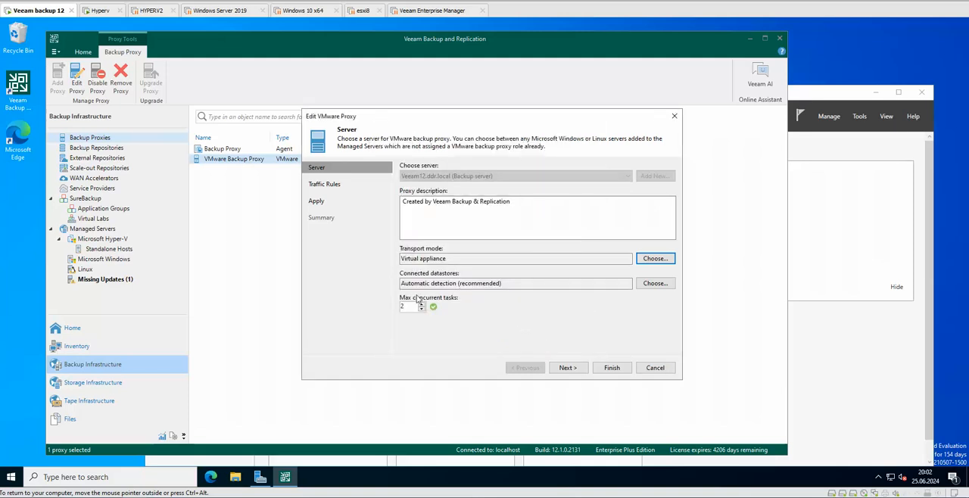
pyautogui.moveTo(608, 313)
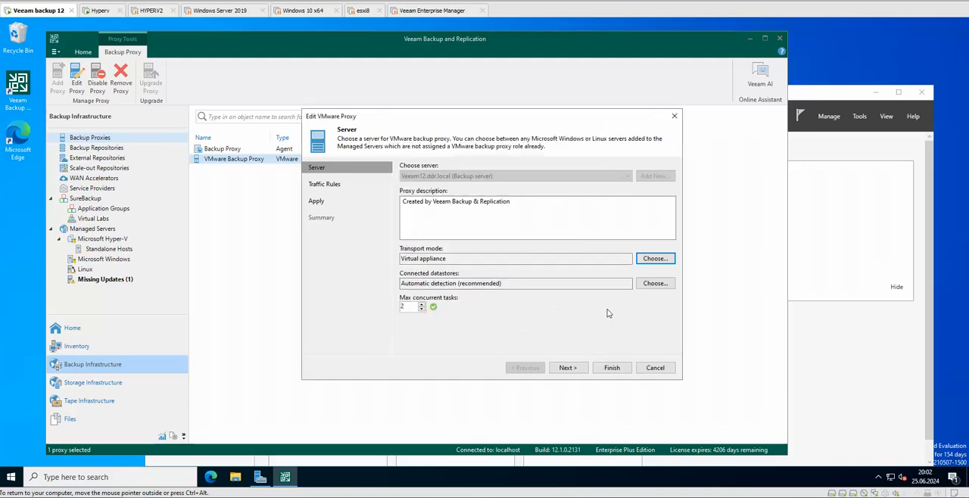
pyautogui.moveTo(492, 299)
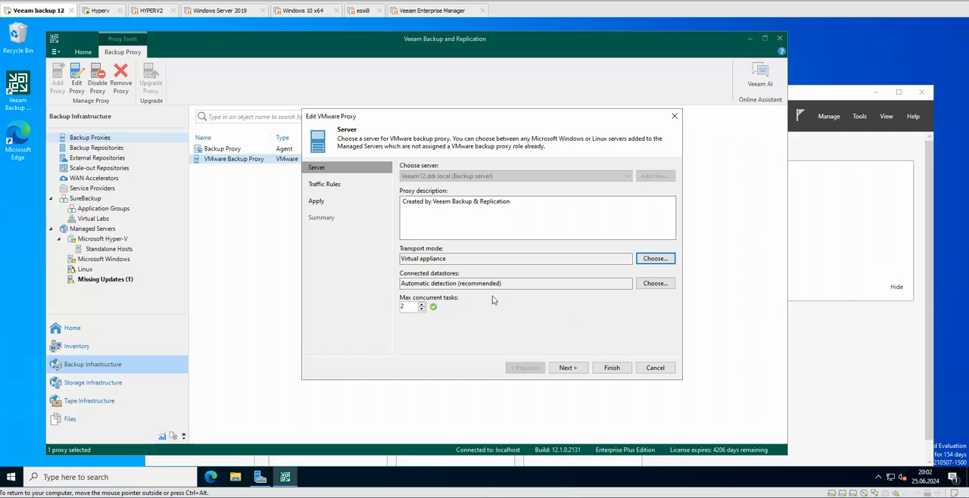
pyautogui.click(654, 283)
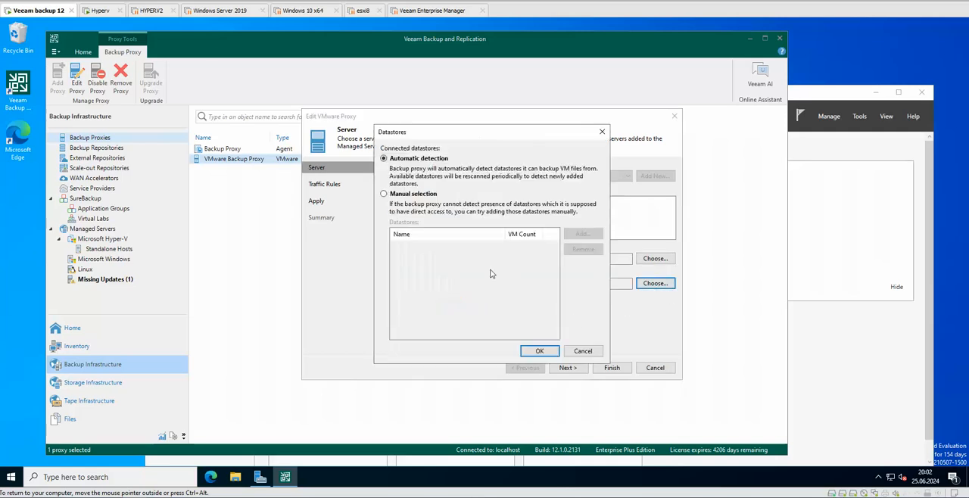
pyautogui.moveTo(500, 291)
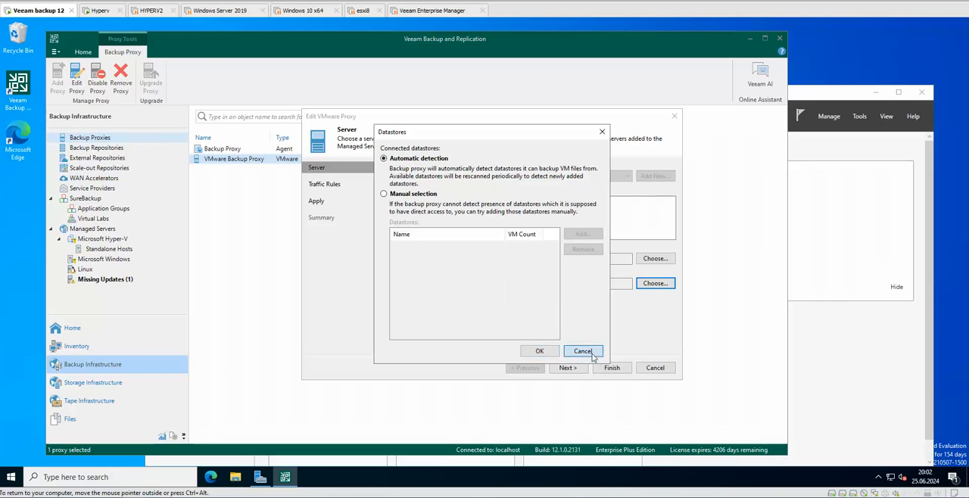
pyautogui.click(581, 350)
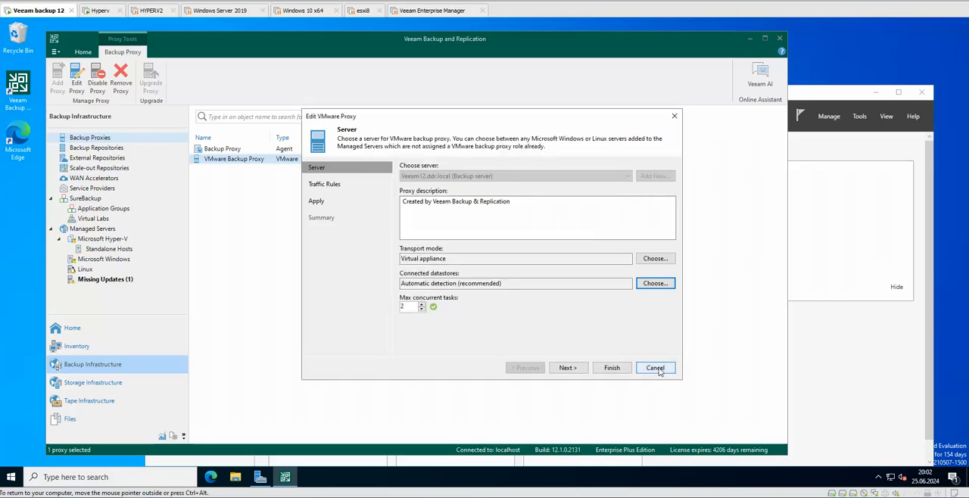
pyautogui.click(654, 368)
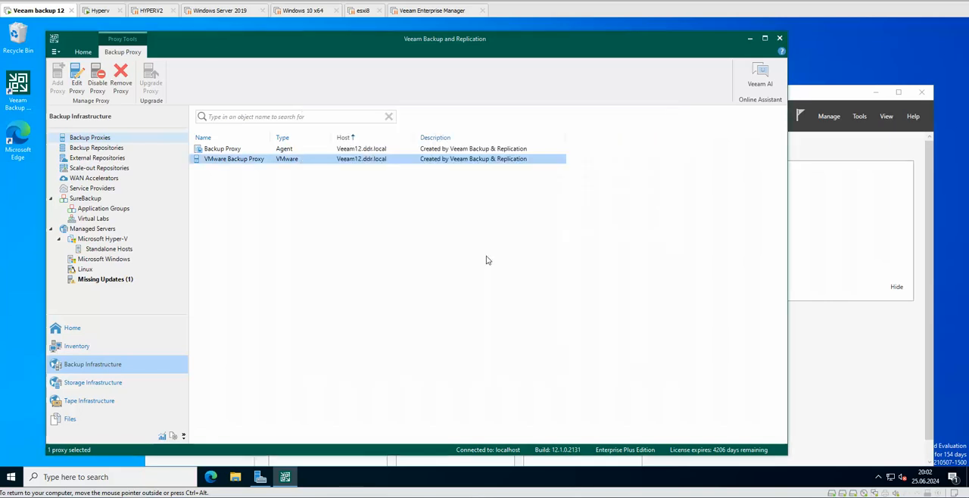
pyautogui.click(280, 227)
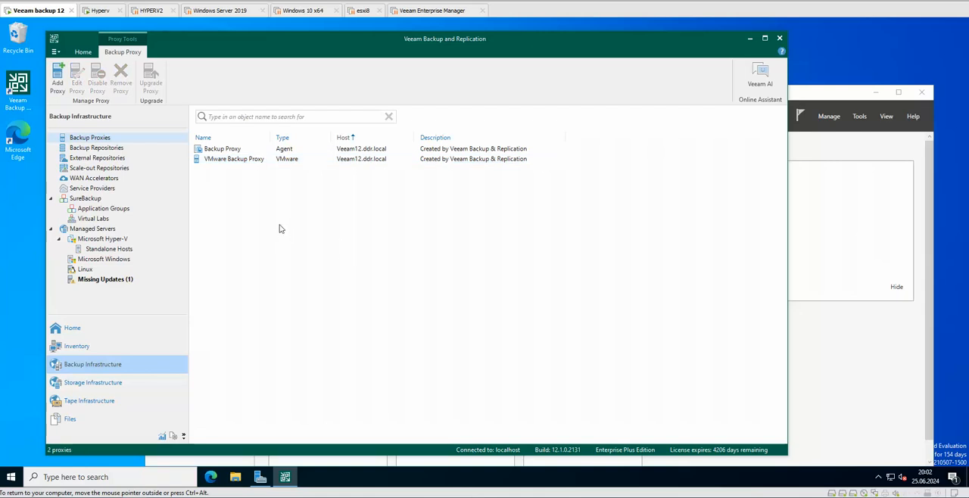
pyautogui.moveTo(244, 182)
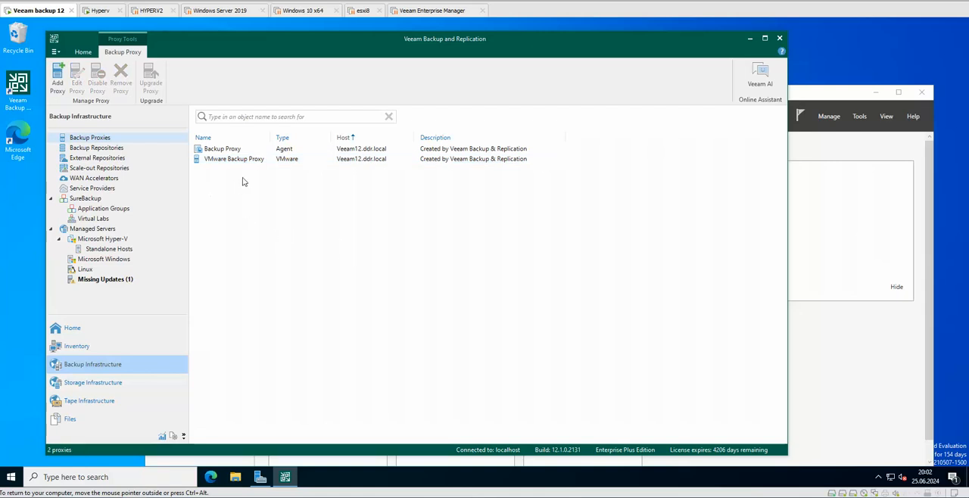
pyautogui.moveTo(263, 194)
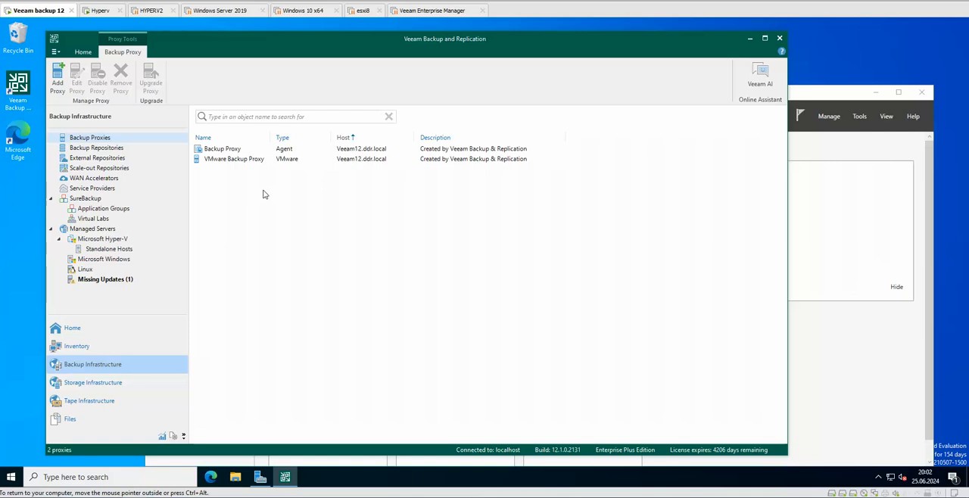
pyautogui.click(233, 159)
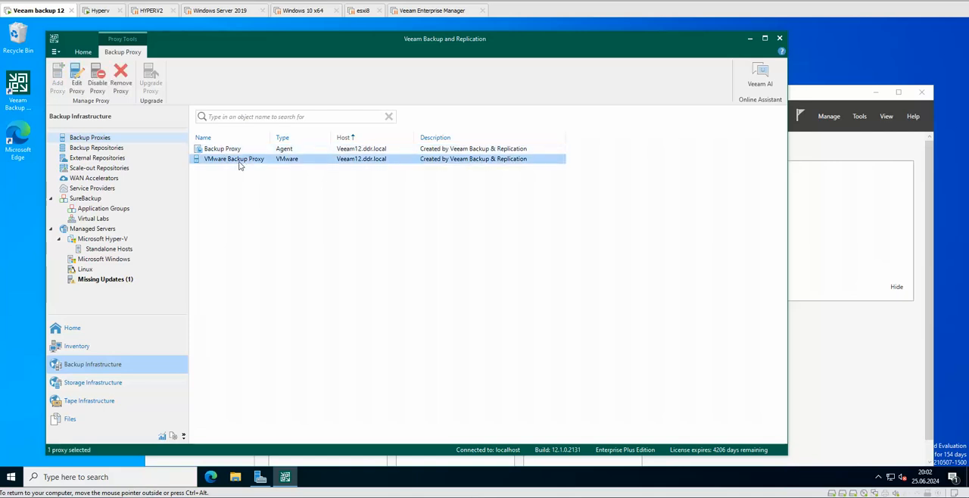
pyautogui.moveTo(373, 174)
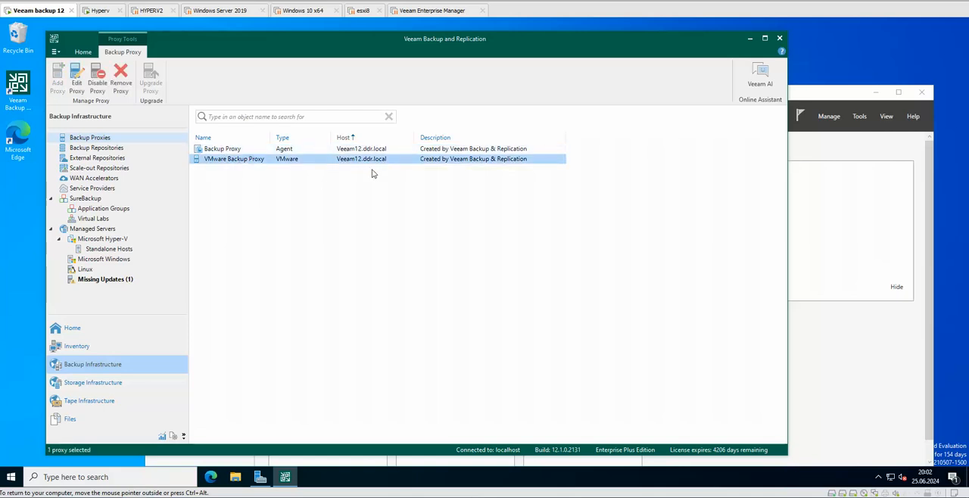
pyautogui.moveTo(403, 195)
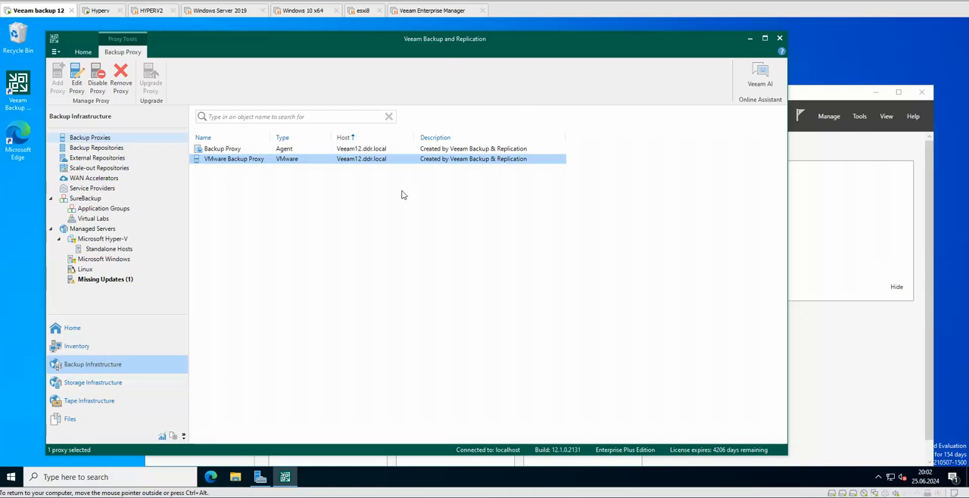
pyautogui.moveTo(298, 209)
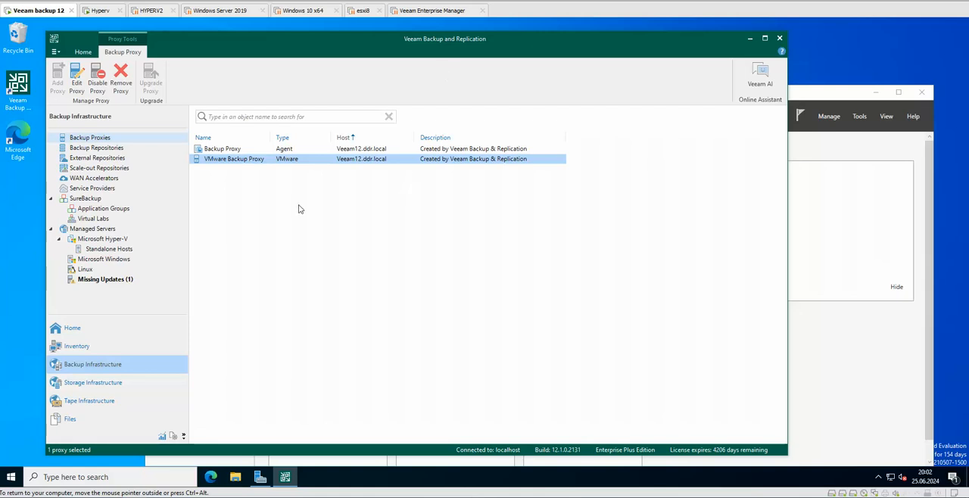
pyautogui.moveTo(343, 173)
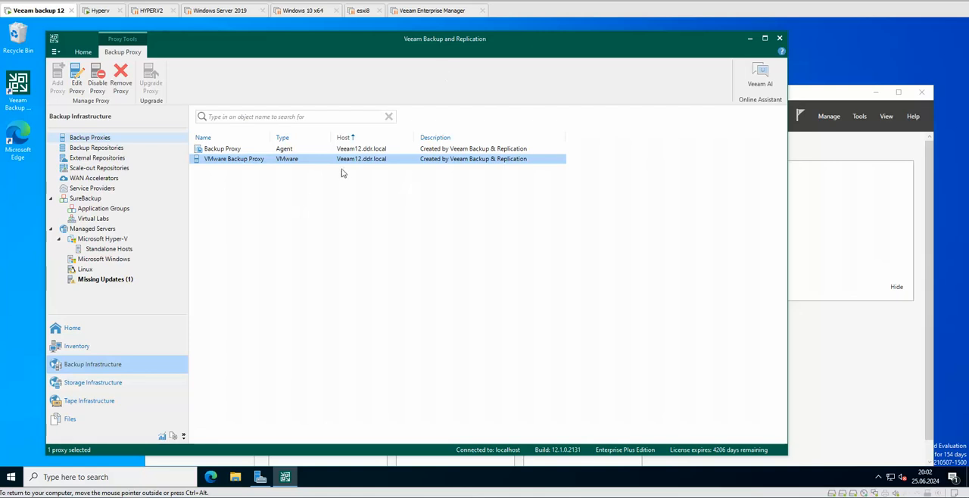
pyautogui.moveTo(315, 250)
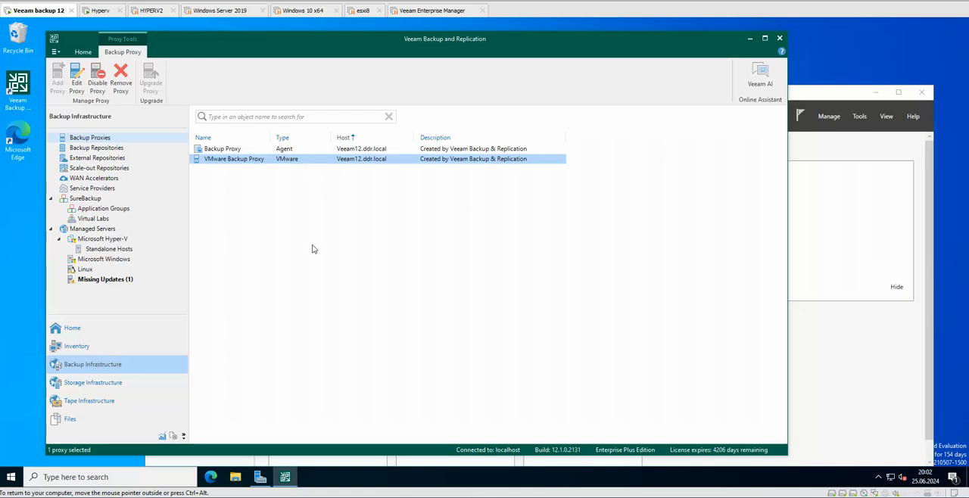
pyautogui.moveTo(382, 253)
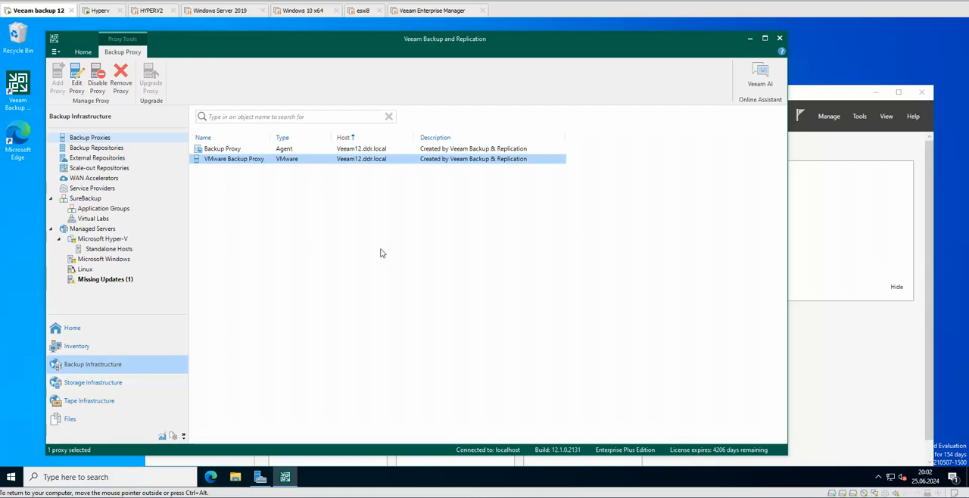
pyautogui.moveTo(318, 215)
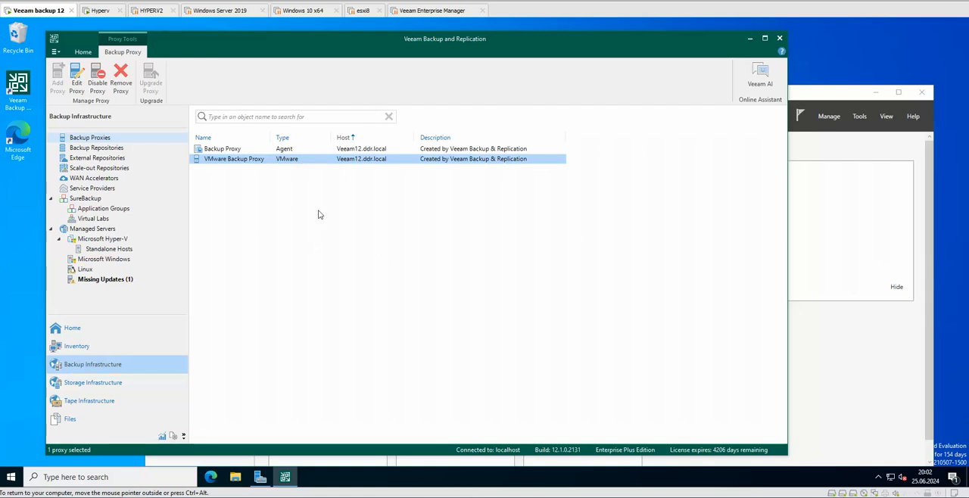
pyautogui.moveTo(290, 227)
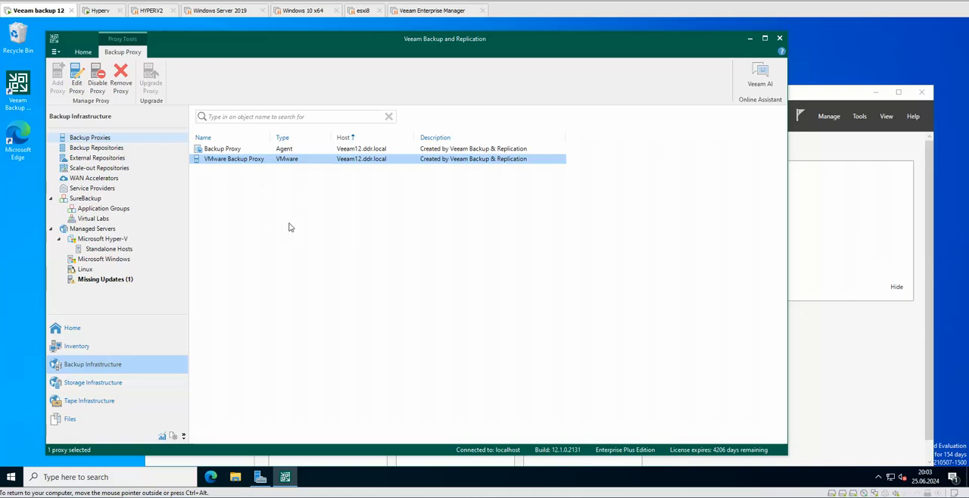
pyautogui.moveTo(263, 218)
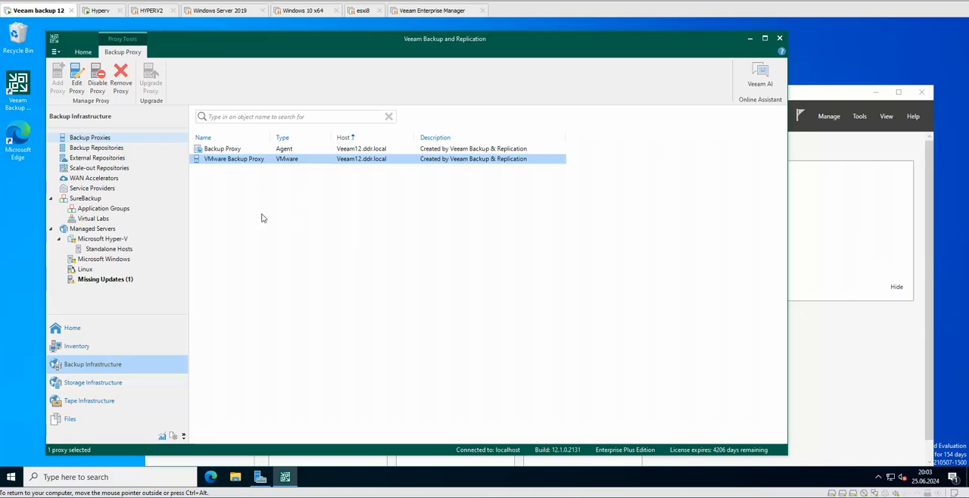
pyautogui.moveTo(176, 212)
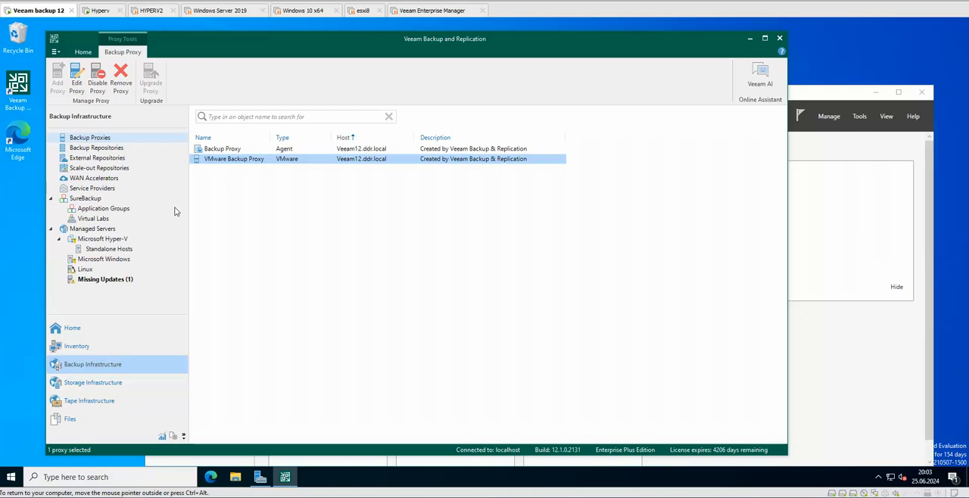
pyautogui.moveTo(303, 235)
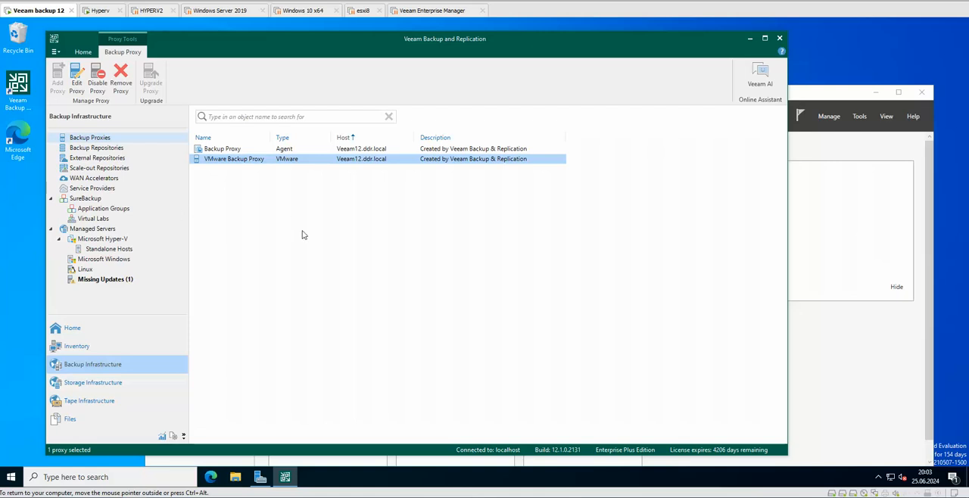
pyautogui.moveTo(224, 173)
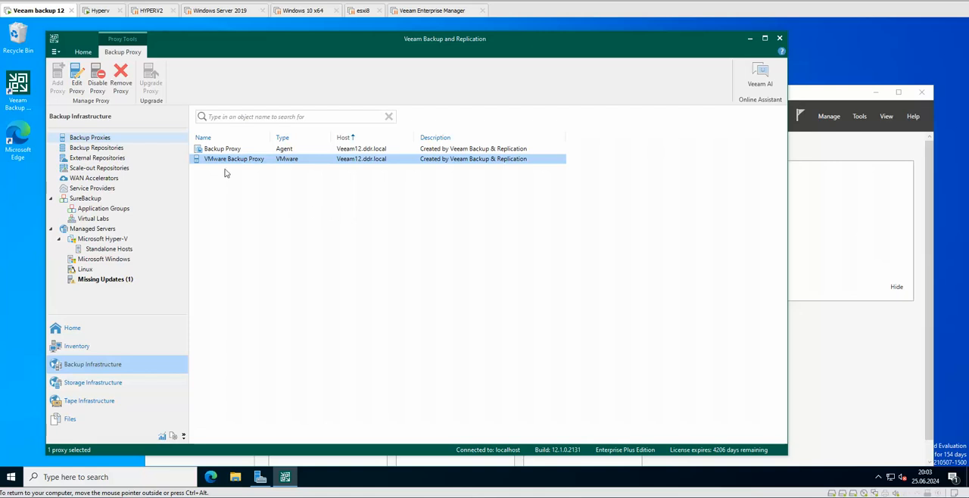
pyautogui.moveTo(250, 269)
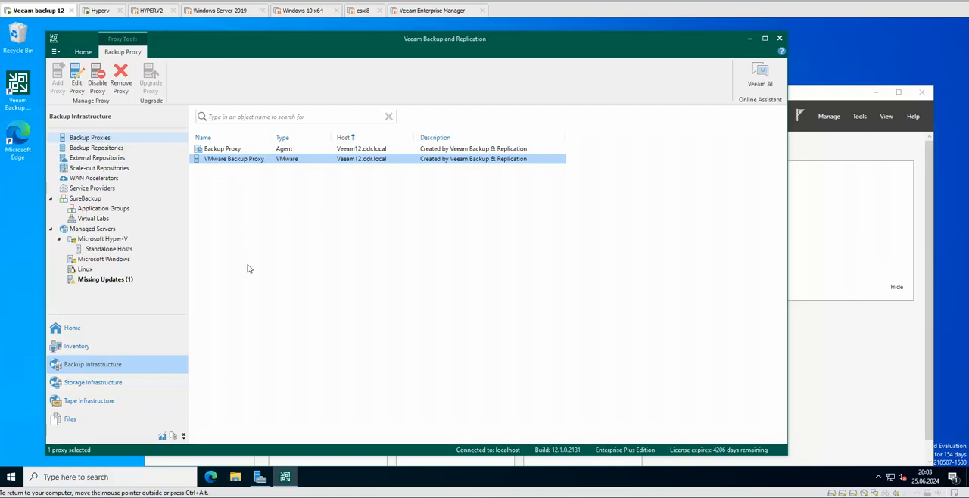
pyautogui.moveTo(285, 245)
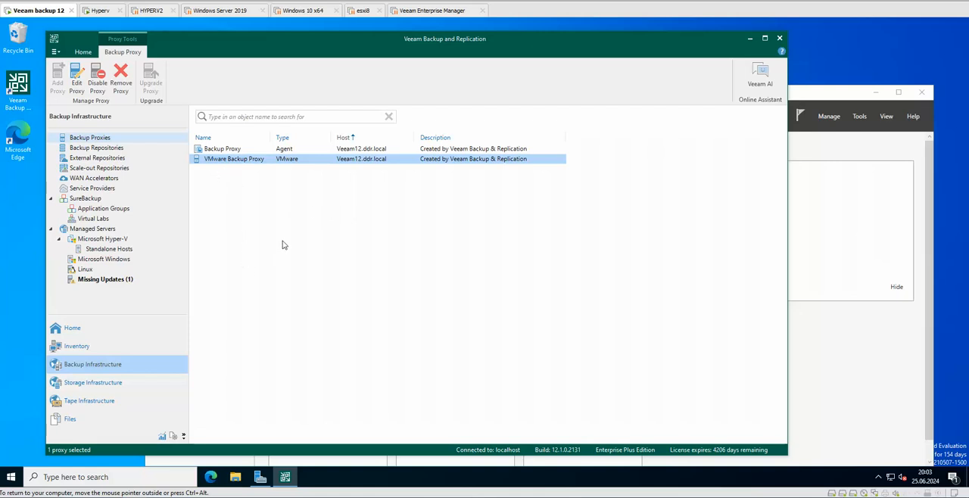
pyautogui.moveTo(264, 220)
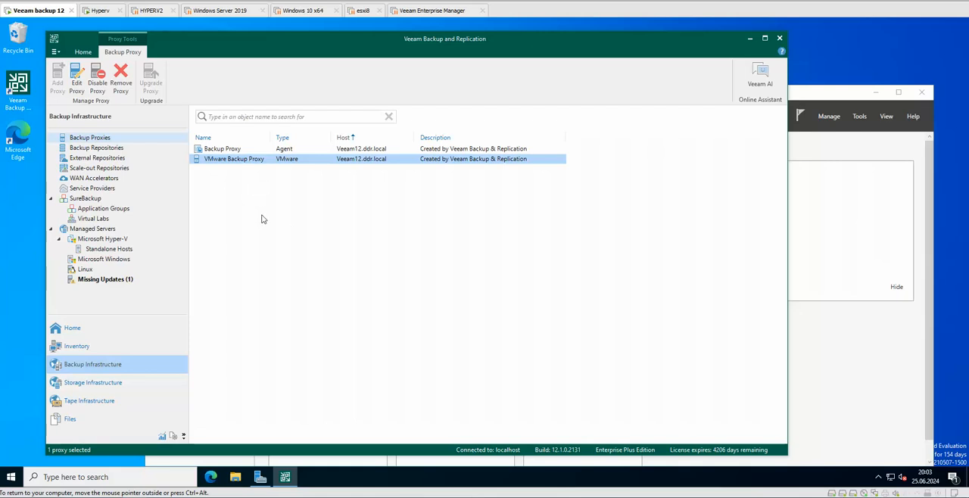
pyautogui.moveTo(227, 209)
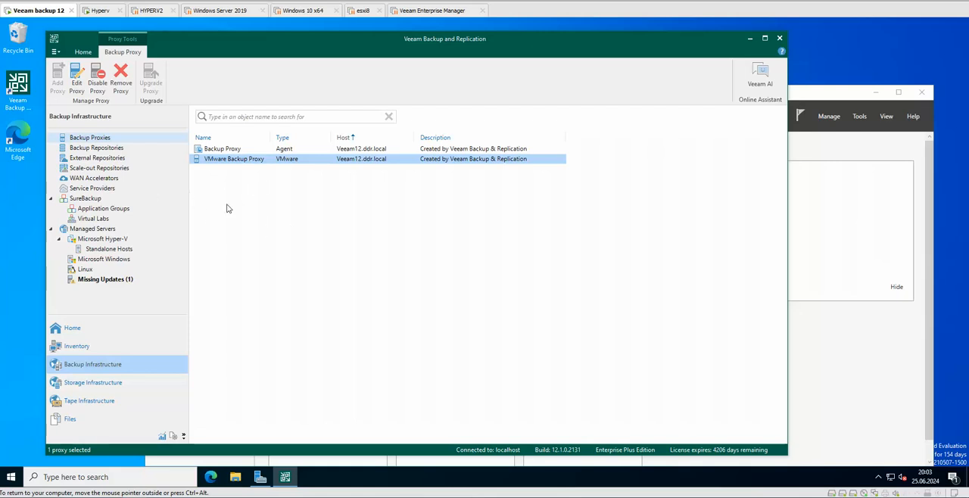
pyautogui.moveTo(240, 213)
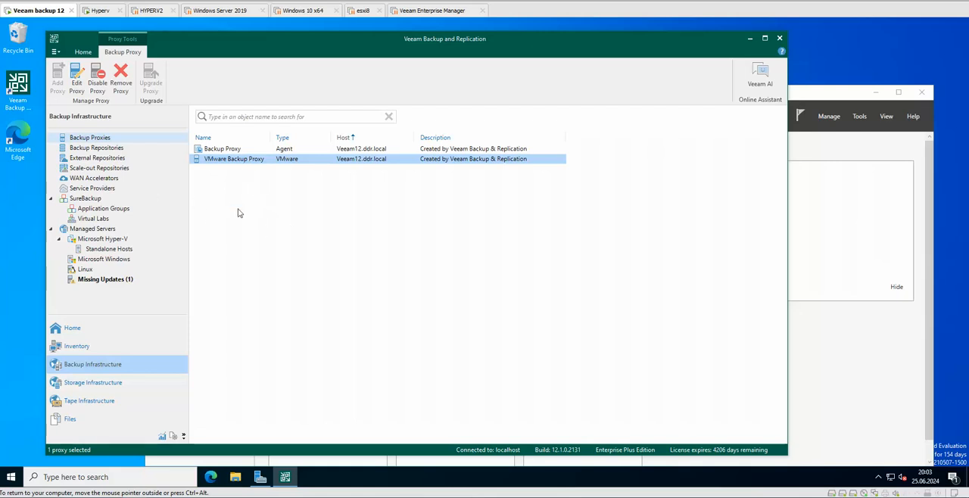
pyautogui.moveTo(241, 243)
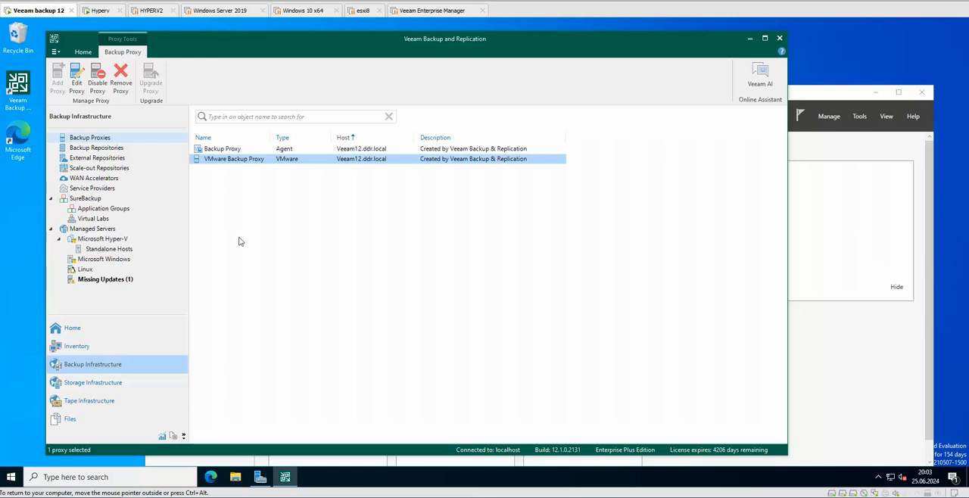
pyautogui.moveTo(260, 257)
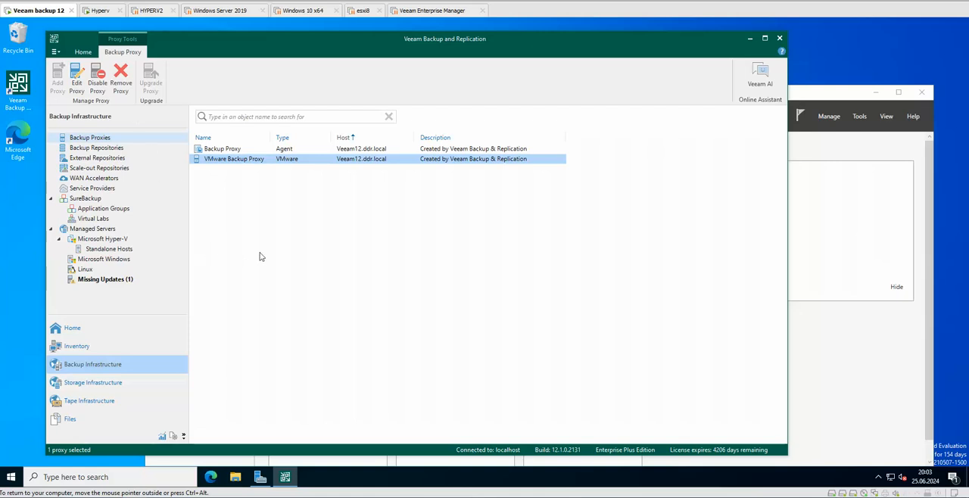
pyautogui.moveTo(124, 141)
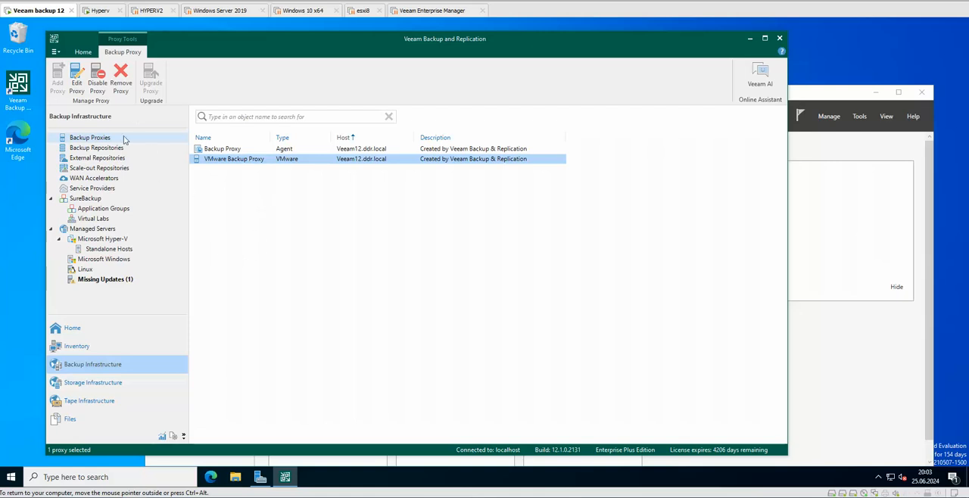
pyautogui.moveTo(262, 243)
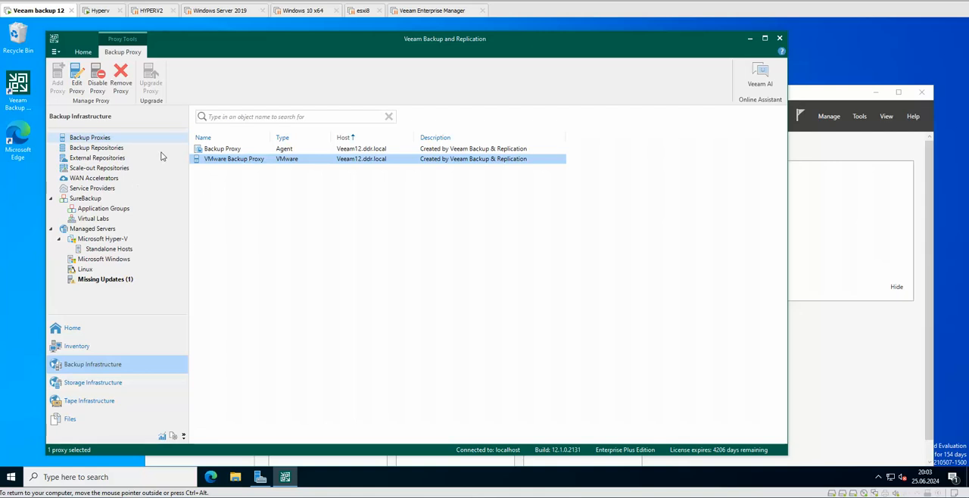
pyautogui.moveTo(267, 182)
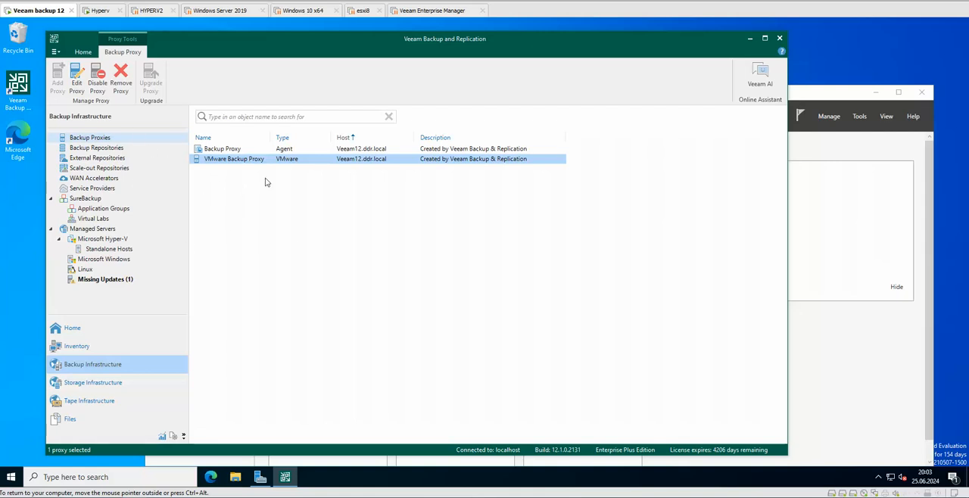
pyautogui.moveTo(264, 227)
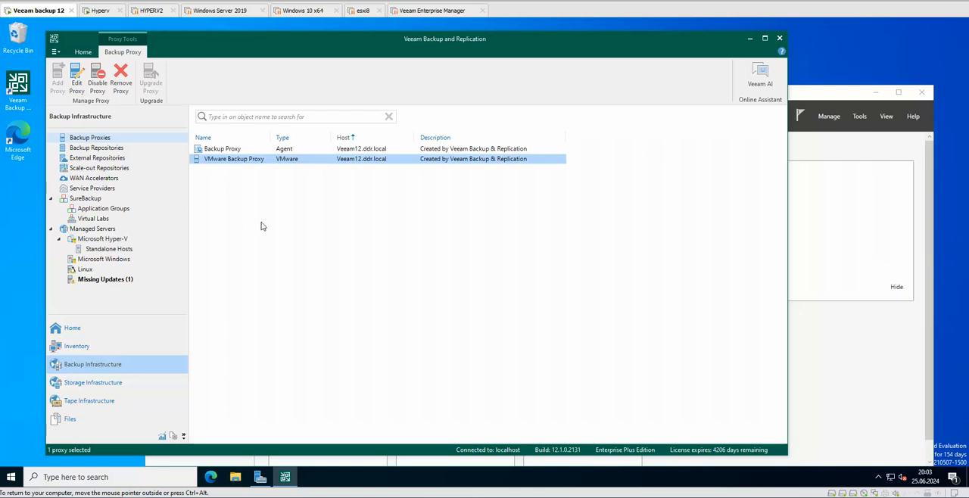
pyautogui.moveTo(221, 264)
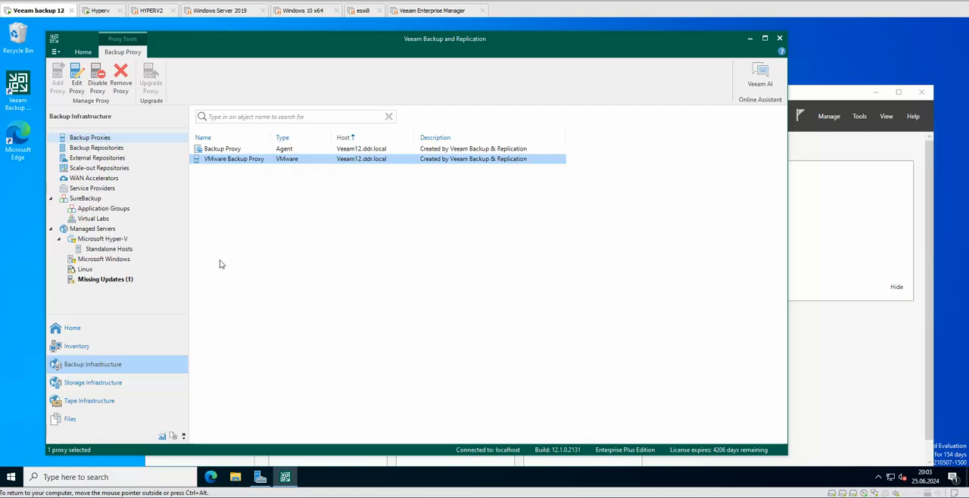
pyautogui.moveTo(245, 199)
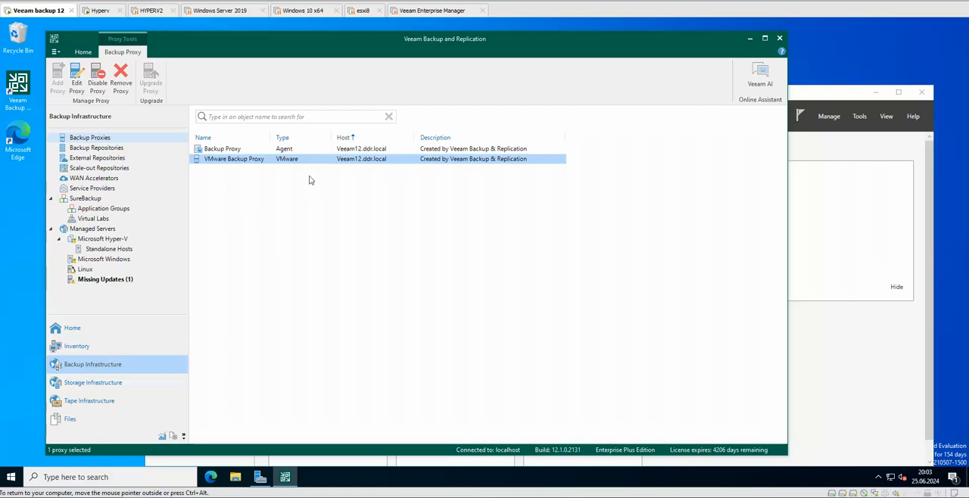
pyautogui.moveTo(331, 197)
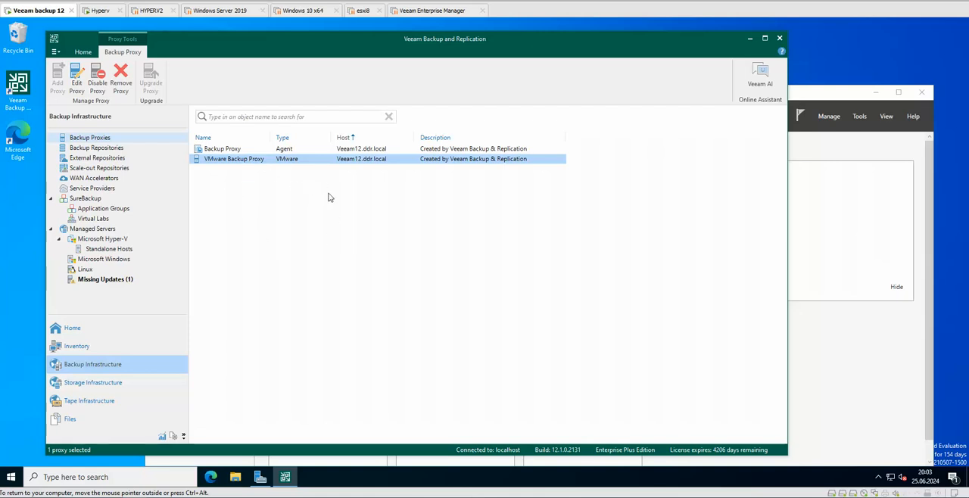
pyautogui.moveTo(236, 200)
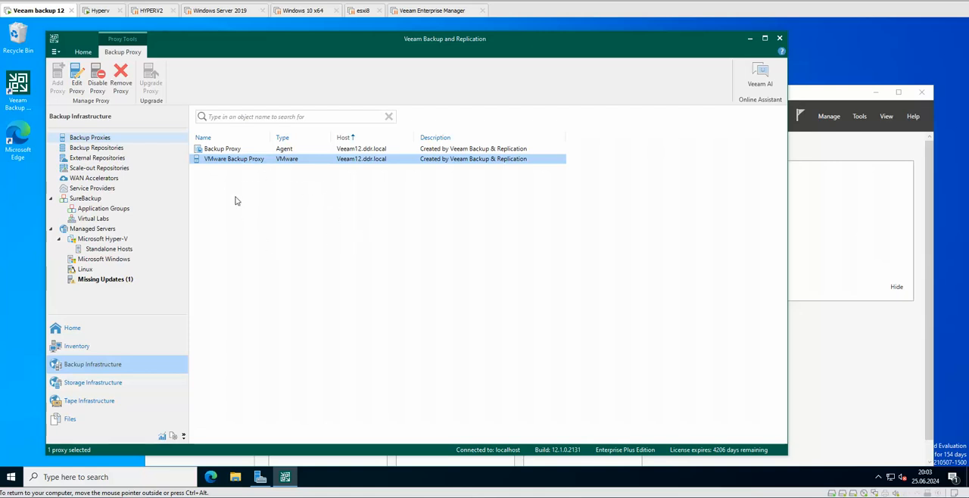
pyautogui.moveTo(264, 67)
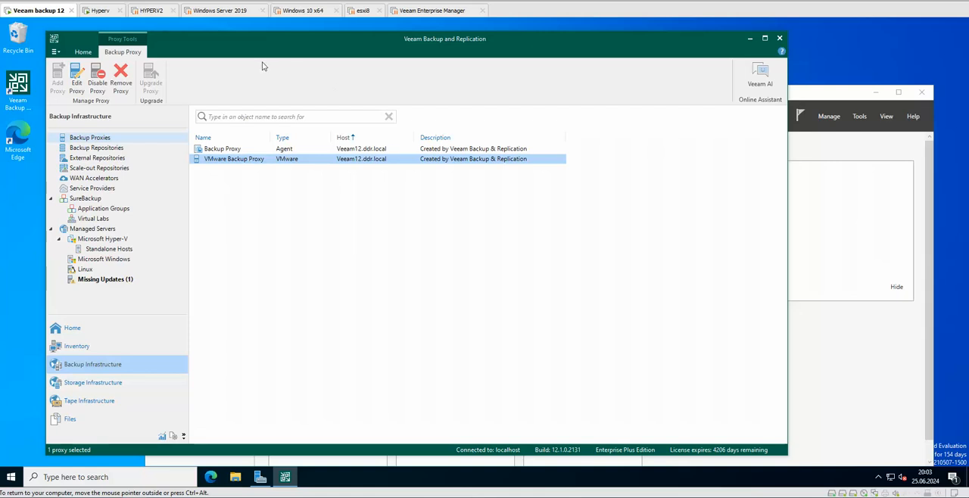
pyautogui.moveTo(448, 94)
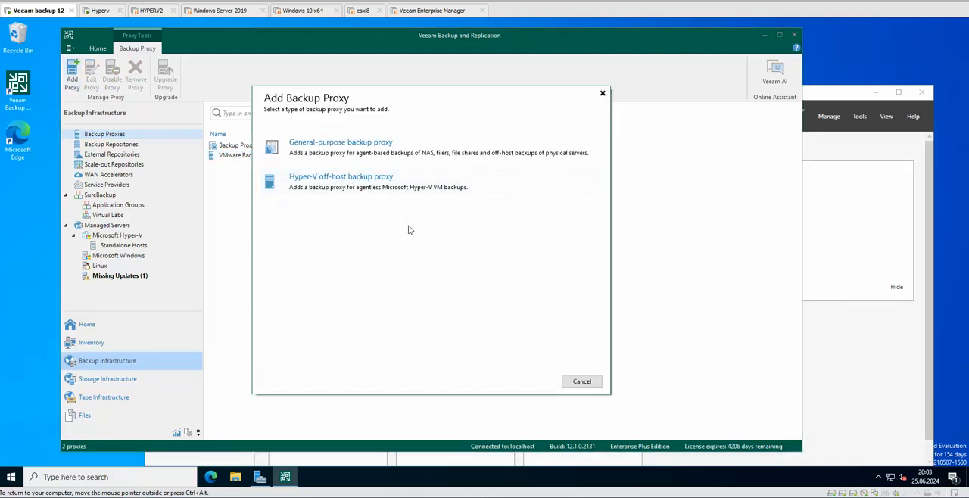
pyautogui.moveTo(318, 149)
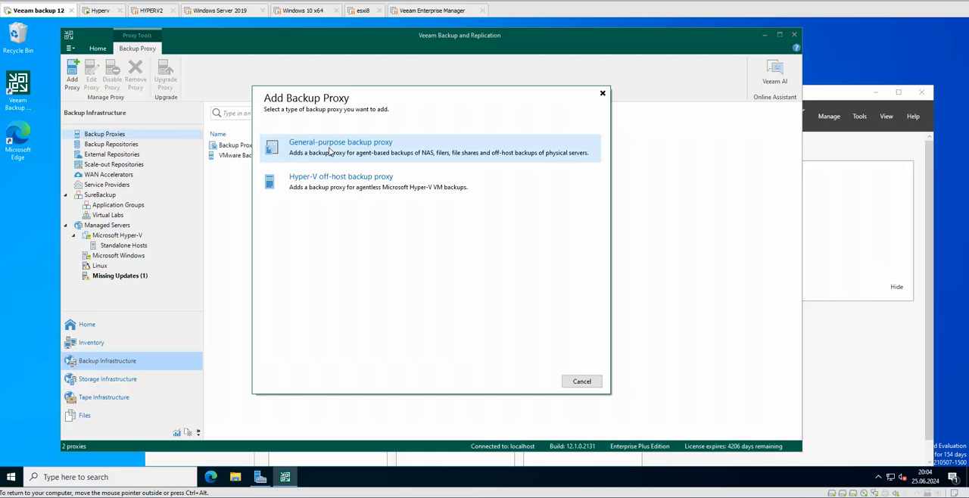
pyautogui.moveTo(296, 166)
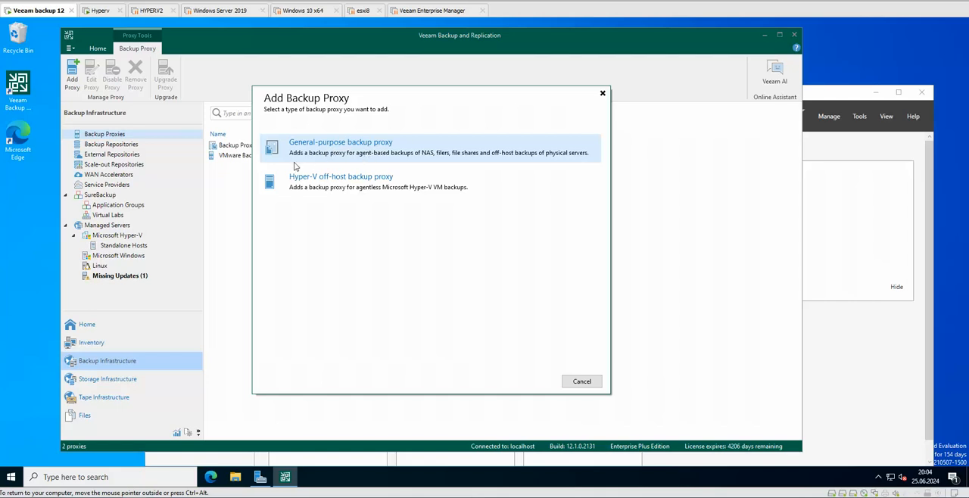
pyautogui.moveTo(376, 160)
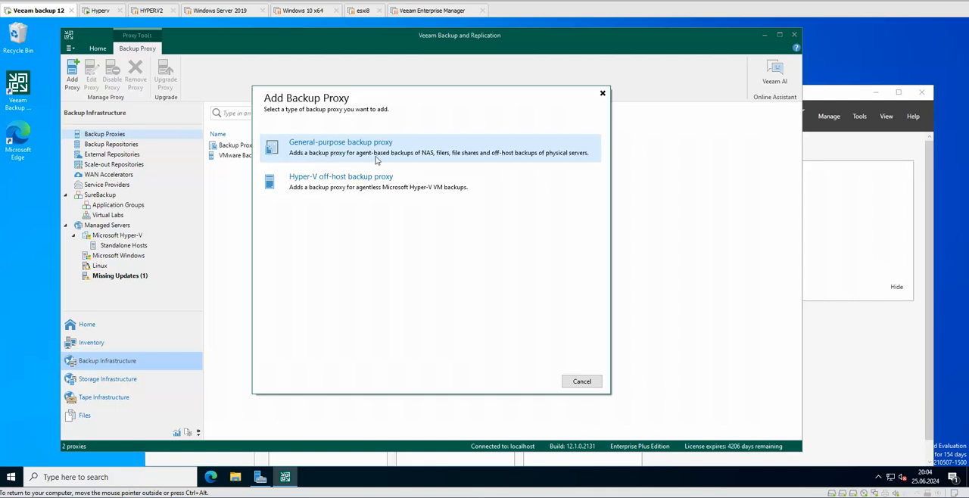
pyautogui.moveTo(401, 164)
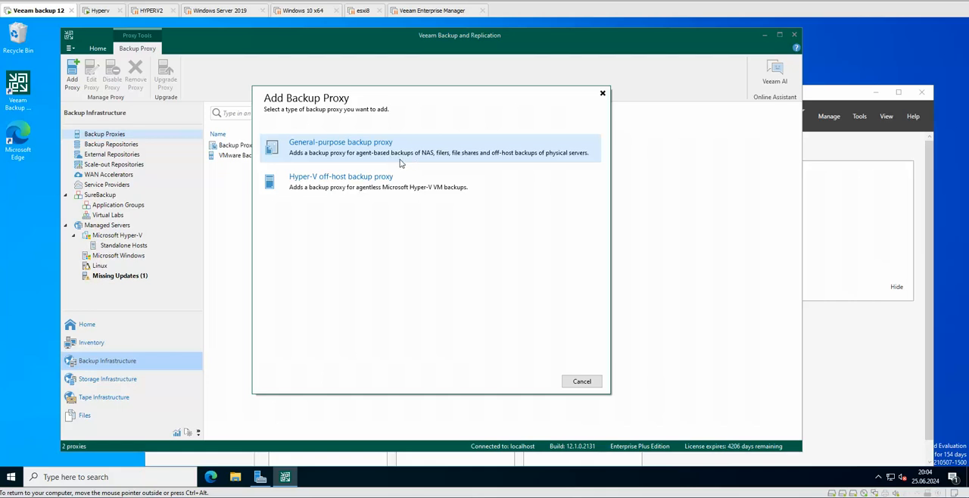
pyautogui.moveTo(482, 165)
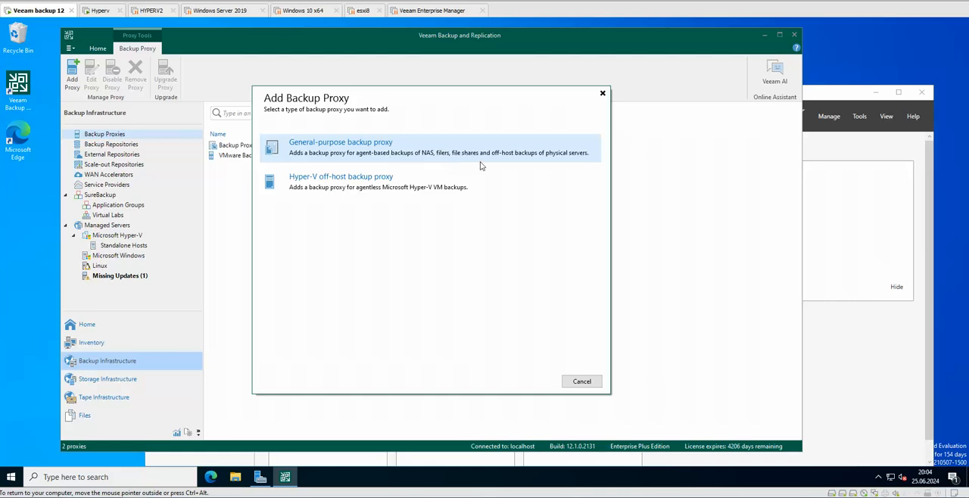
pyautogui.moveTo(639, 141)
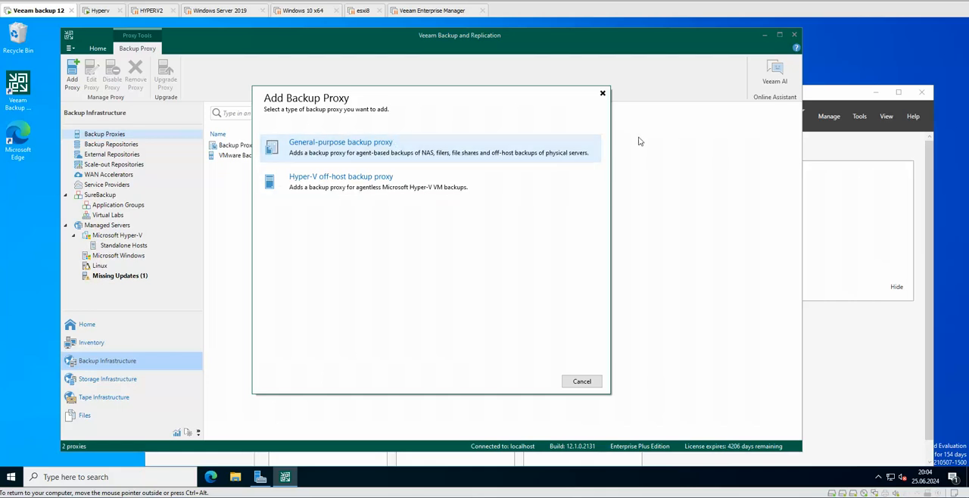
pyautogui.moveTo(512, 121)
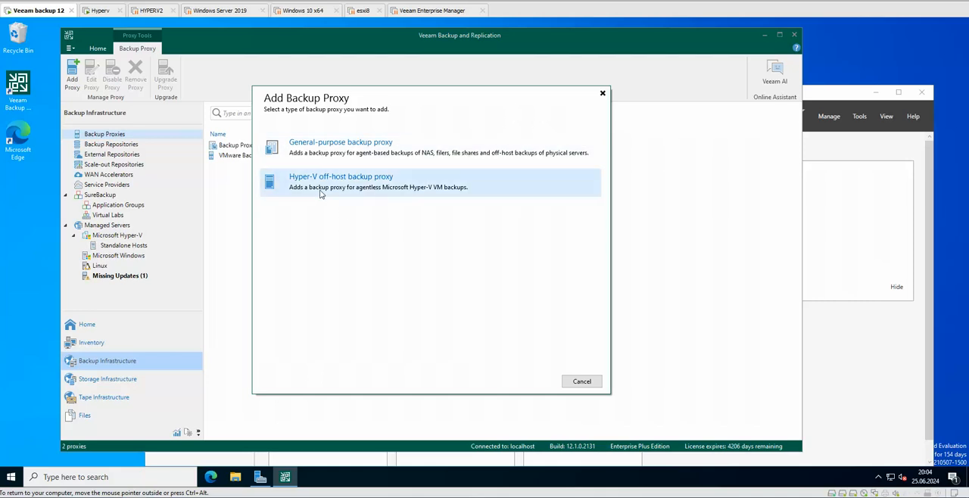
pyautogui.moveTo(364, 191)
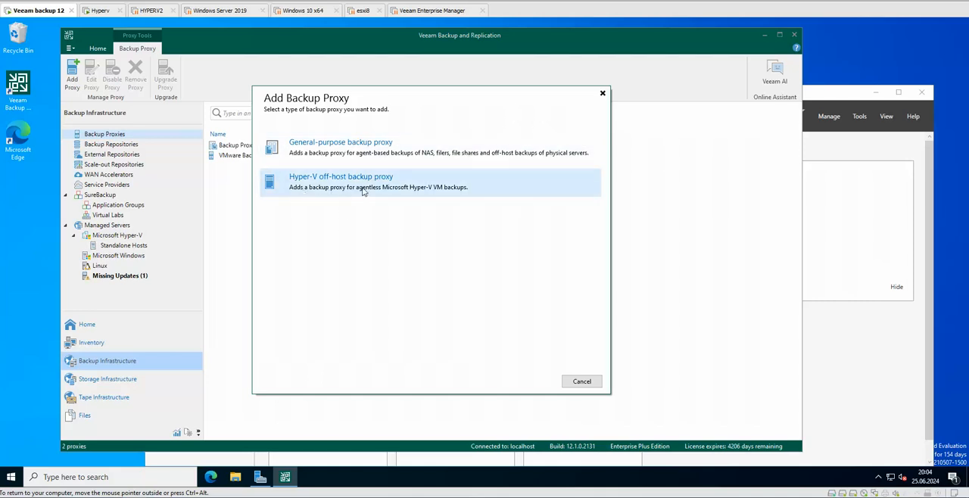
pyautogui.moveTo(382, 247)
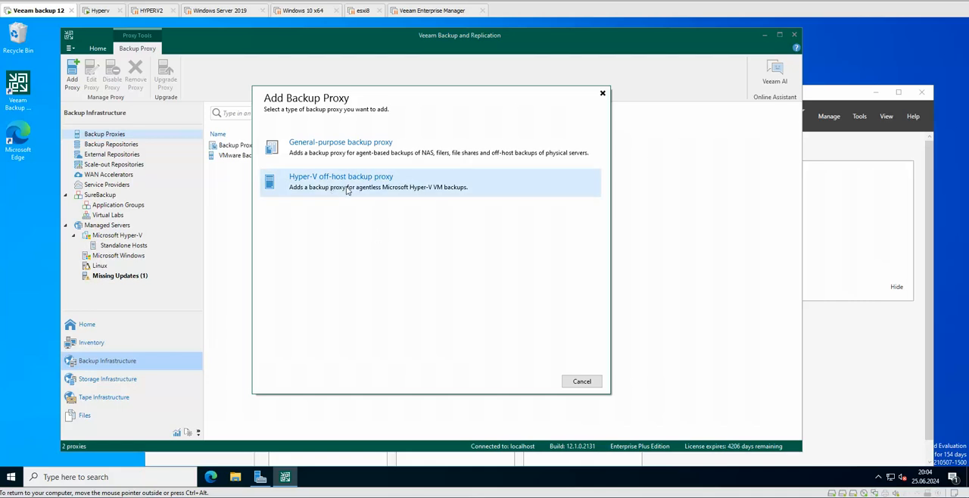
pyautogui.moveTo(336, 190)
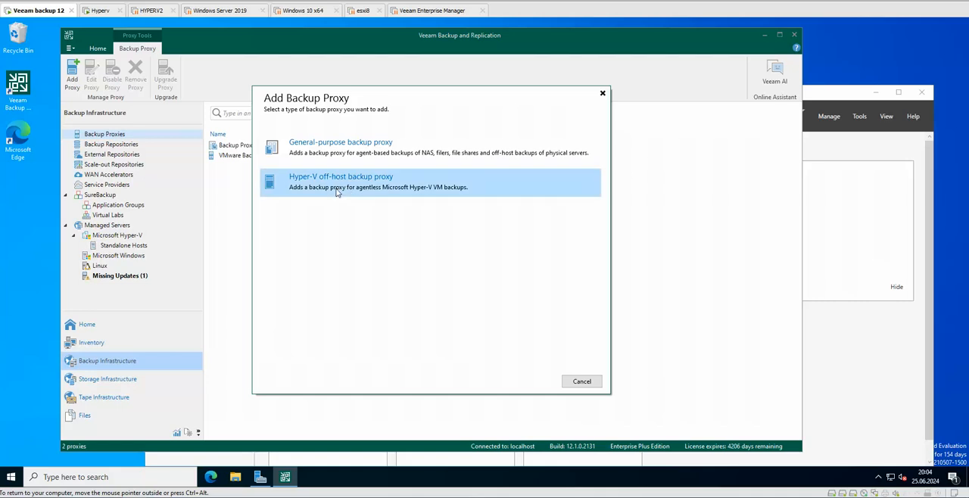
# Start the New Hyper-V Off-Host Proxy wizard from Add Backup Proxy
pyautogui.click(341, 182)
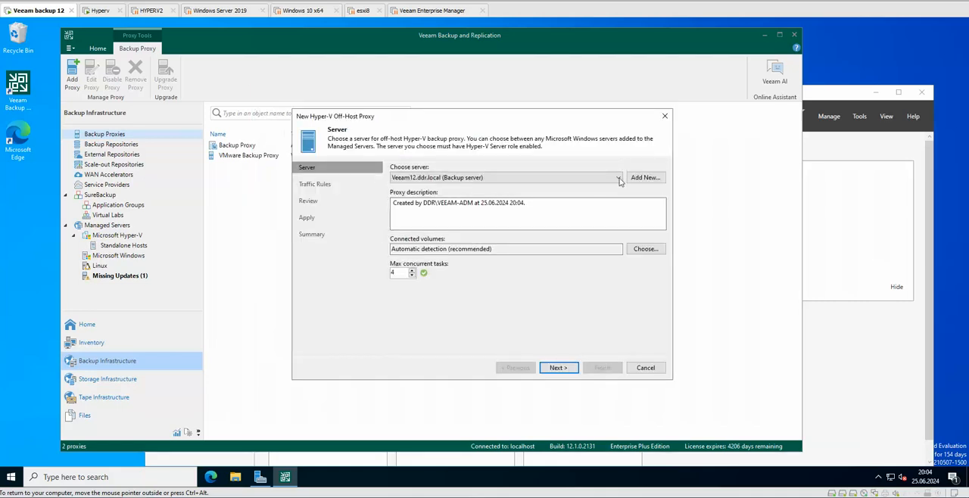
# Choose hypervisor.ddr.local as the proxy server (after trying dc-01), keeping 16 concurrent tasks
pyautogui.click(618, 177)
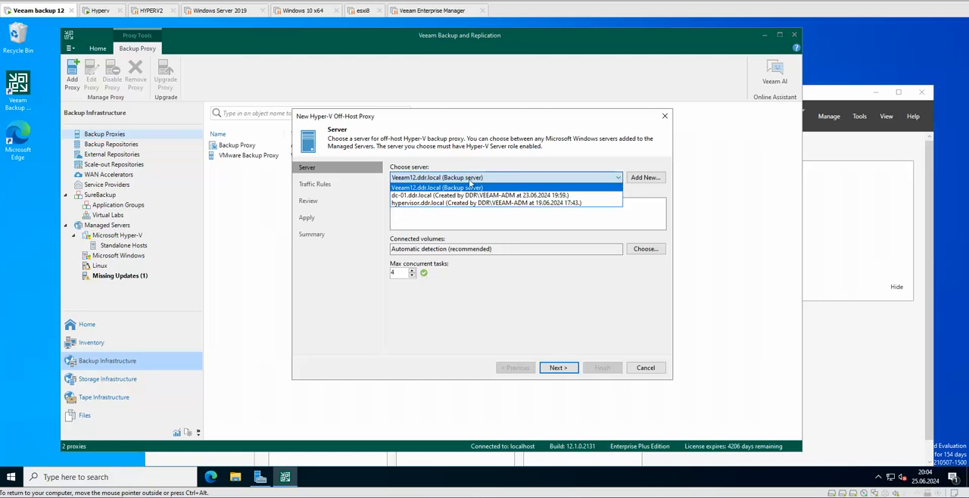
pyautogui.click(491, 203)
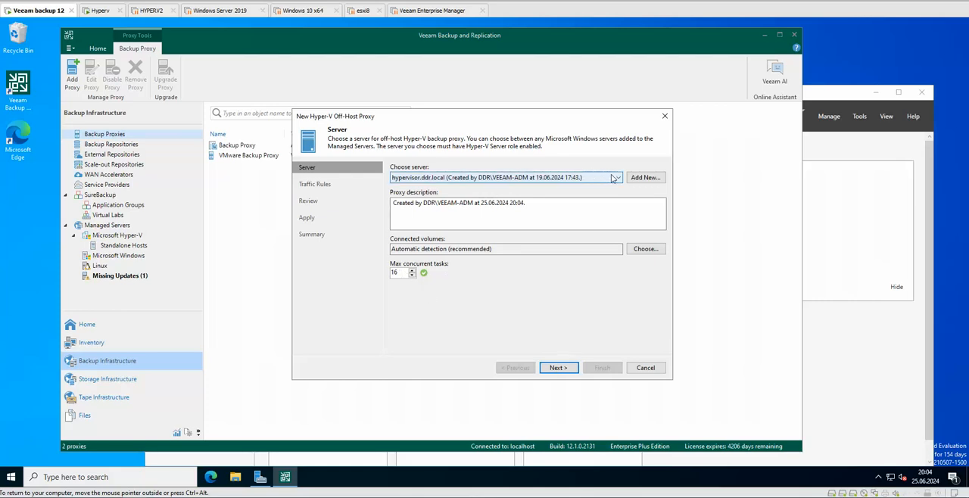
pyautogui.click(616, 177)
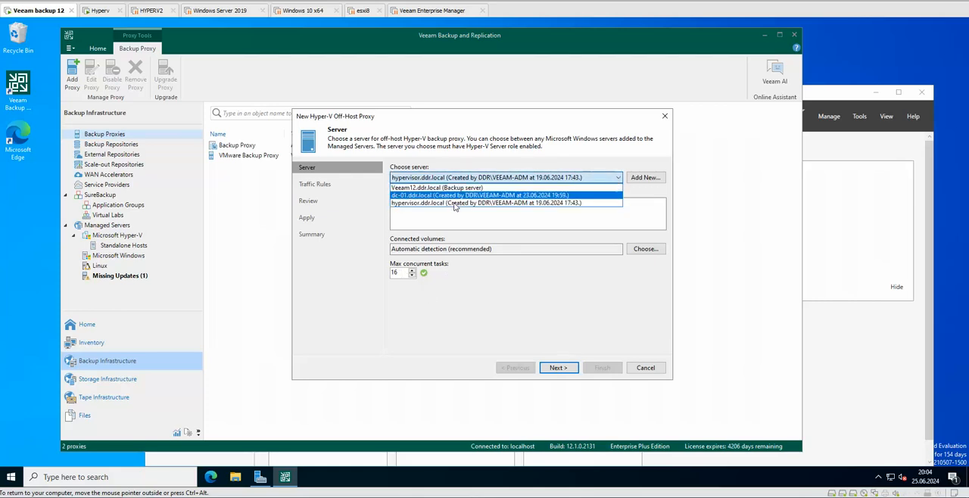
pyautogui.click(492, 196)
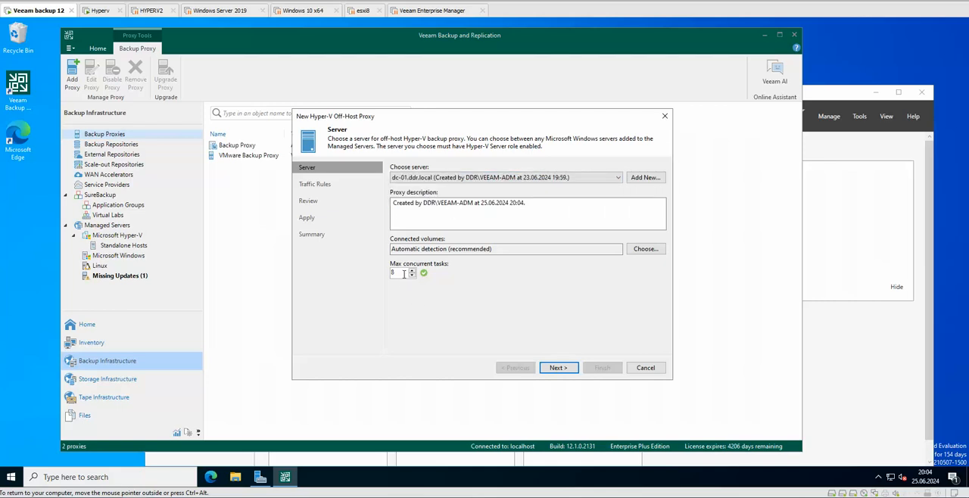
pyautogui.click(618, 177)
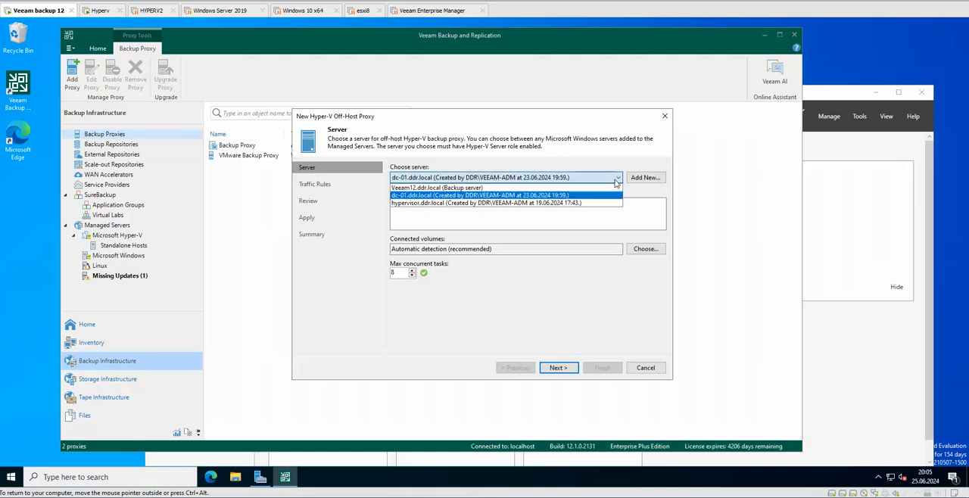
pyautogui.click(506, 203)
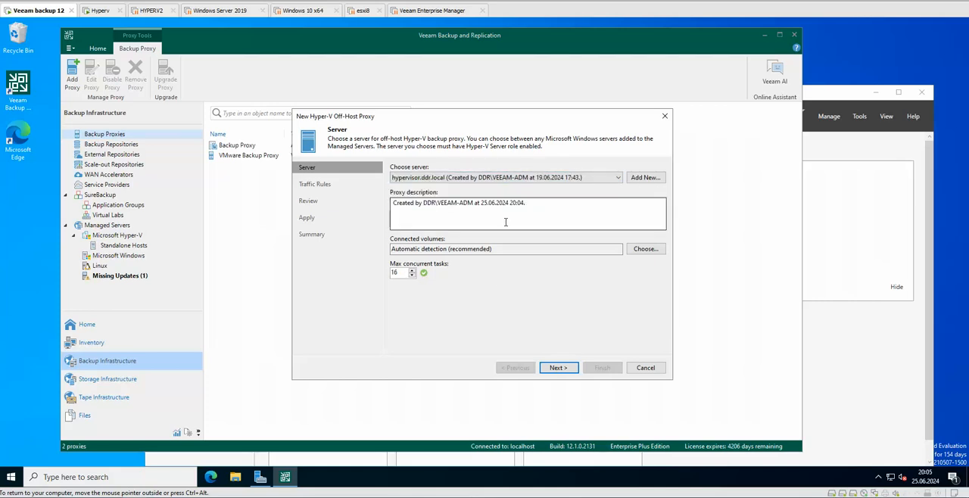
pyautogui.moveTo(480, 276)
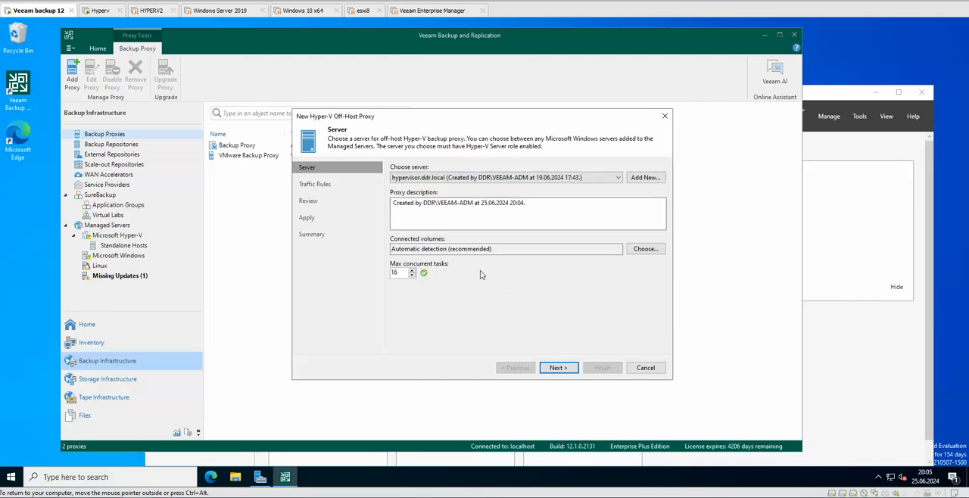
pyautogui.moveTo(427, 289)
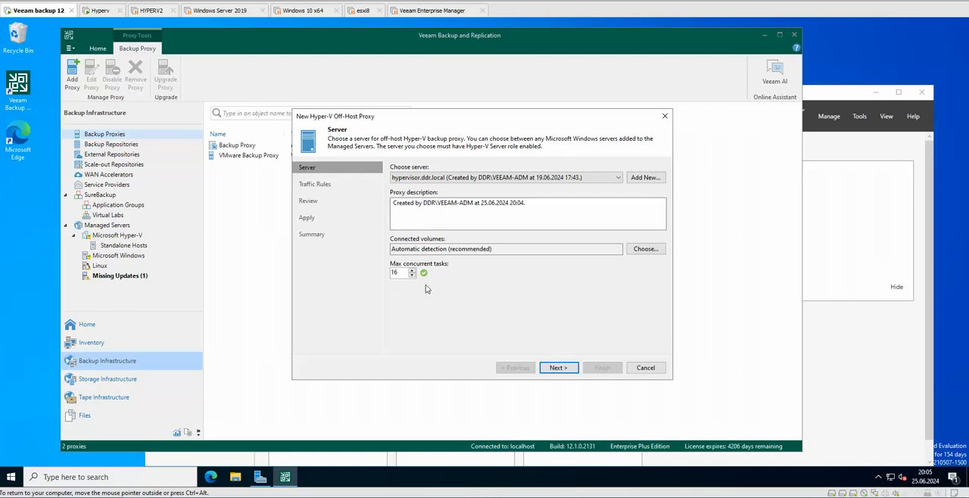
pyautogui.moveTo(515, 306)
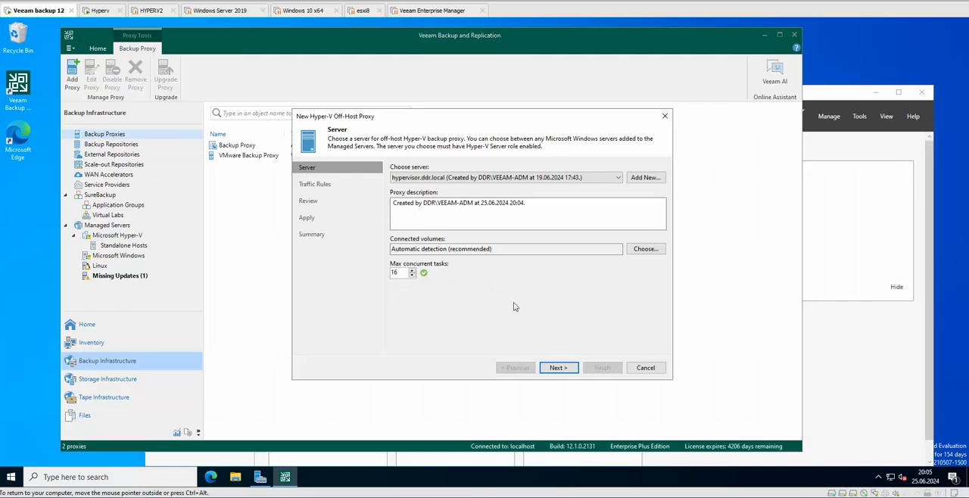
pyautogui.moveTo(507, 312)
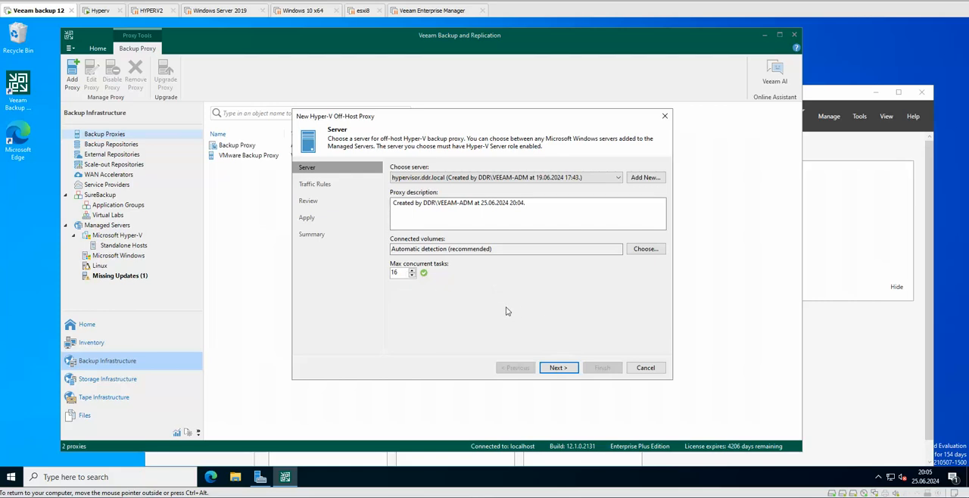
pyautogui.moveTo(533, 266)
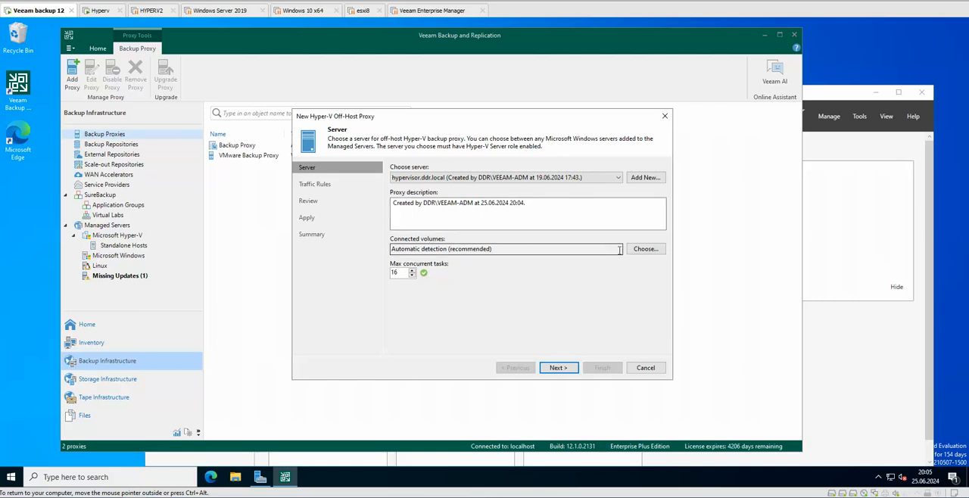
# Keep connected volumes on automatic detection and advance to Traffic Rules
pyautogui.click(645, 248)
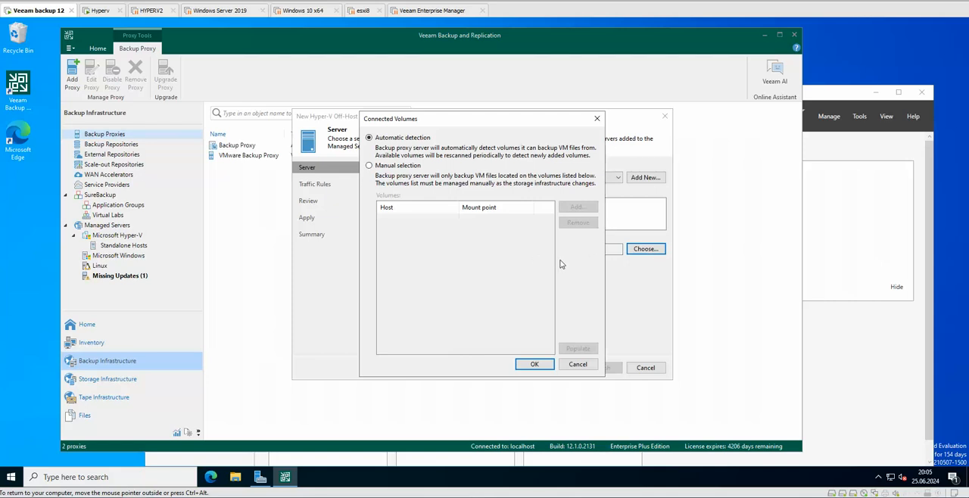
pyautogui.moveTo(427, 168)
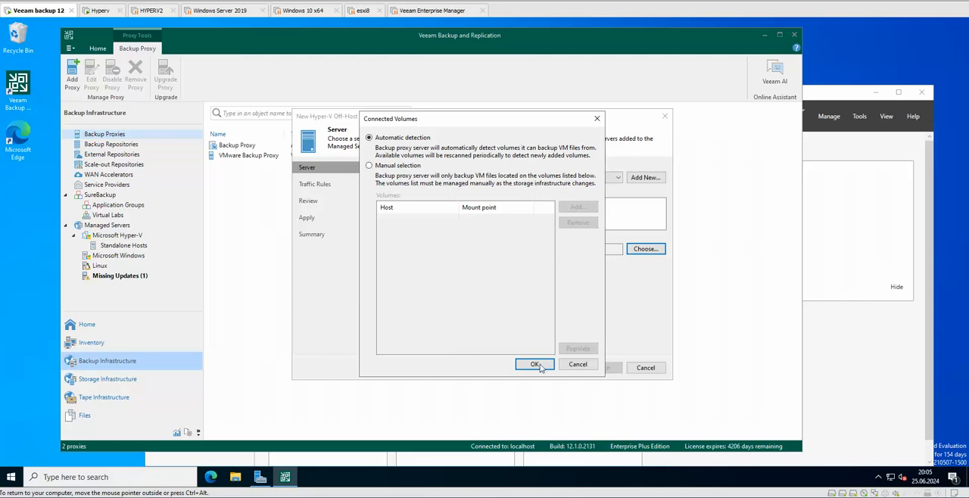
pyautogui.click(534, 364)
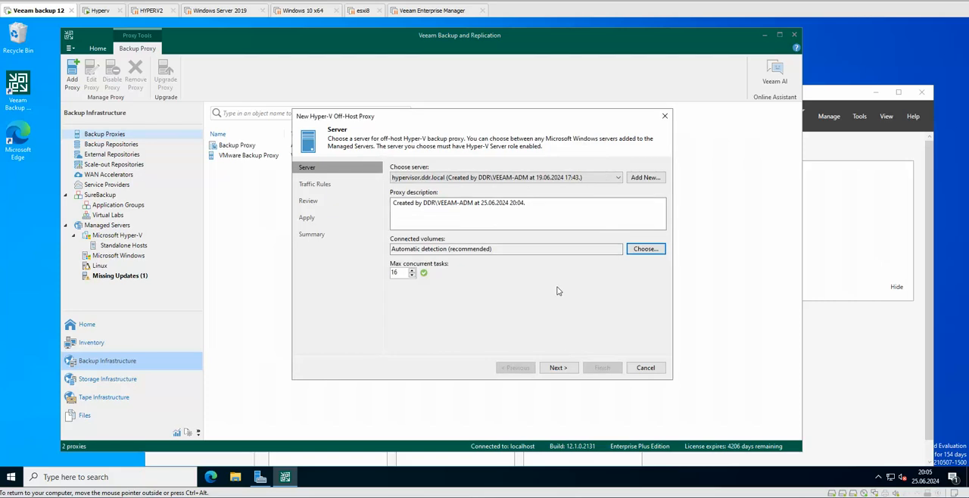
pyautogui.click(558, 367)
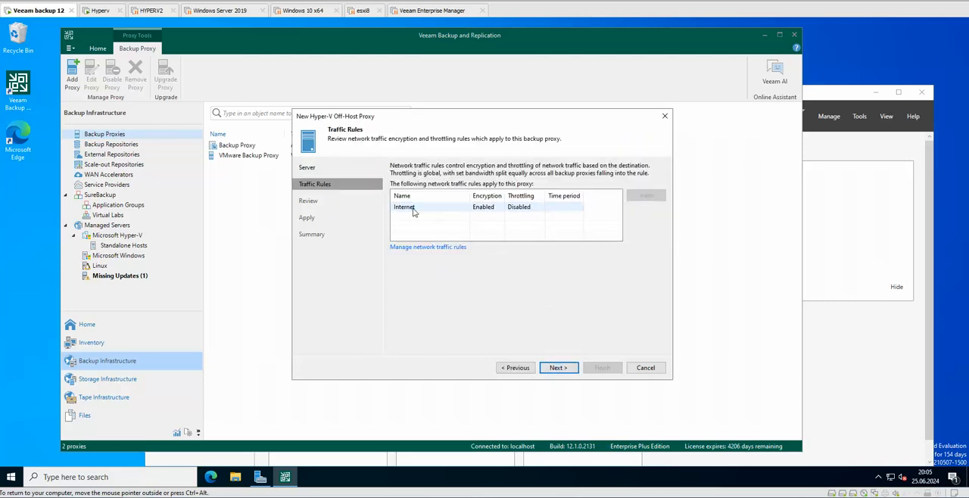
# View the Internet traffic rule unchanged and advance to the Review step
pyautogui.click(403, 206)
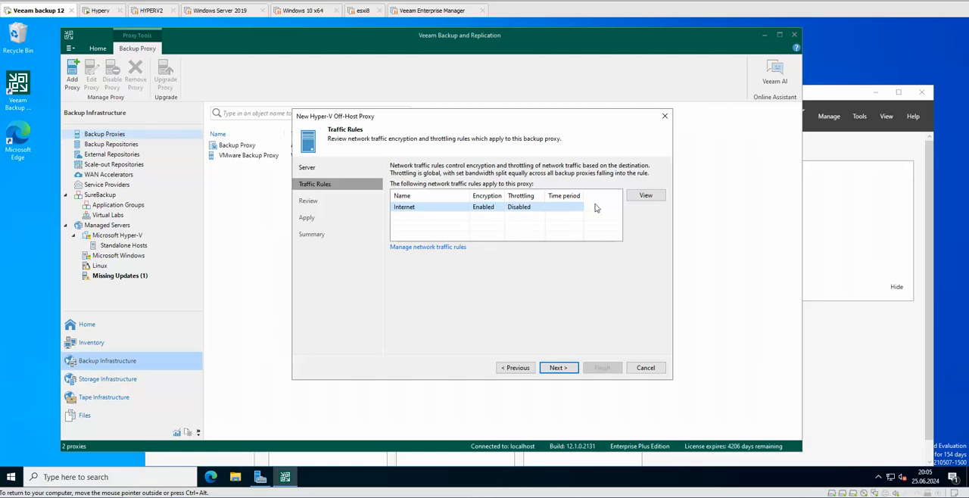
pyautogui.click(646, 195)
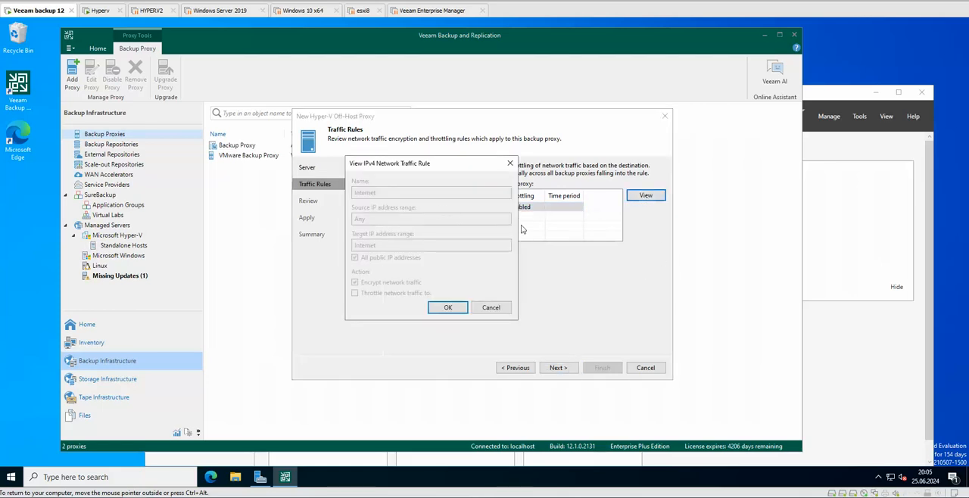
pyautogui.click(449, 307)
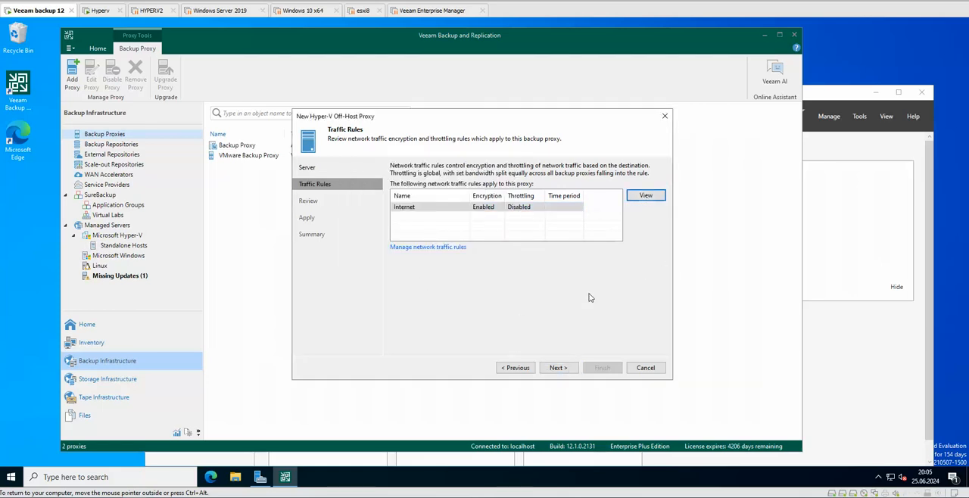
pyautogui.moveTo(600, 270)
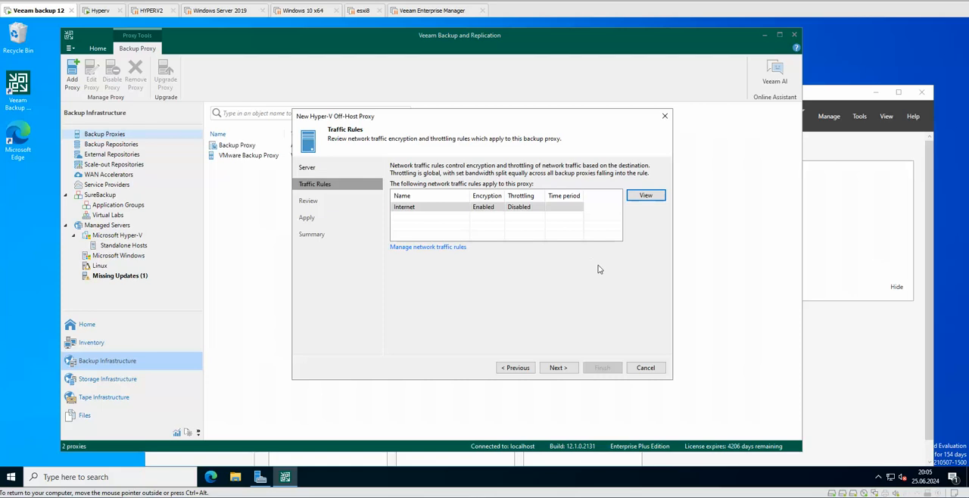
pyautogui.click(557, 366)
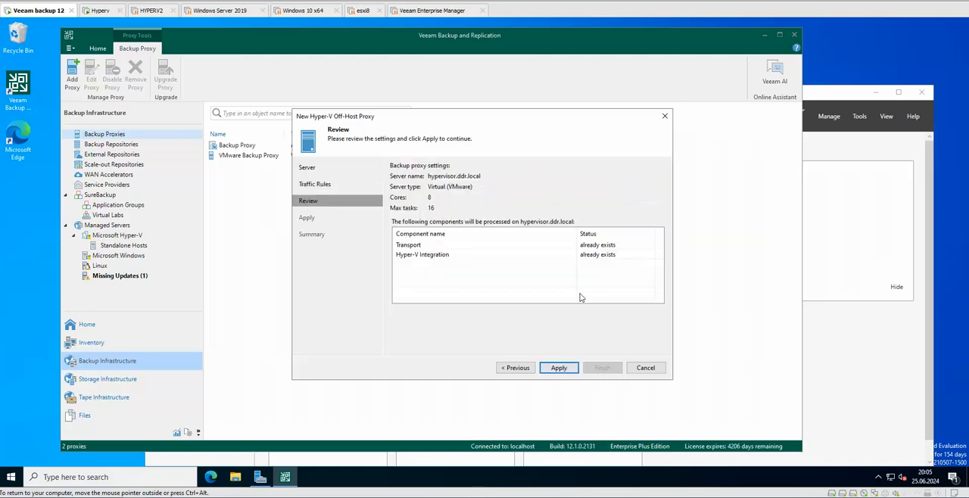
pyautogui.moveTo(466, 272)
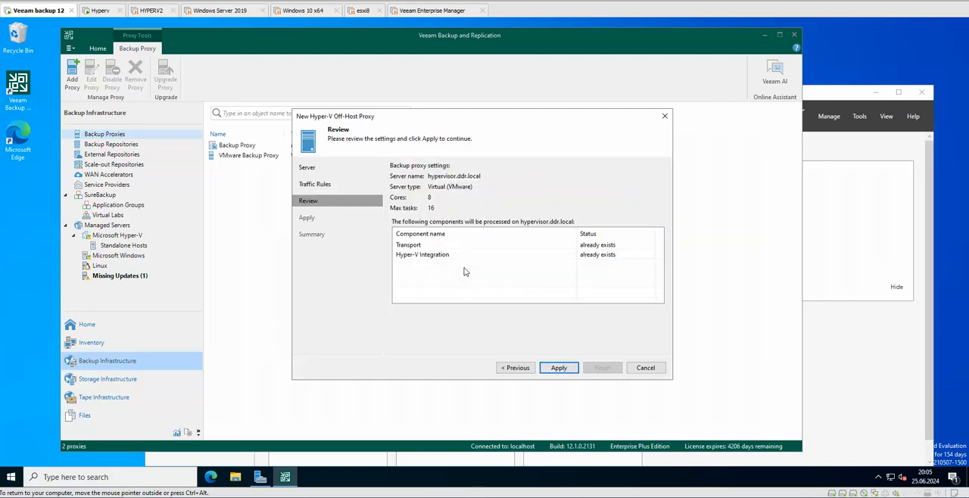
pyautogui.moveTo(513, 293)
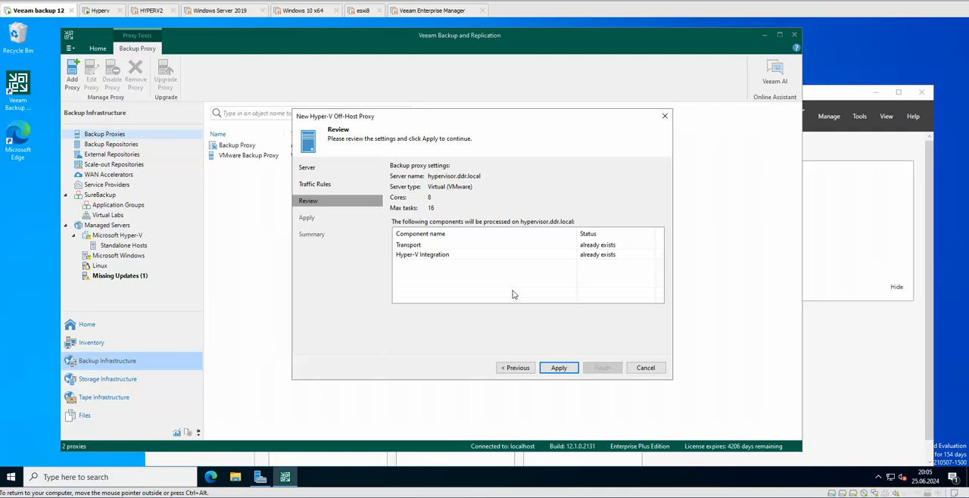
pyautogui.moveTo(526, 268)
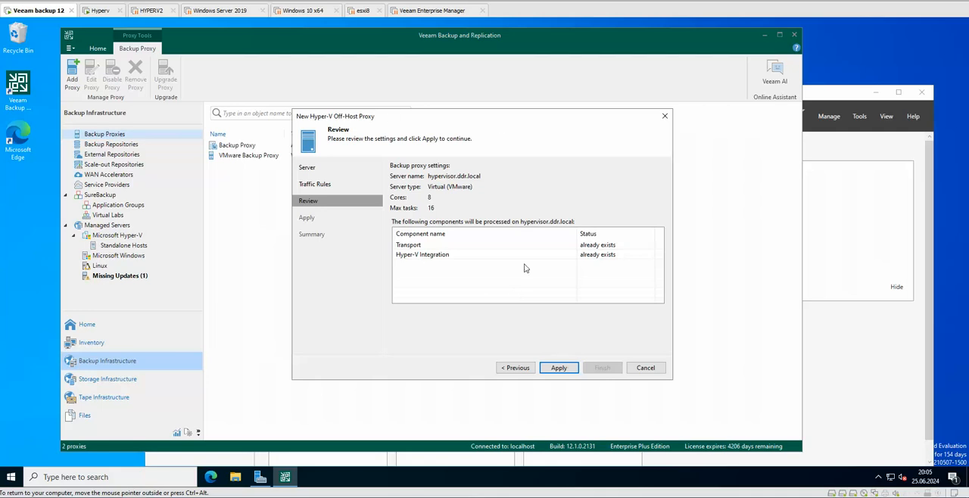
# Apply the proxy settings, let the components install, and finish creating the off-host proxy
pyautogui.click(409, 245)
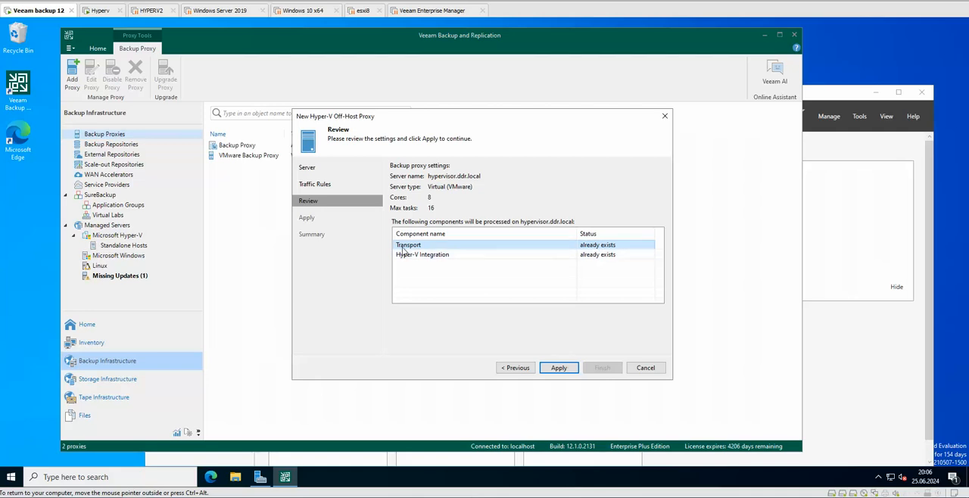
pyautogui.moveTo(621, 248)
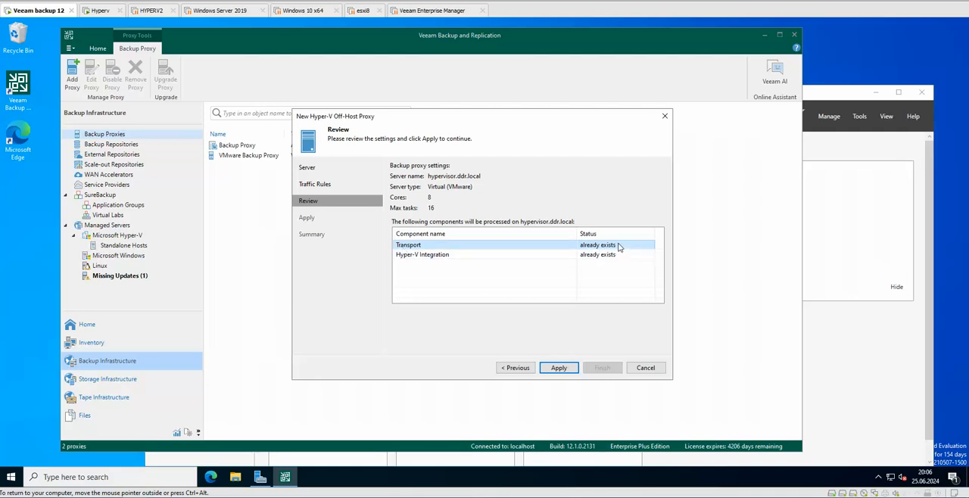
pyautogui.moveTo(612, 279)
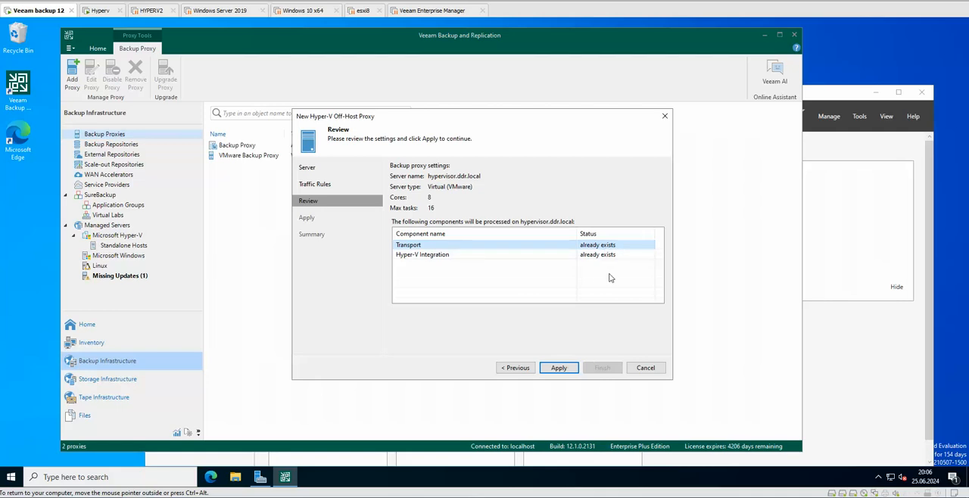
pyautogui.moveTo(612, 302)
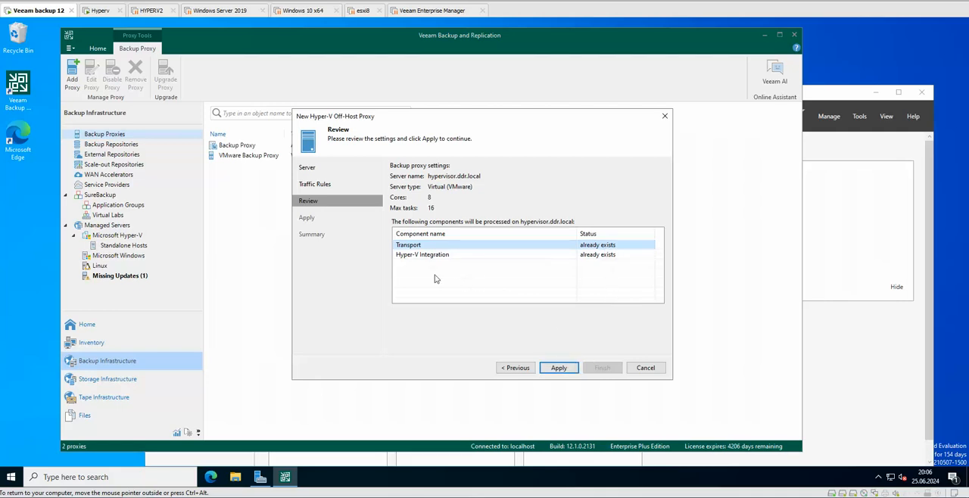
pyautogui.click(559, 366)
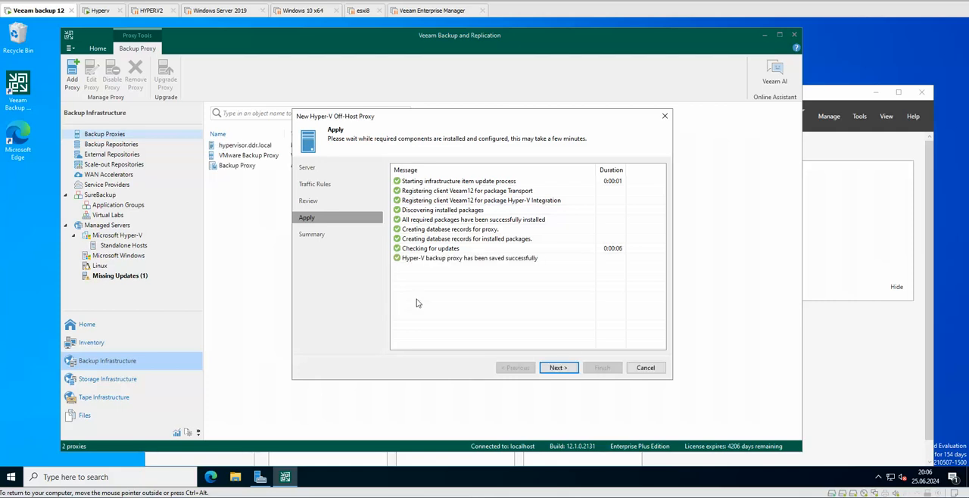
pyautogui.click(557, 366)
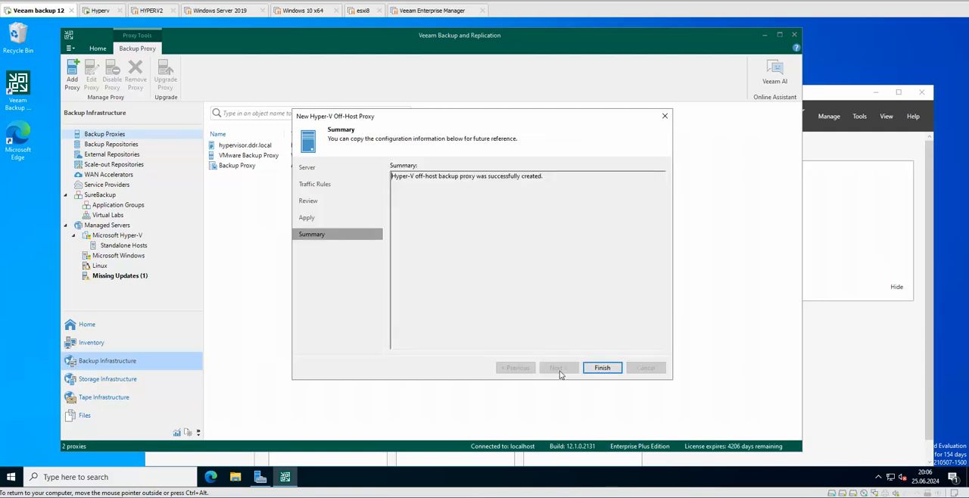
pyautogui.click(603, 366)
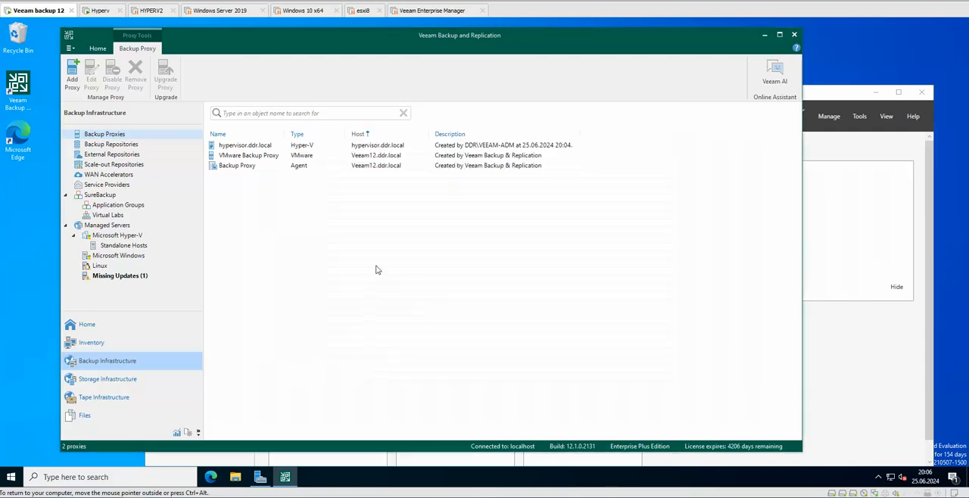
# Select the new hypervisor.ddr.local proxy and bring up its actions menu
pyautogui.click(246, 145)
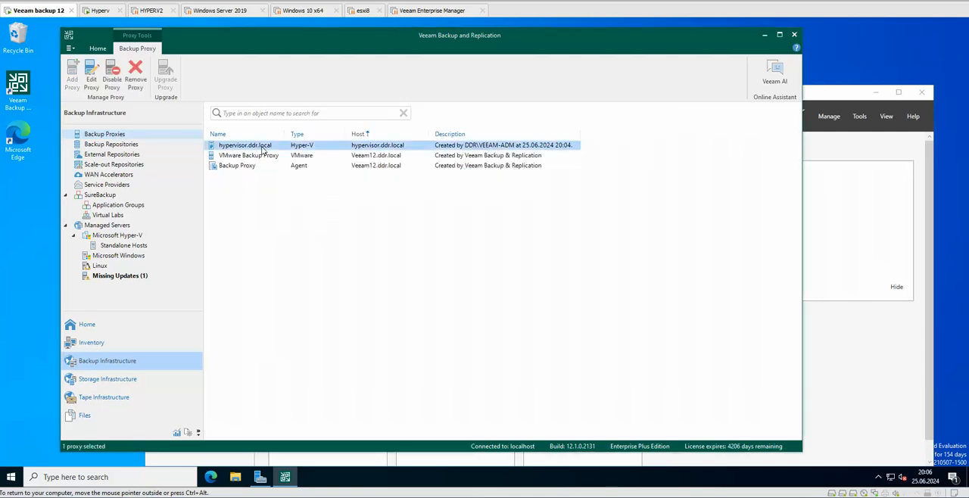
pyautogui.rightClick(246, 146)
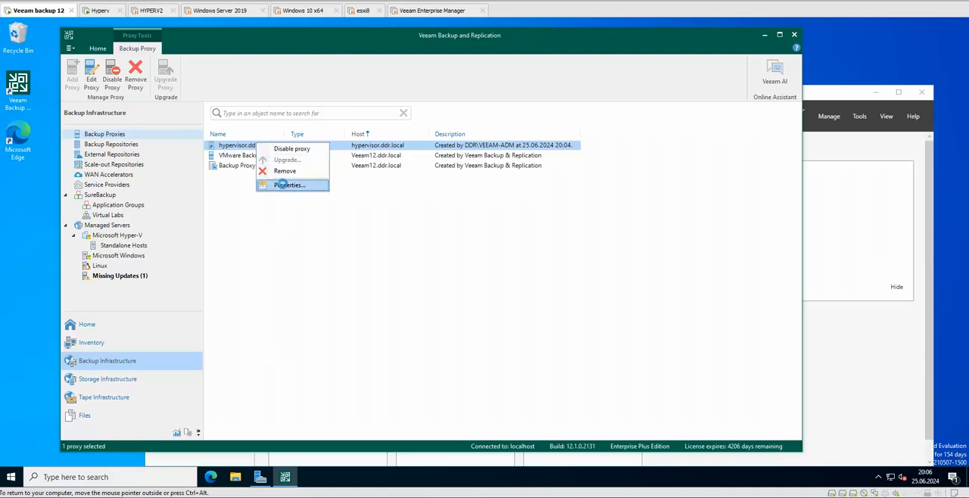
# Review the hypervisor.ddr.local proxy properties without changes, then return to the Home jobs view
pyautogui.click(288, 184)
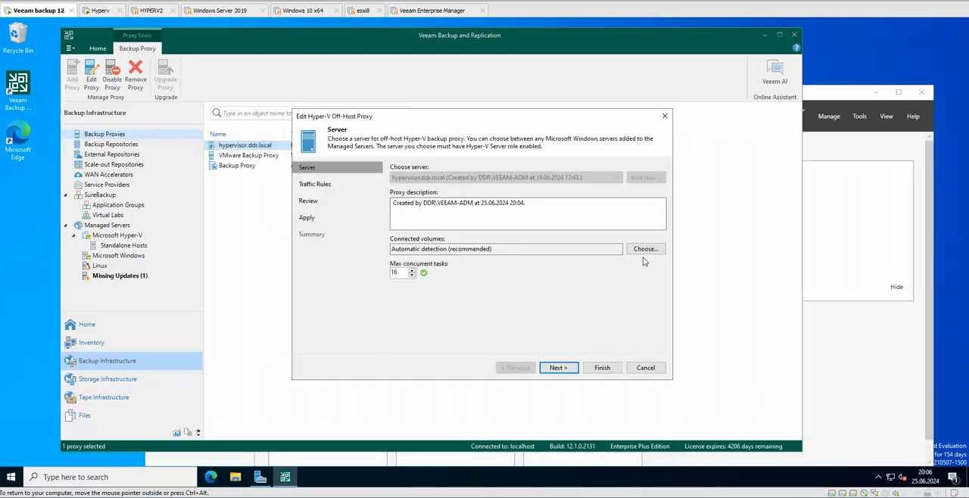
pyautogui.moveTo(578, 282)
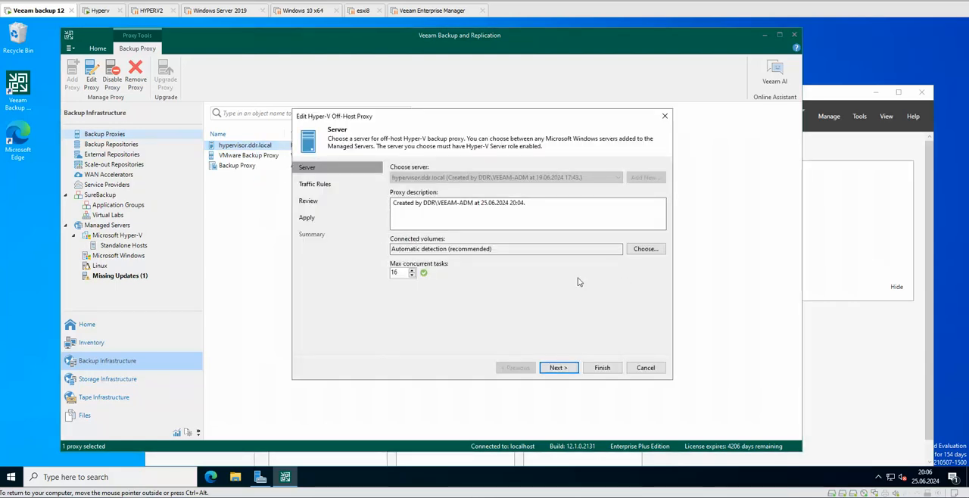
pyautogui.moveTo(639, 366)
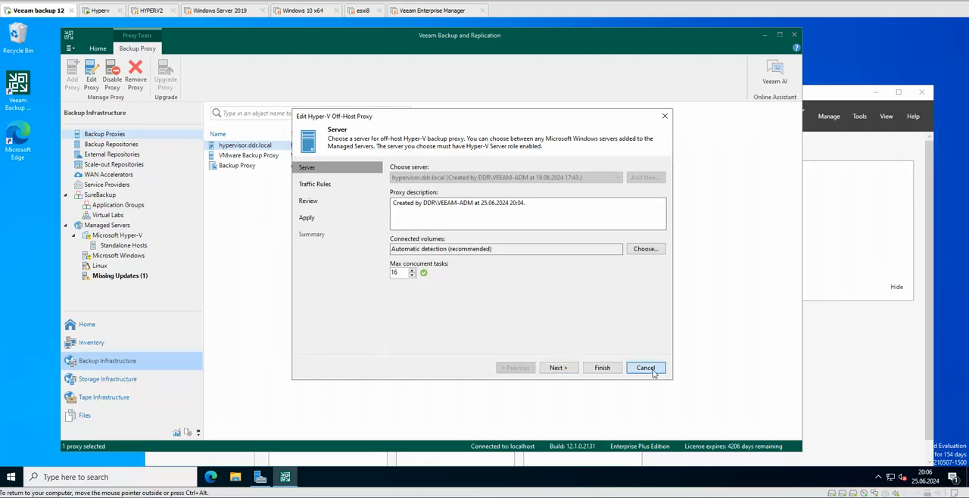
pyautogui.click(645, 368)
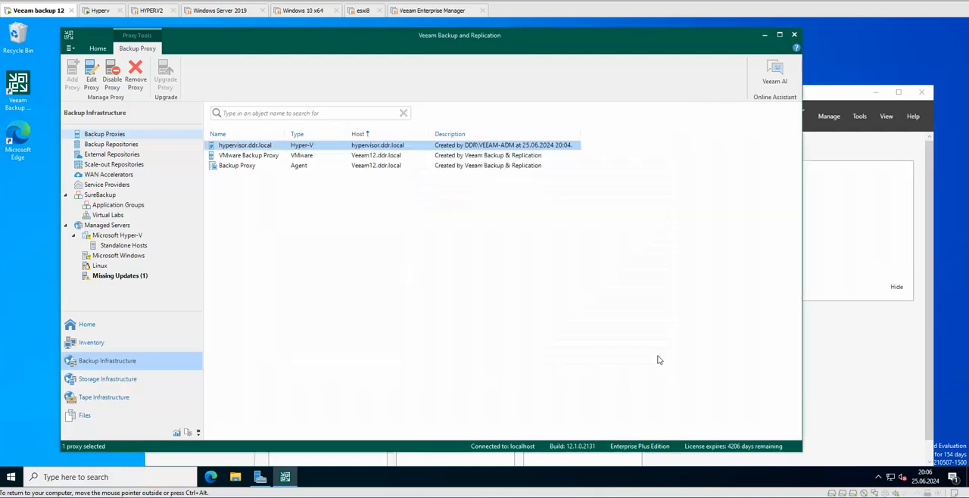
pyautogui.click(442, 221)
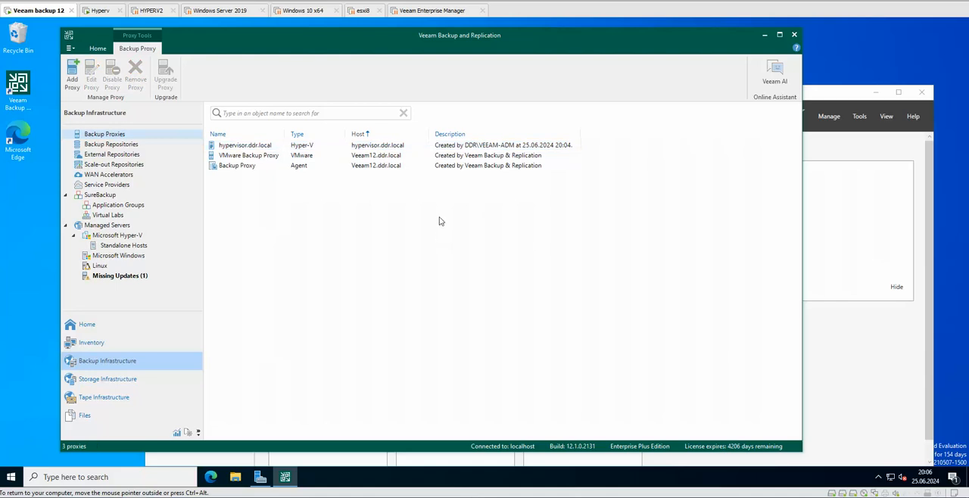
pyautogui.moveTo(226, 150)
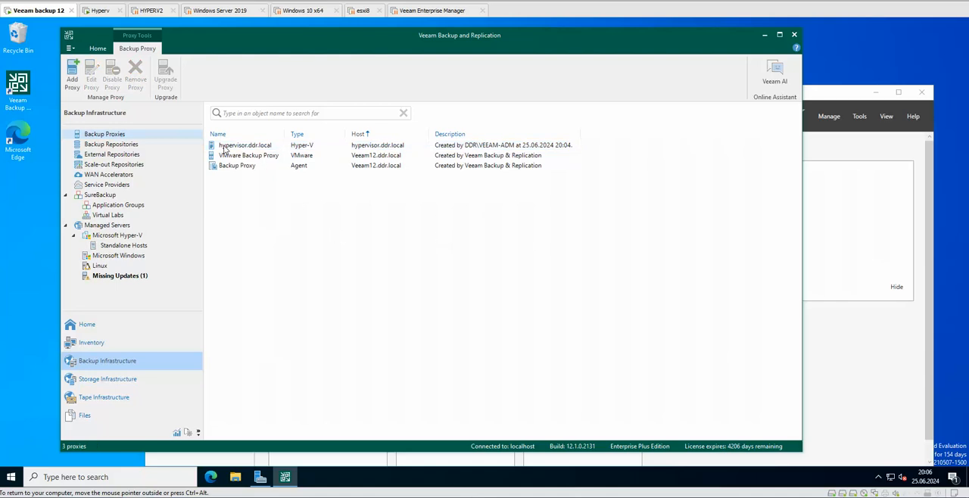
pyautogui.moveTo(278, 170)
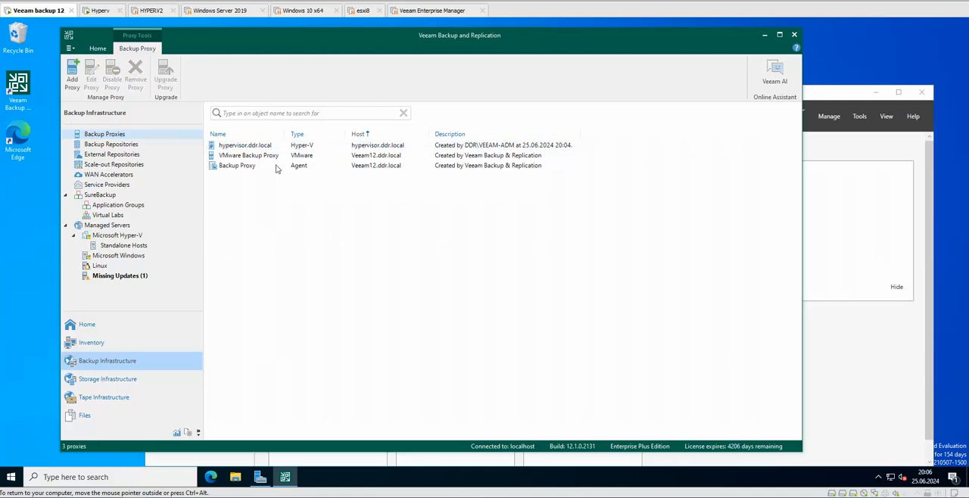
pyautogui.moveTo(290, 145)
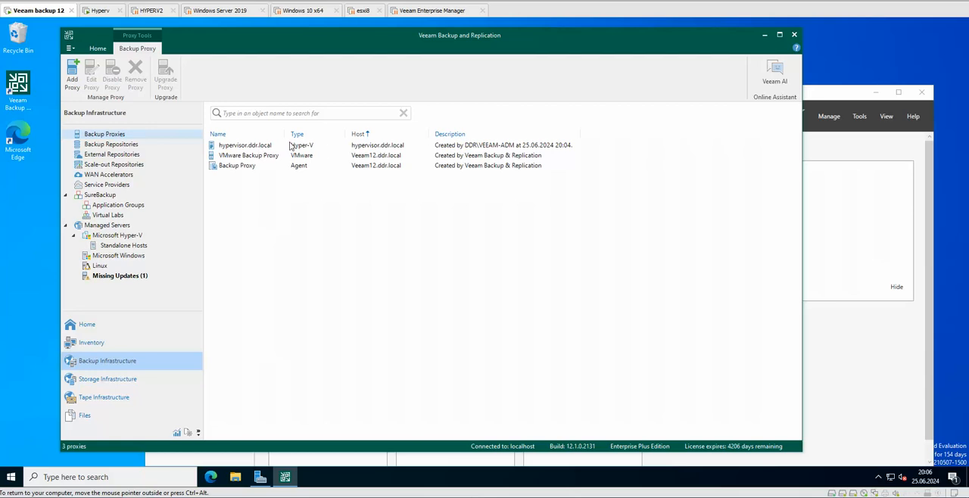
pyautogui.moveTo(97, 149)
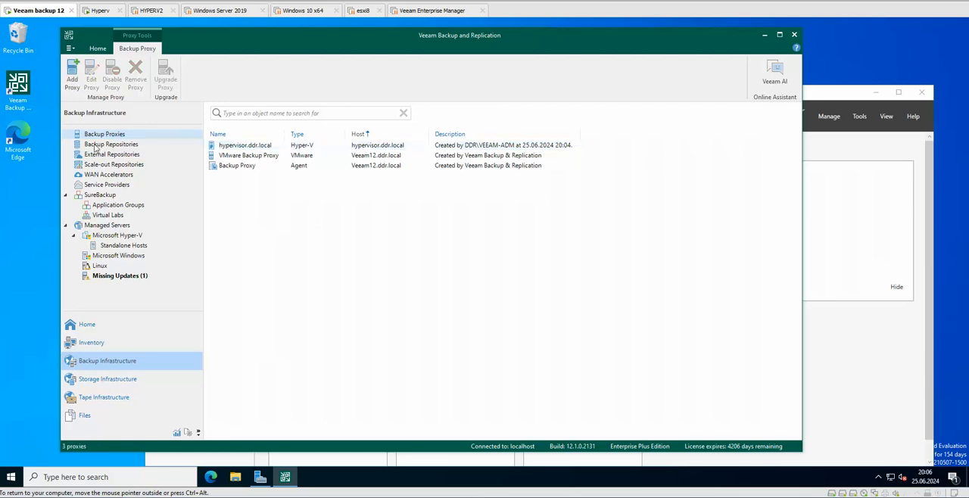
pyautogui.moveTo(87, 324)
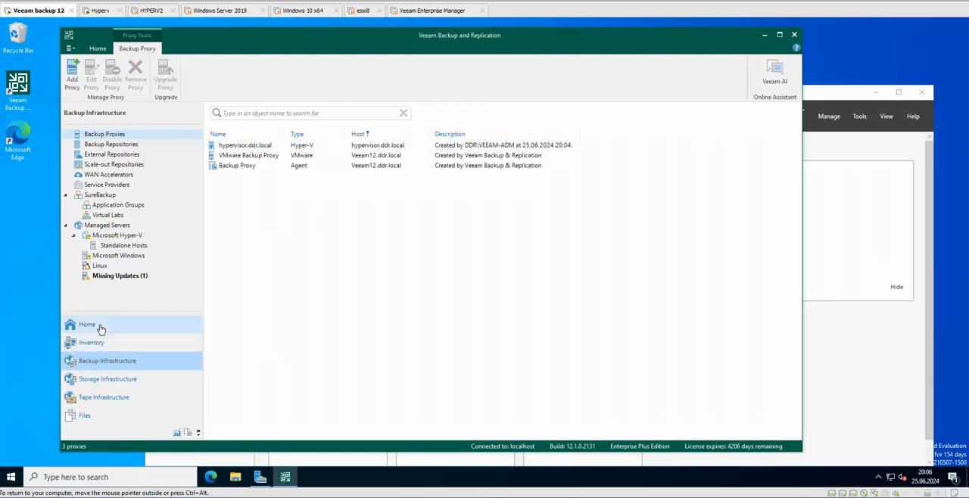
pyautogui.click(87, 324)
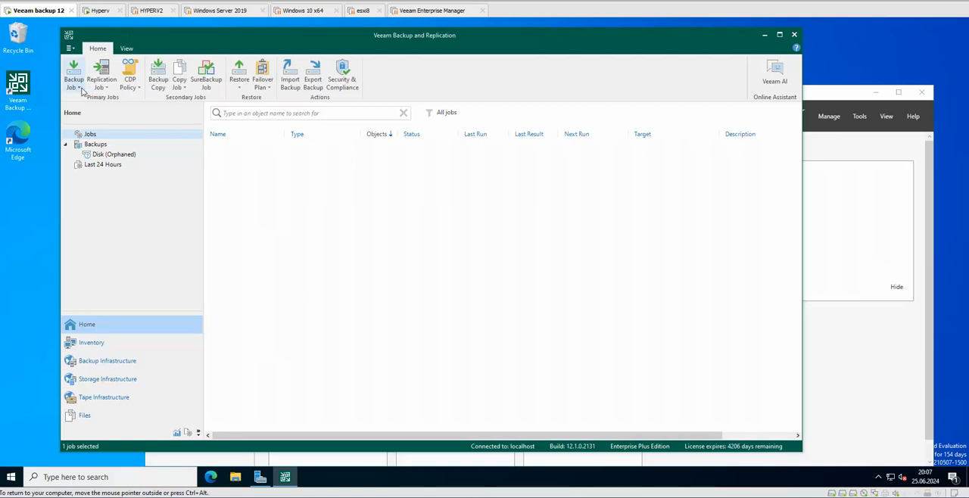
# Start a new virtual machine backup job named 'Back 1' and proceed to the Virtual Machines step
pyautogui.click(72, 76)
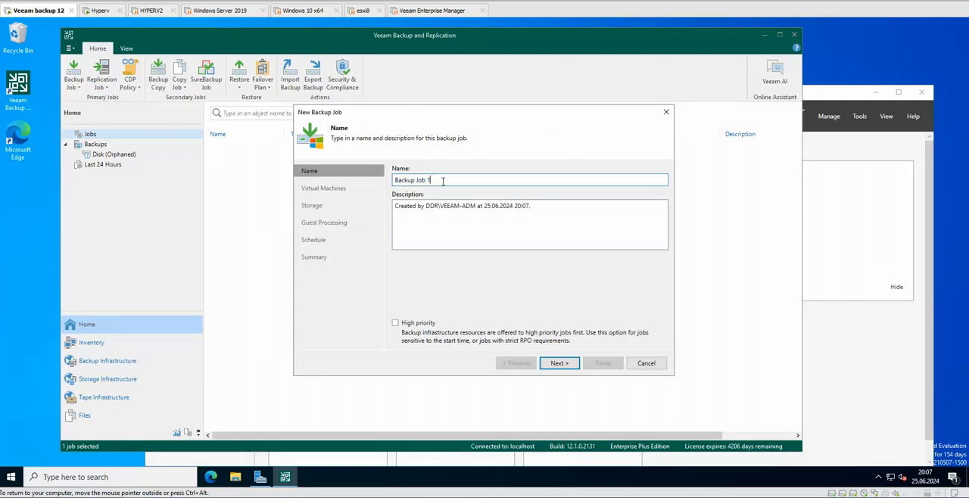
pyautogui.press('Backspace')
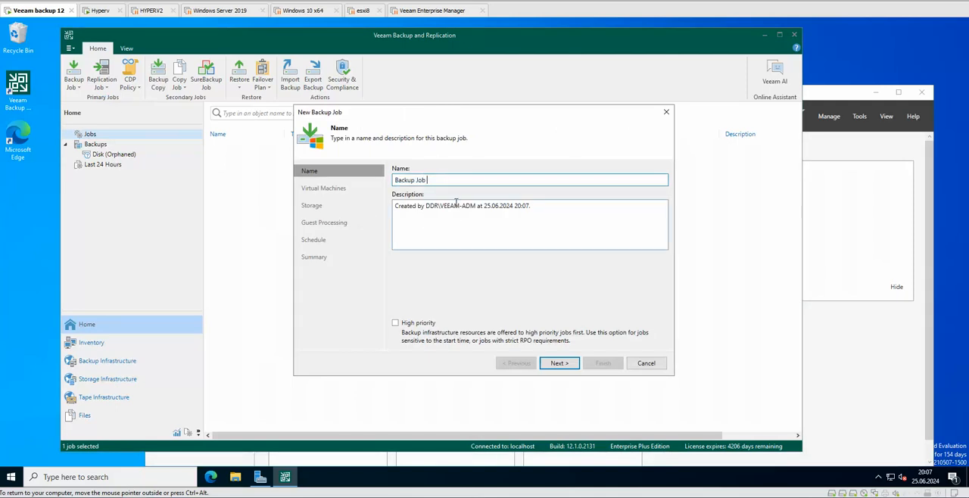
pyautogui.press('ctrl+a')
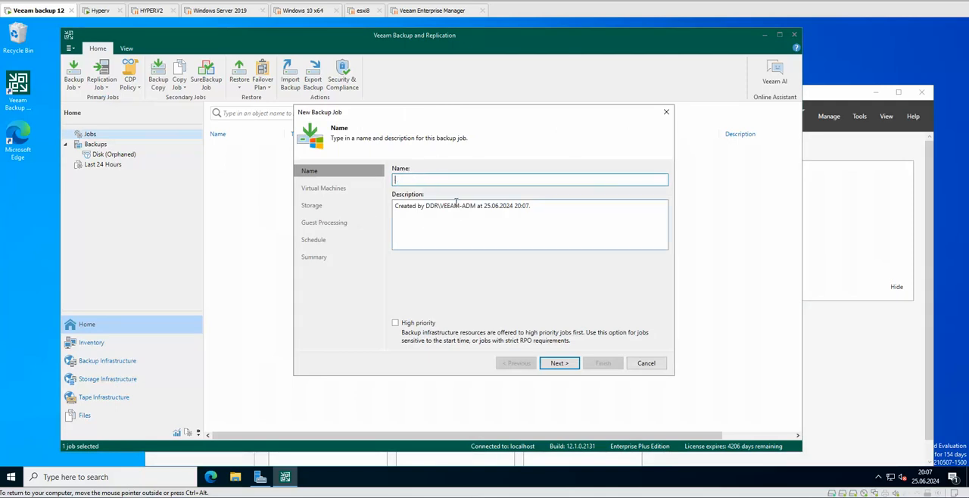
pyautogui.write('Back')
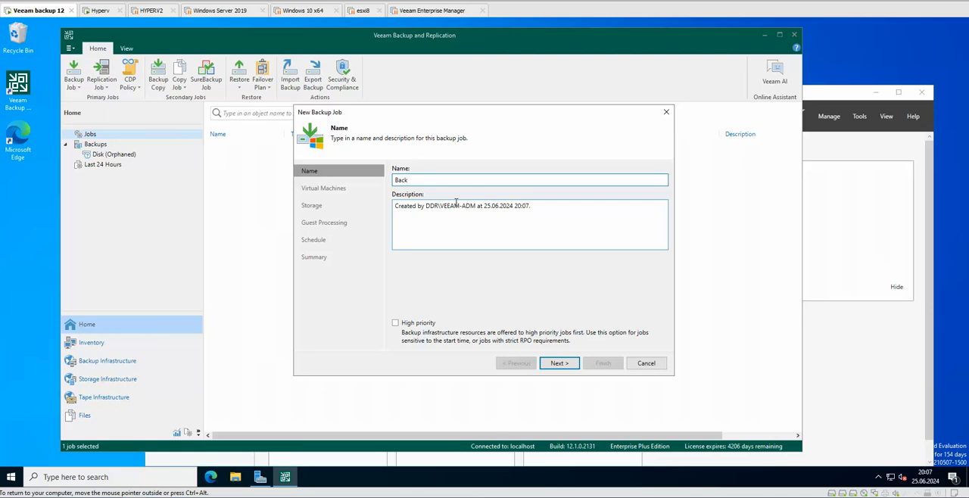
pyautogui.write('1')
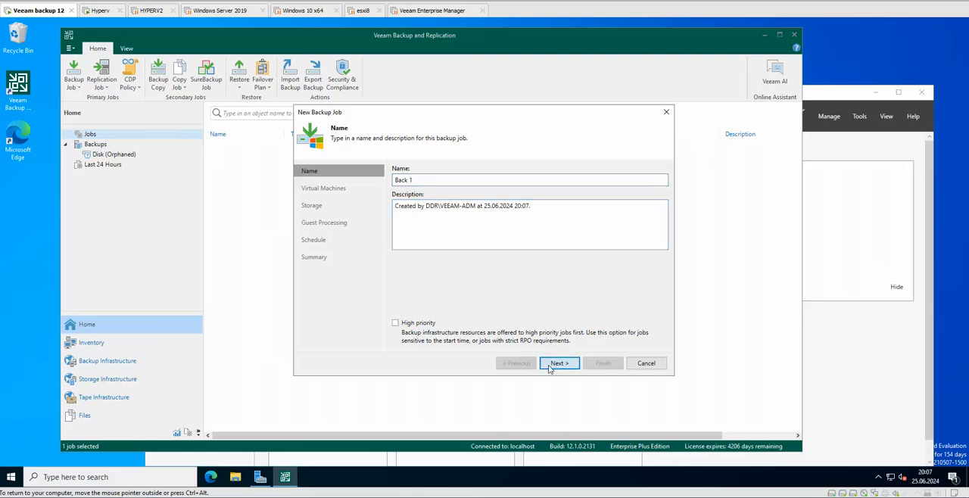
pyautogui.click(559, 363)
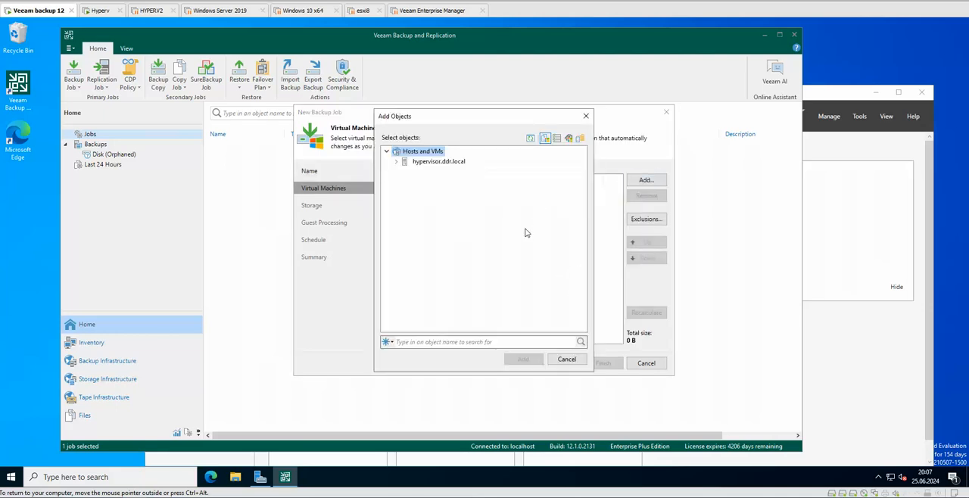
pyautogui.moveTo(442, 191)
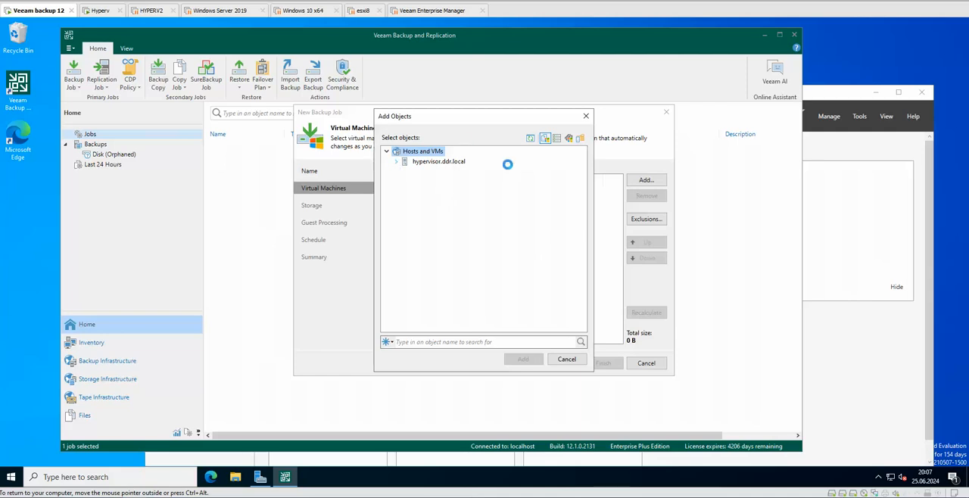
# Add the zenoss VM from hypervisor.ddr.local to the job and continue to Storage
pyautogui.click(397, 160)
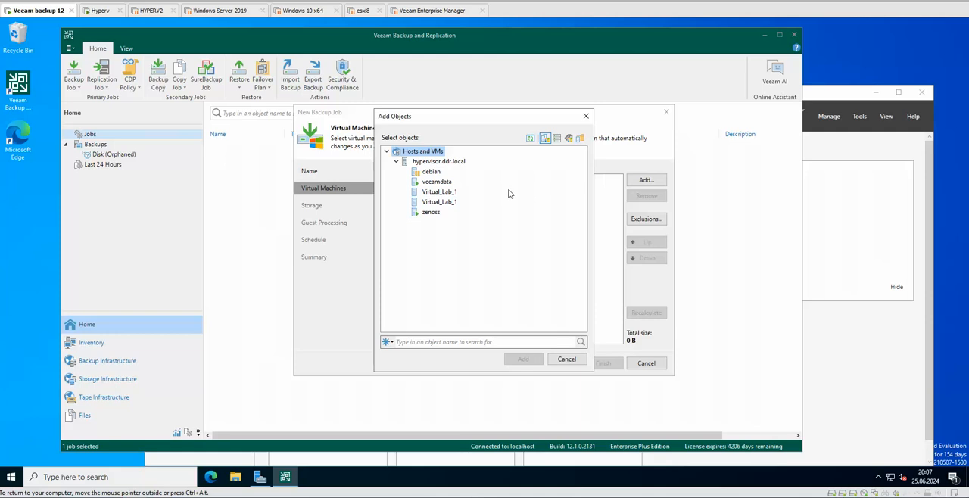
pyautogui.moveTo(448, 254)
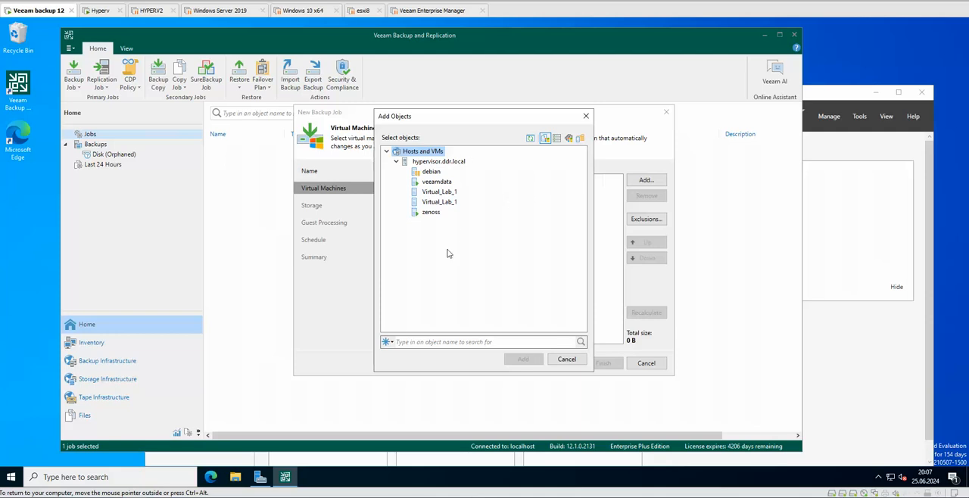
pyautogui.click(430, 212)
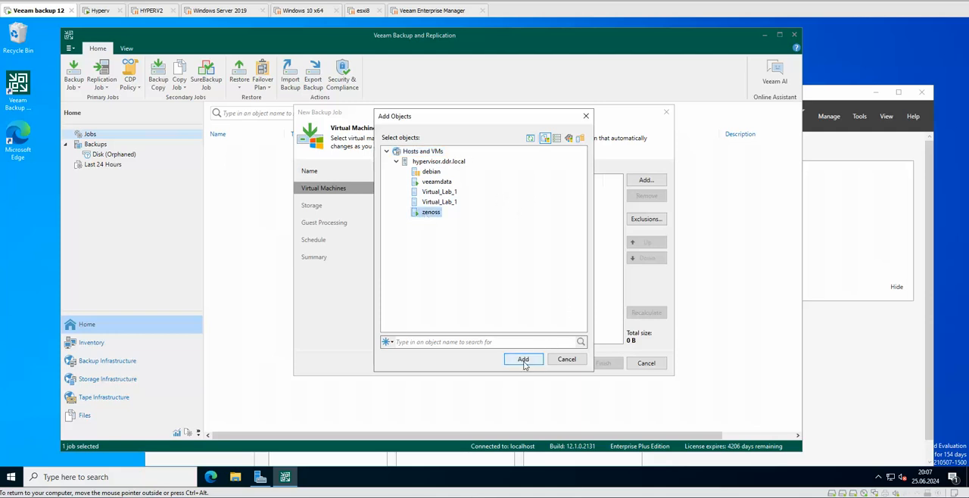
pyautogui.click(524, 359)
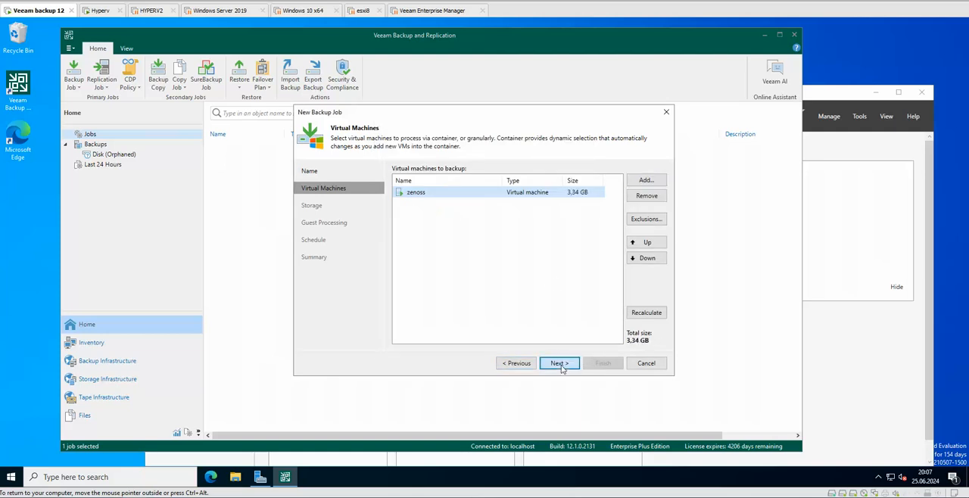
pyautogui.click(557, 362)
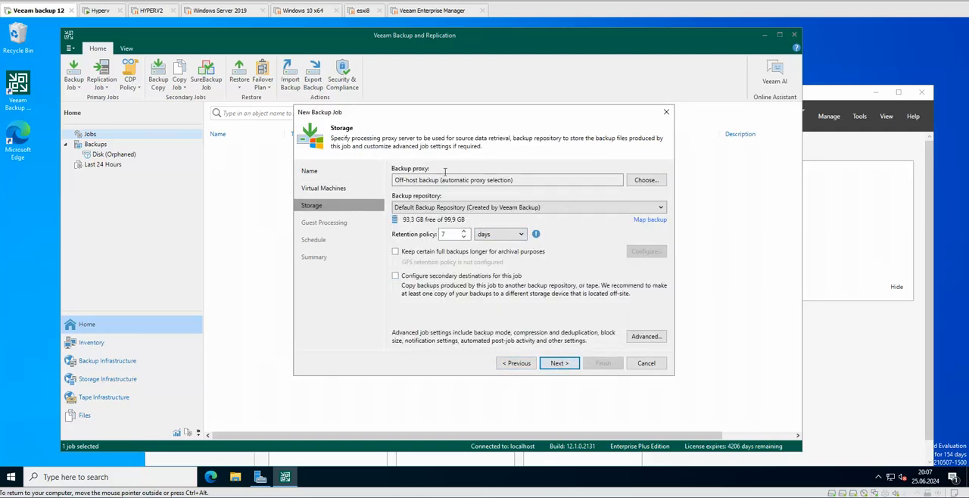
pyautogui.moveTo(613, 200)
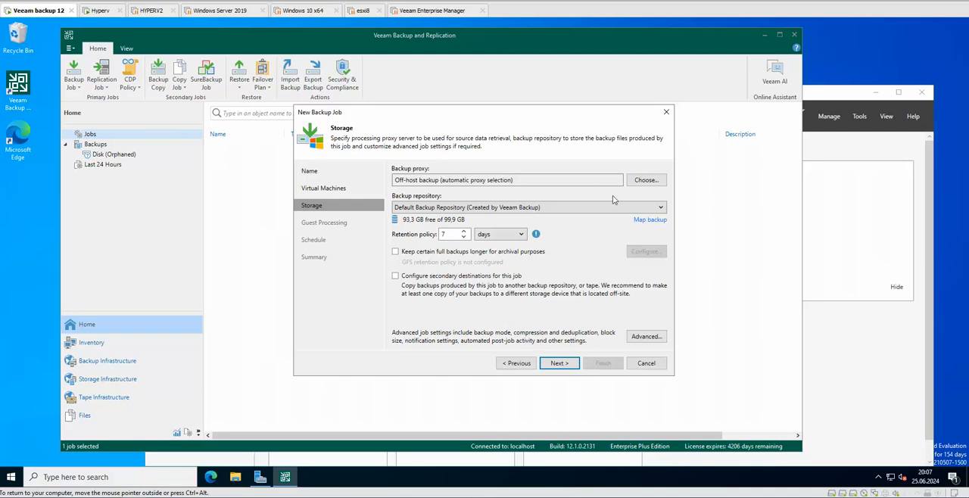
# Restrict the job's backup proxy to hypervisor.ddr.local only and confirm the choice
pyautogui.click(645, 179)
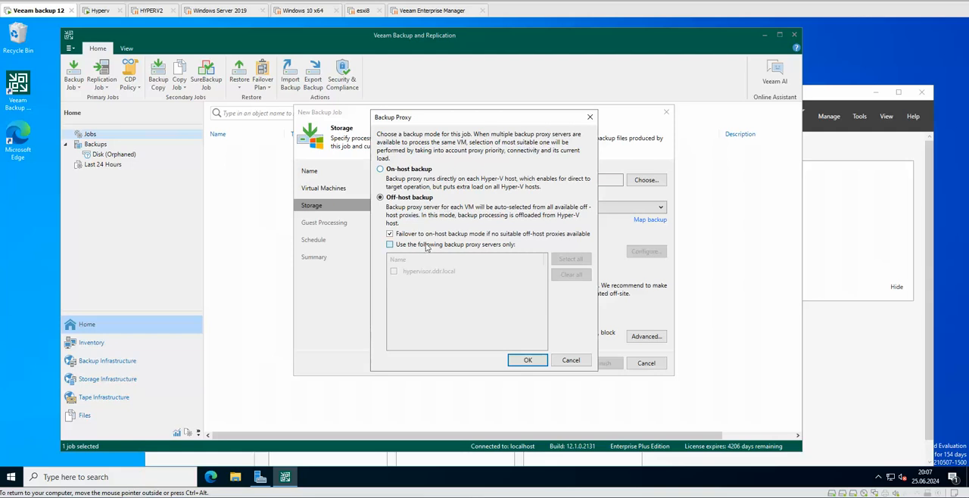
pyautogui.click(390, 245)
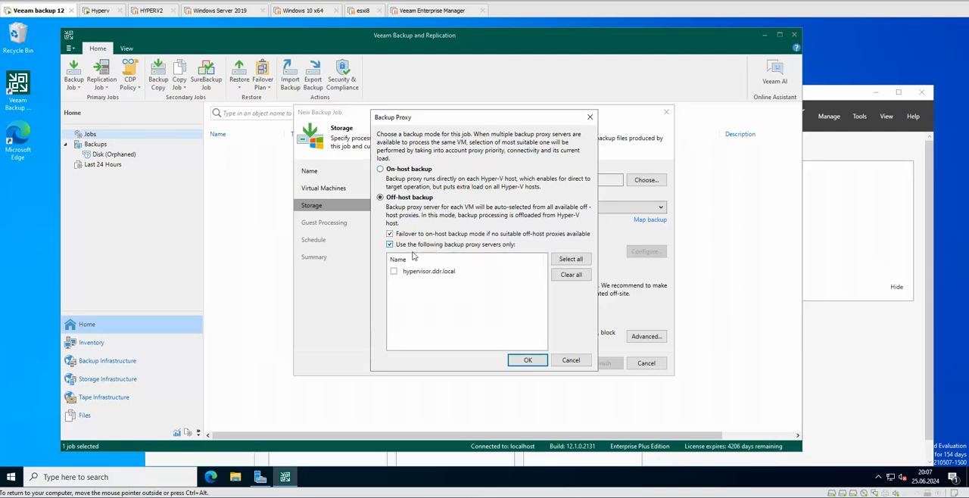
pyautogui.moveTo(508, 251)
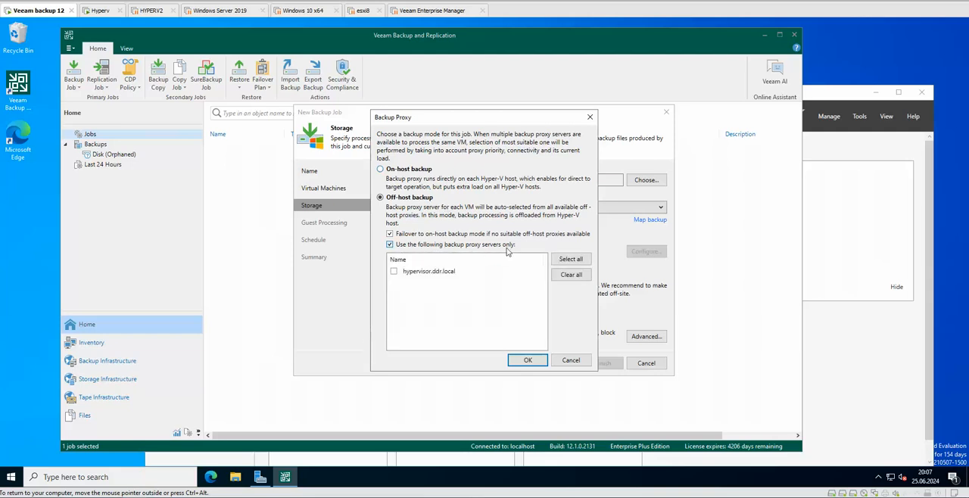
pyautogui.click(394, 271)
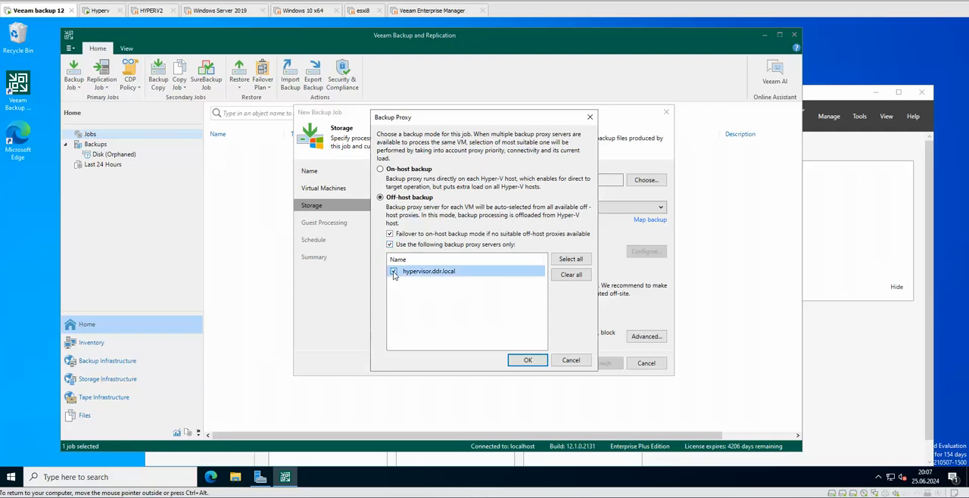
pyautogui.click(394, 271)
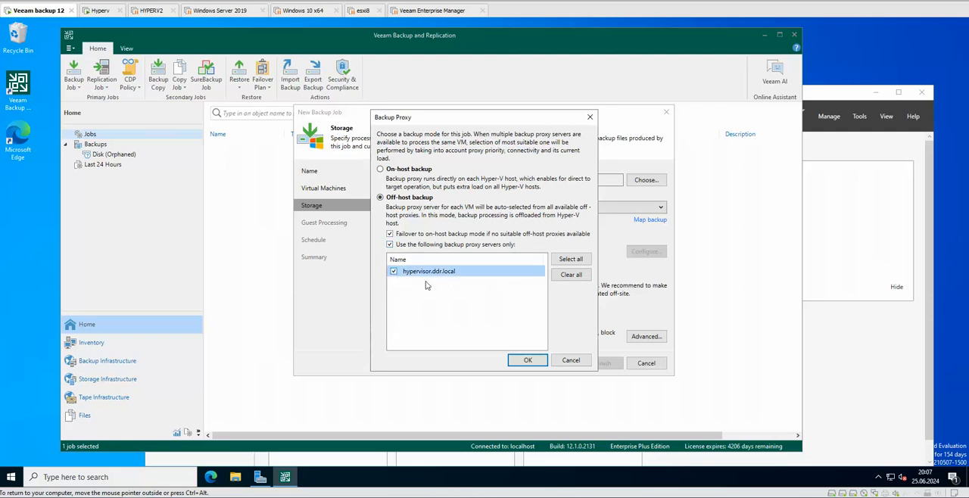
pyautogui.moveTo(490, 312)
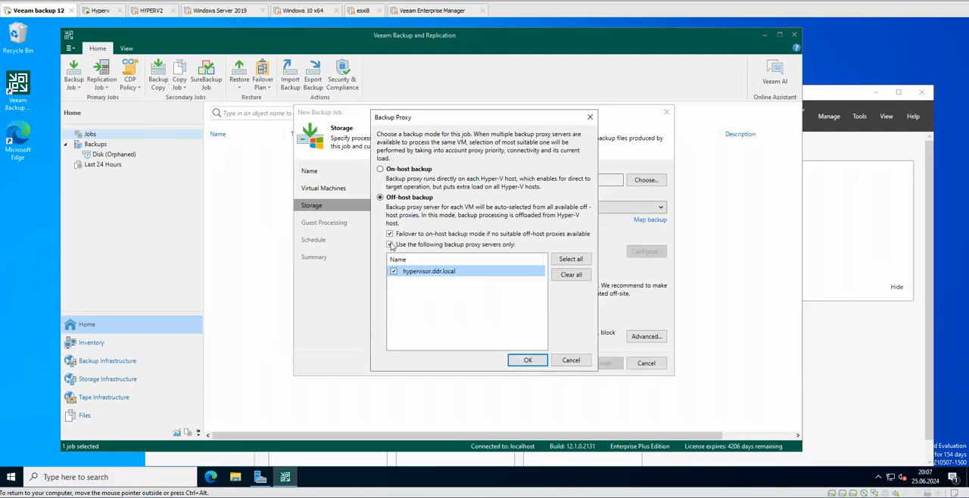
pyautogui.click(390, 245)
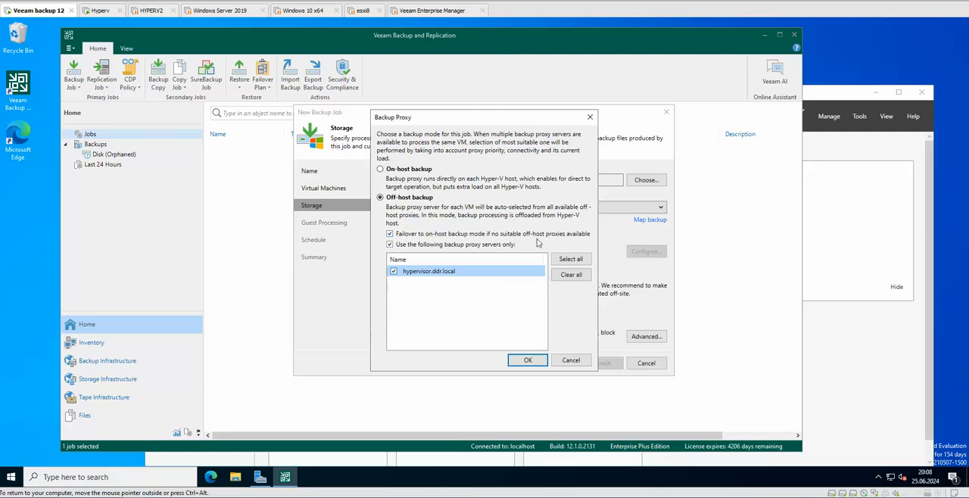
pyautogui.moveTo(588, 241)
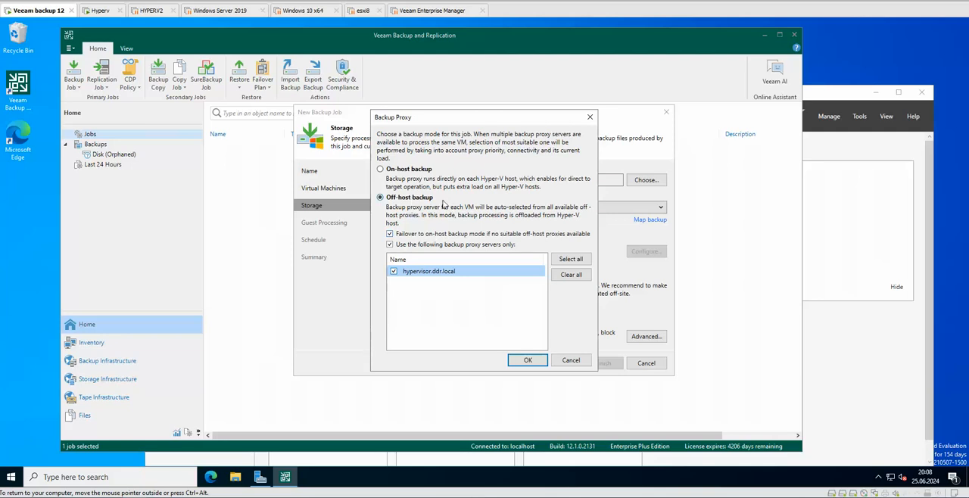
pyautogui.moveTo(533, 383)
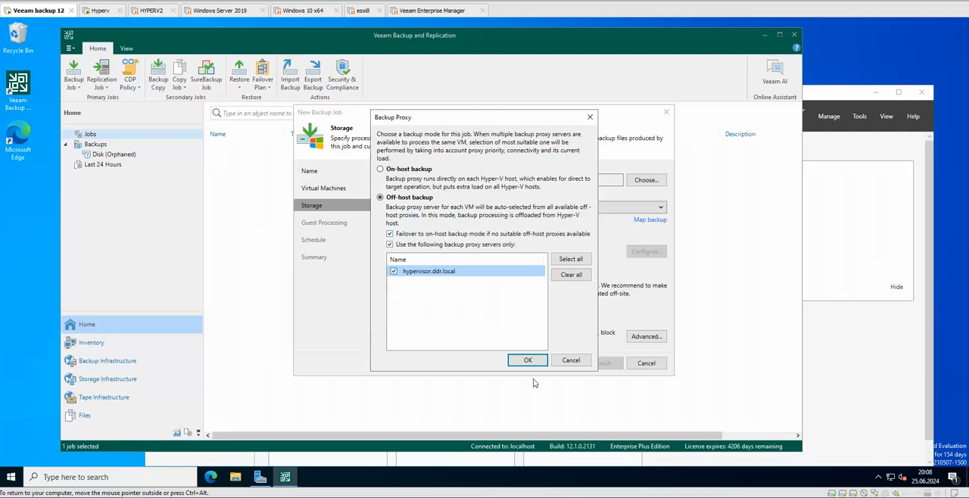
pyautogui.click(527, 360)
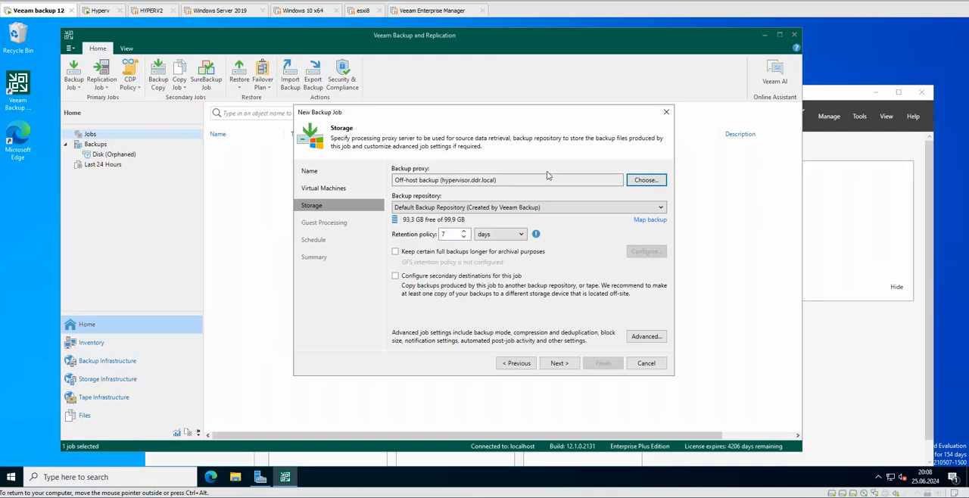
pyautogui.moveTo(590, 241)
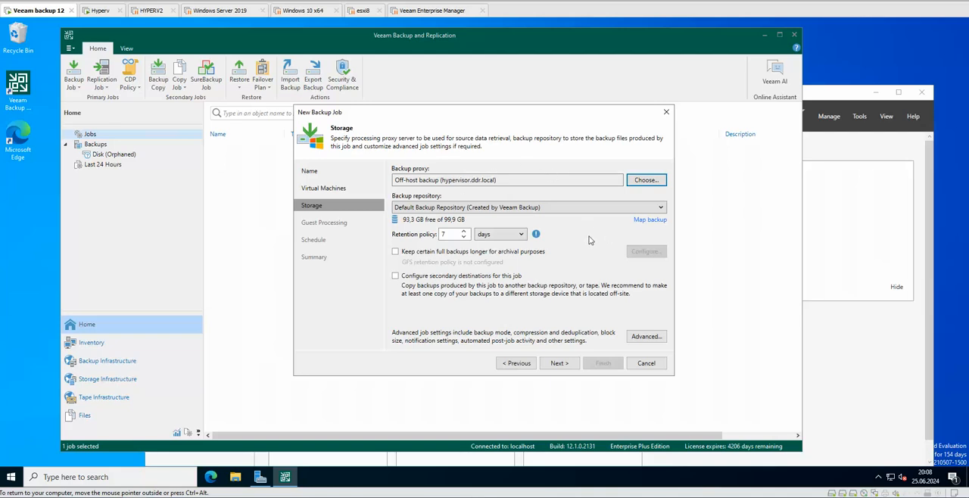
# Choose the FAST BACKUP repository and review the advanced storage settings unchanged
pyautogui.click(661, 206)
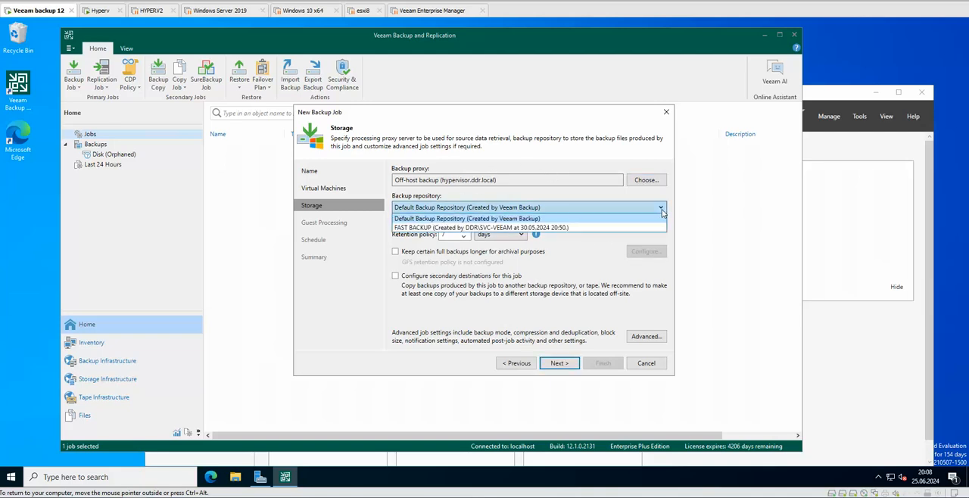
pyautogui.click(482, 227)
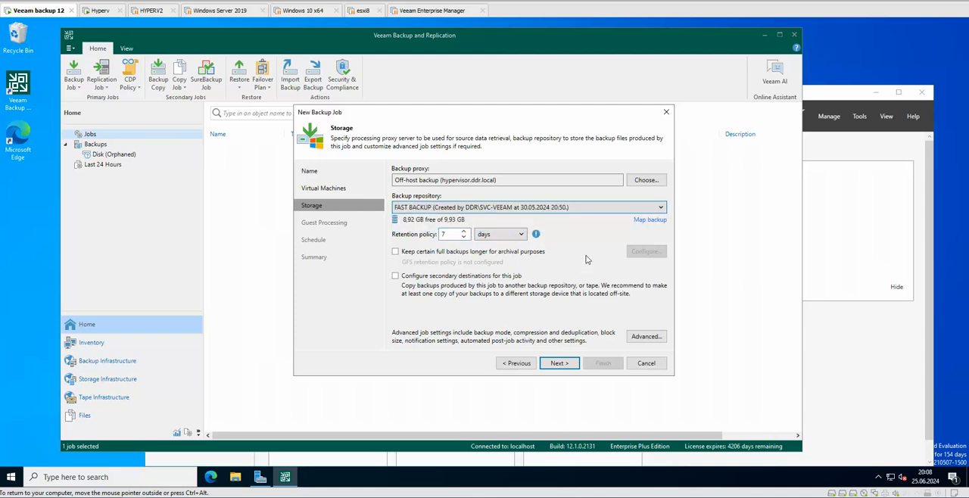
pyautogui.moveTo(577, 255)
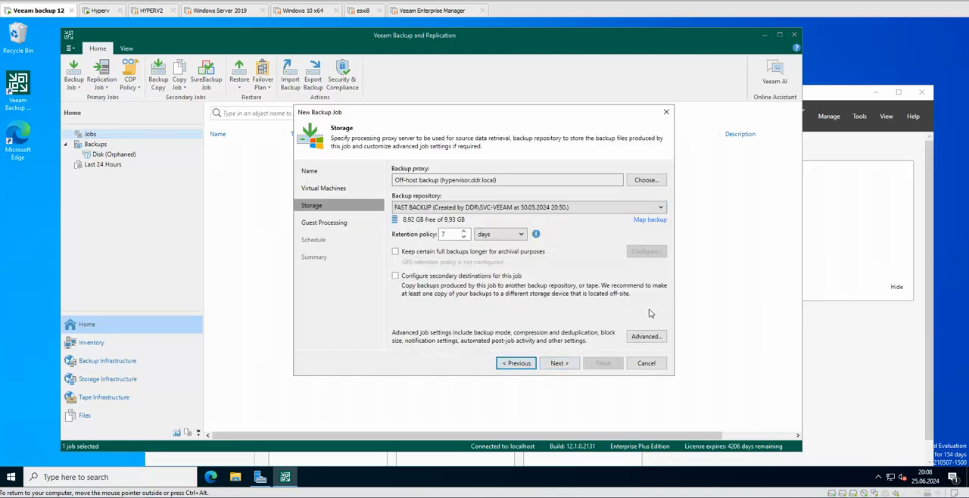
pyautogui.click(645, 336)
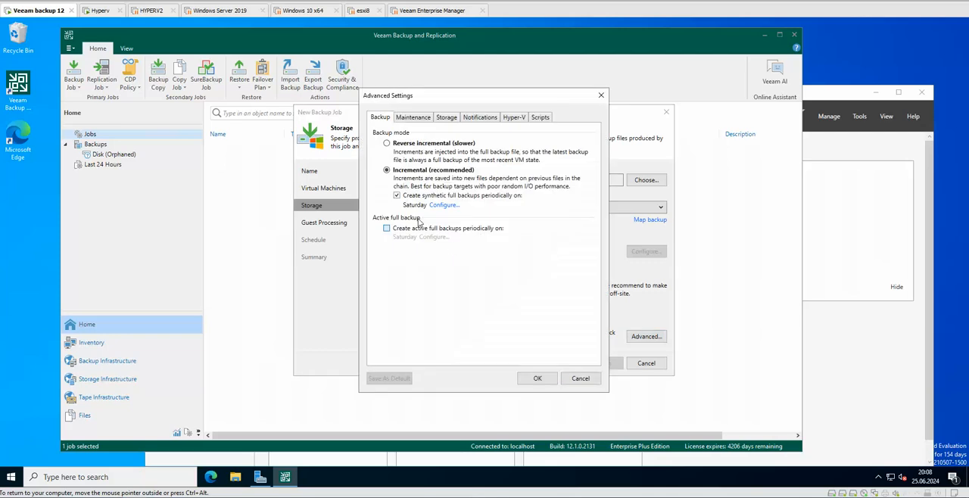
pyautogui.click(446, 116)
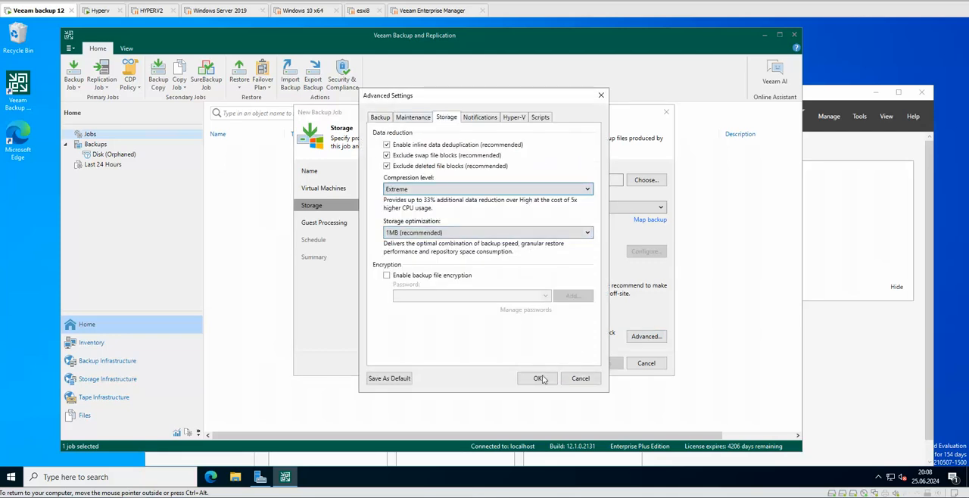
pyautogui.click(539, 379)
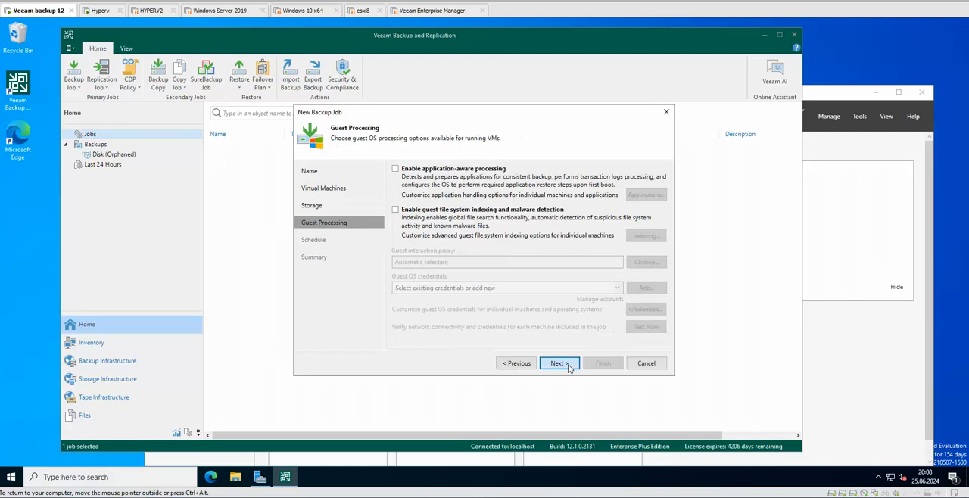
# Advance to the Summary and set the job to run when the wizard finishes
pyautogui.click(558, 362)
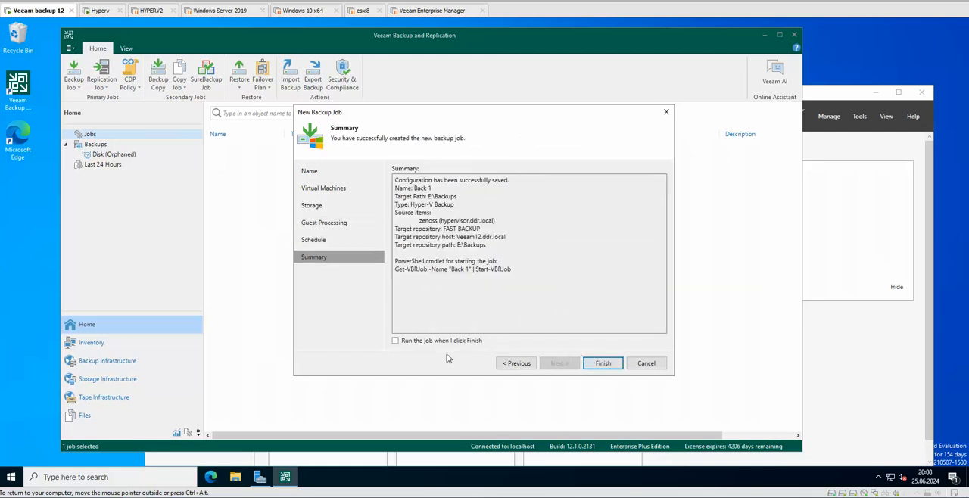
pyautogui.click(603, 364)
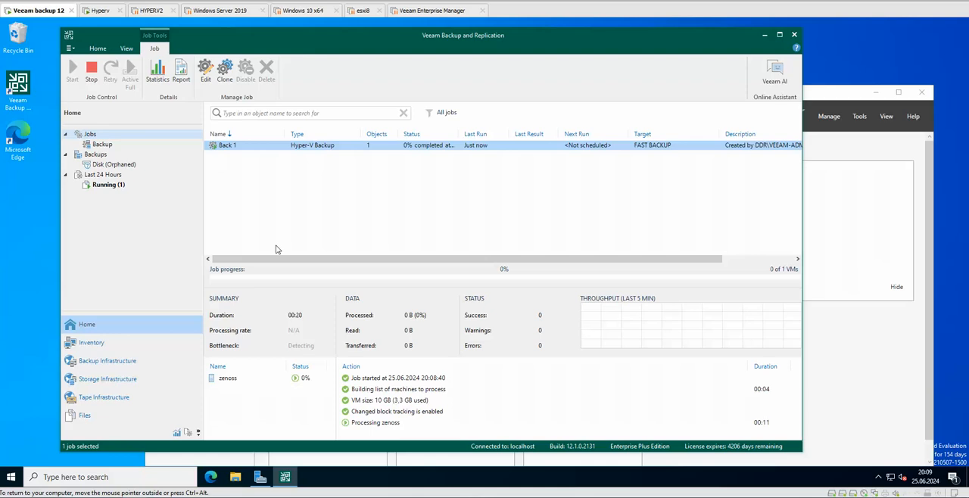
pyautogui.moveTo(272, 258)
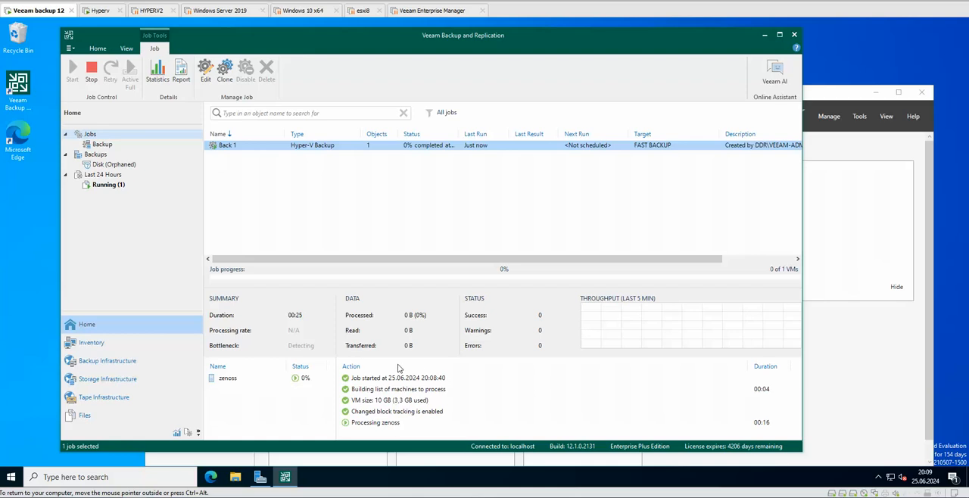
pyautogui.moveTo(430, 144)
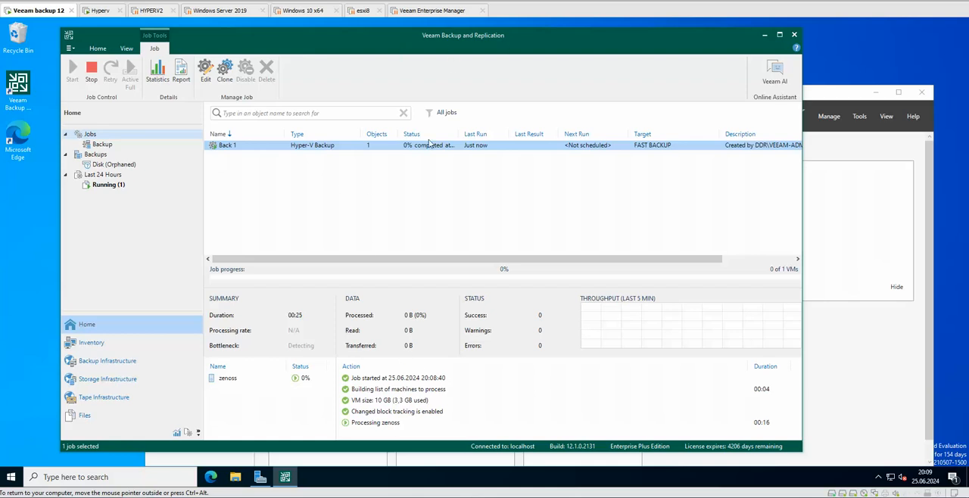
pyautogui.moveTo(412, 200)
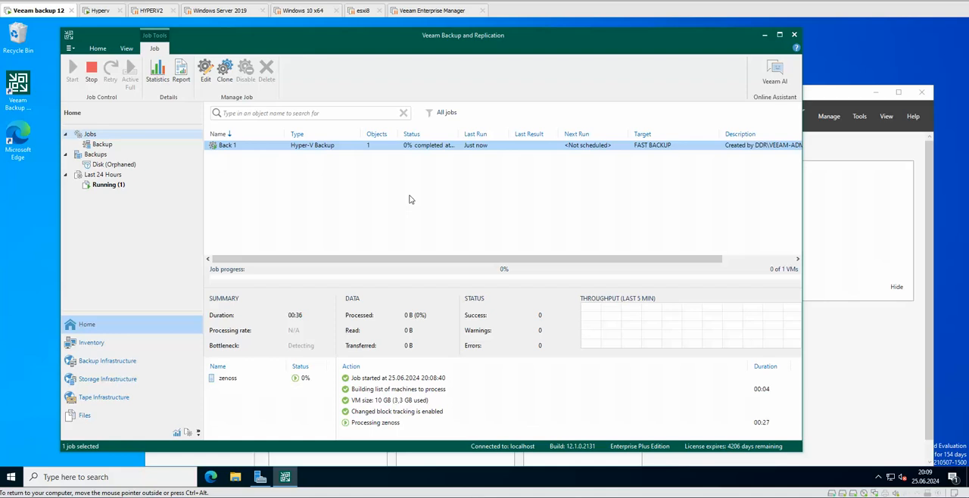
# Watch the running Back 1 job as it begins transferring zenoss data
pyautogui.click(78, 154)
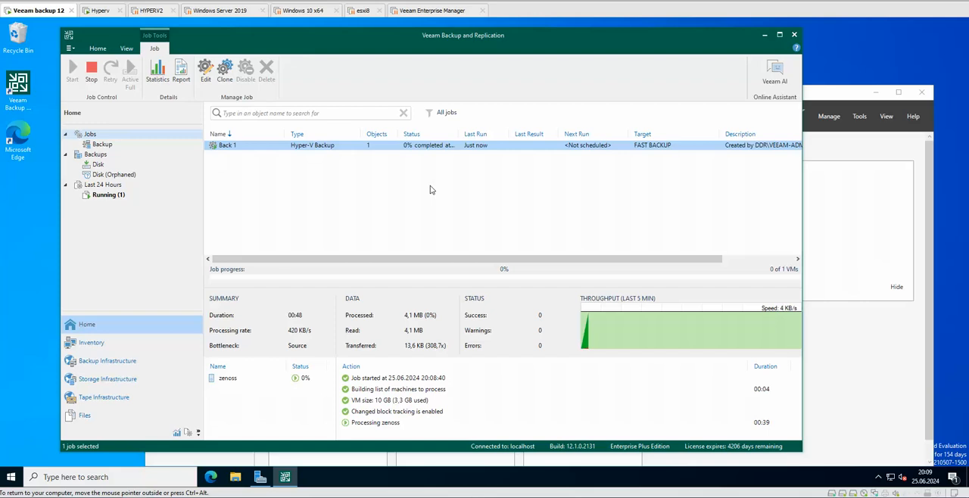
pyautogui.moveTo(454, 218)
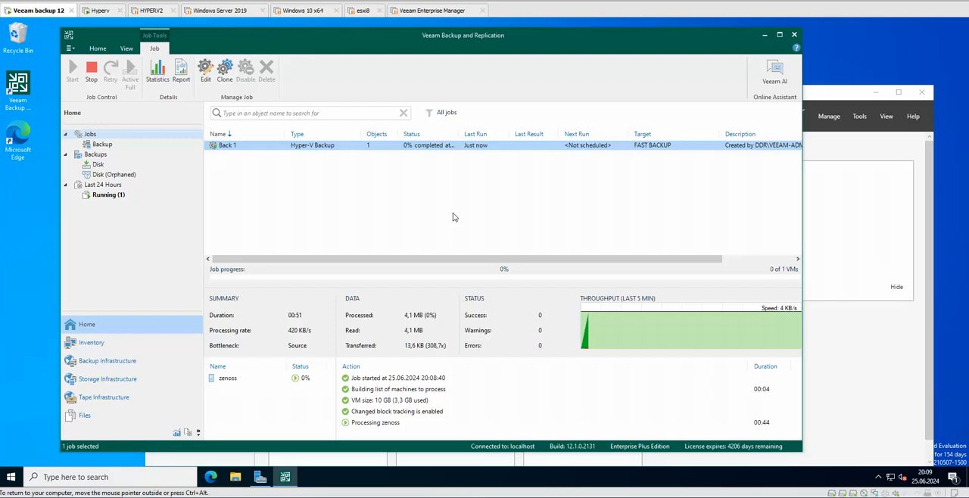
pyautogui.moveTo(494, 260)
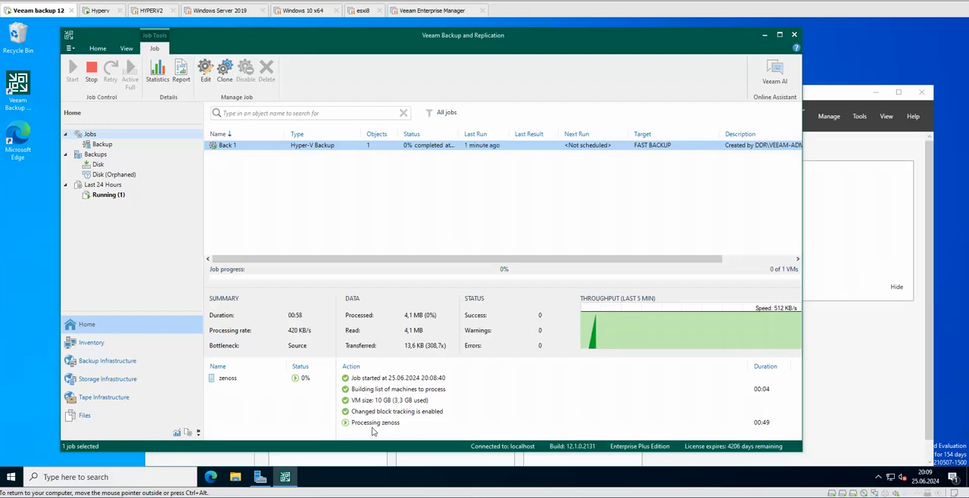
pyautogui.moveTo(434, 424)
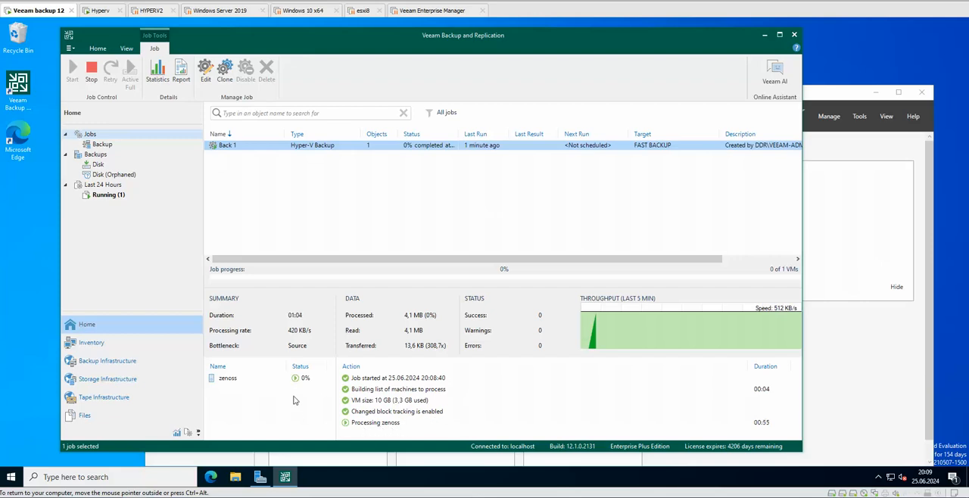
pyautogui.moveTo(250, 402)
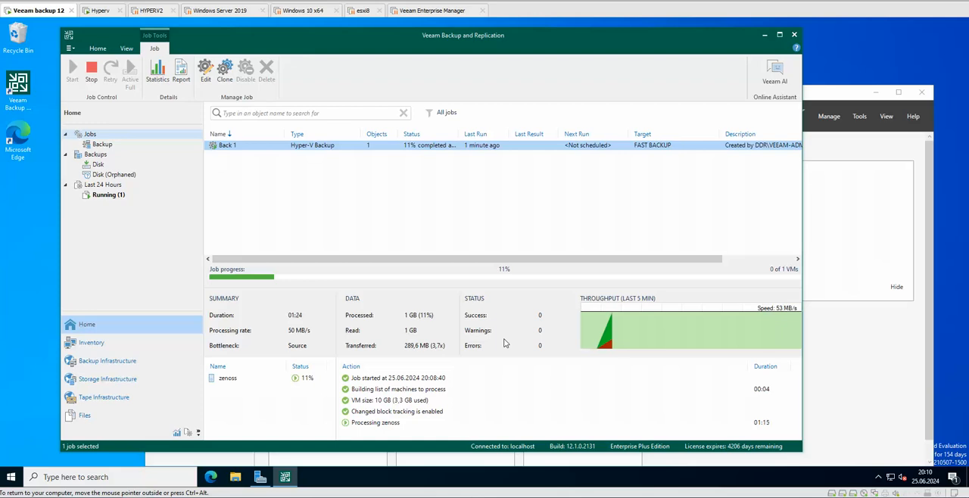
pyautogui.moveTo(506, 333)
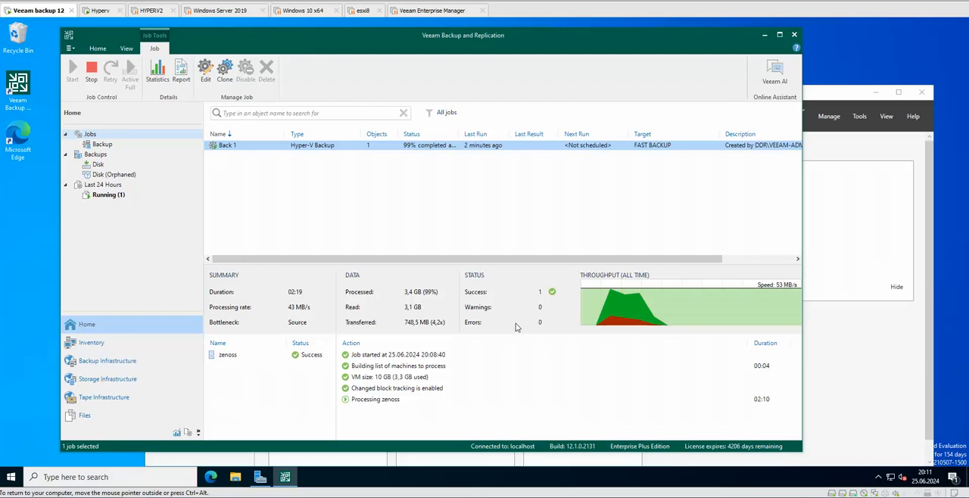
pyautogui.moveTo(413, 197)
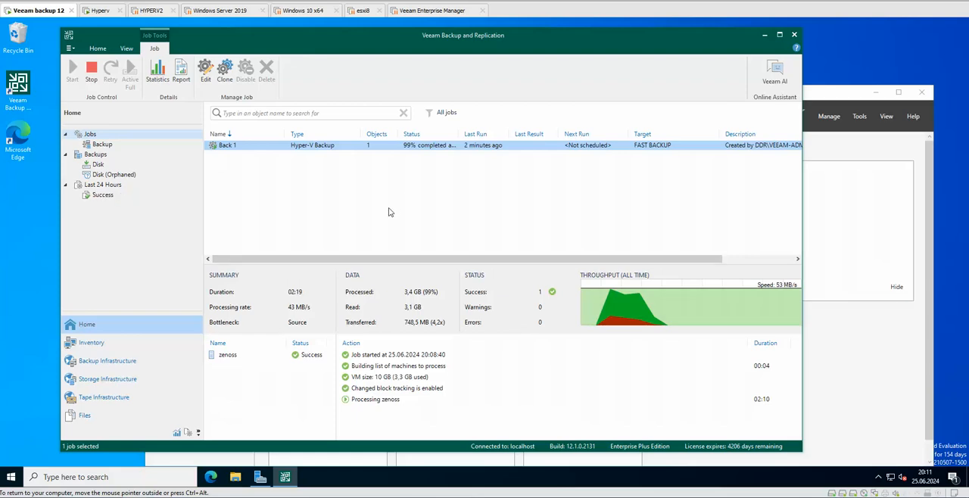
# Select the finished Back 1 job showing Success with 3.4 GB processed
pyautogui.click(91, 68)
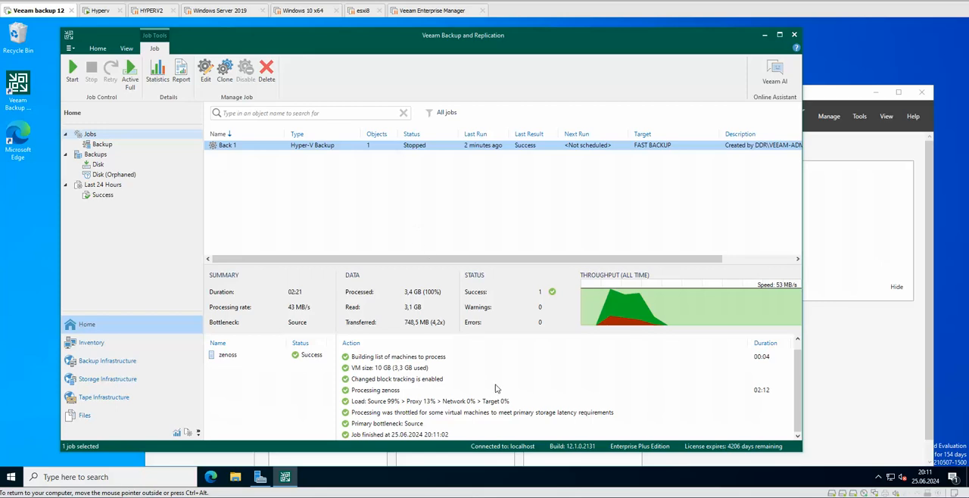
pyautogui.click(235, 477)
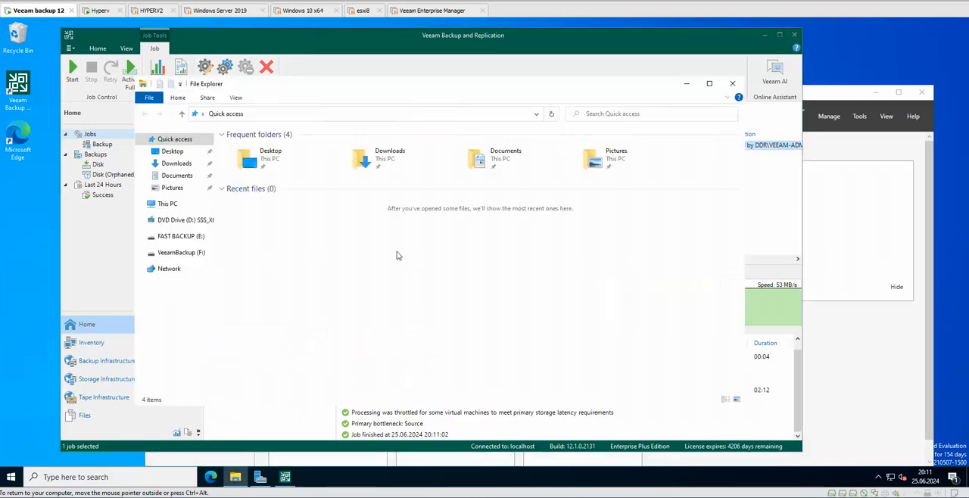
pyautogui.click(180, 236)
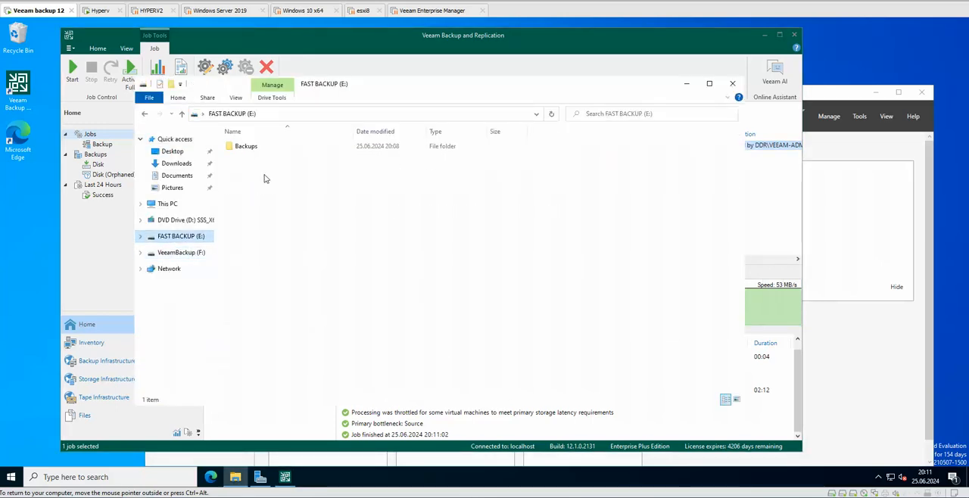
pyautogui.doubleClick(246, 147)
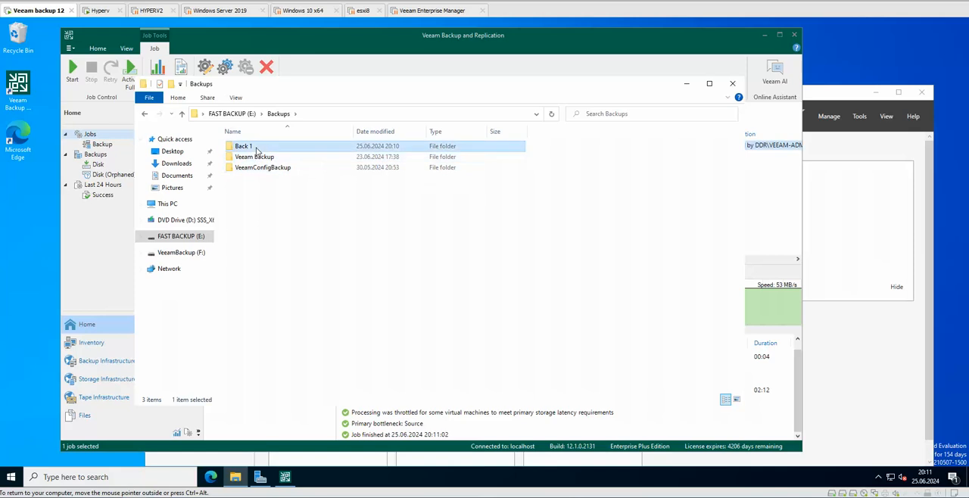
pyautogui.doubleClick(243, 145)
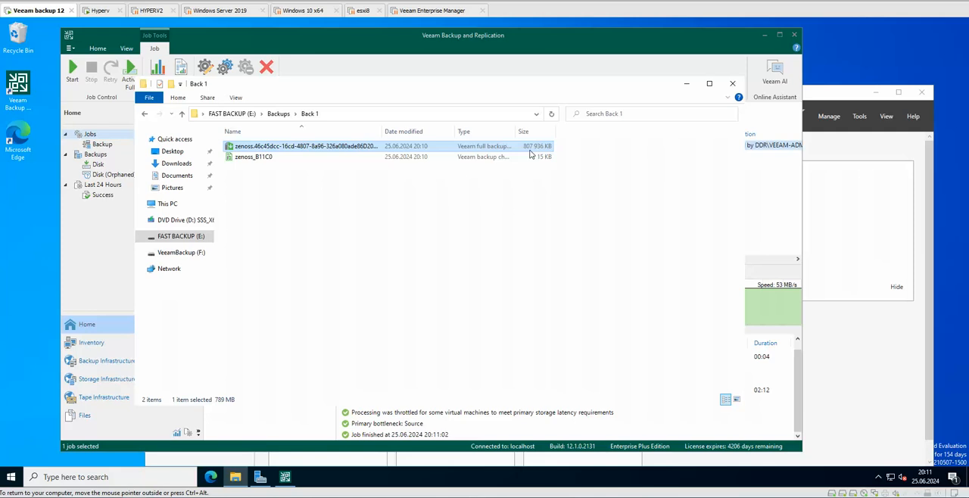
pyautogui.moveTo(533, 154)
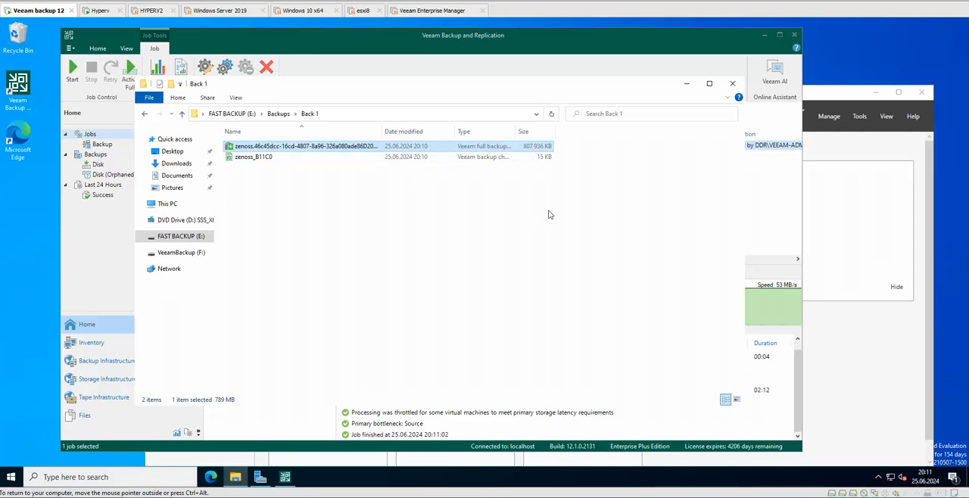
pyautogui.moveTo(527, 310)
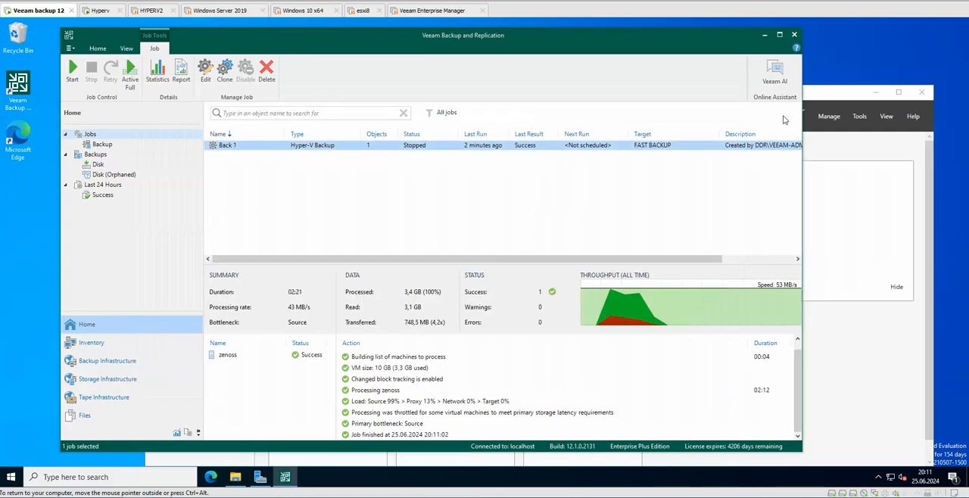
pyautogui.moveTo(430, 190)
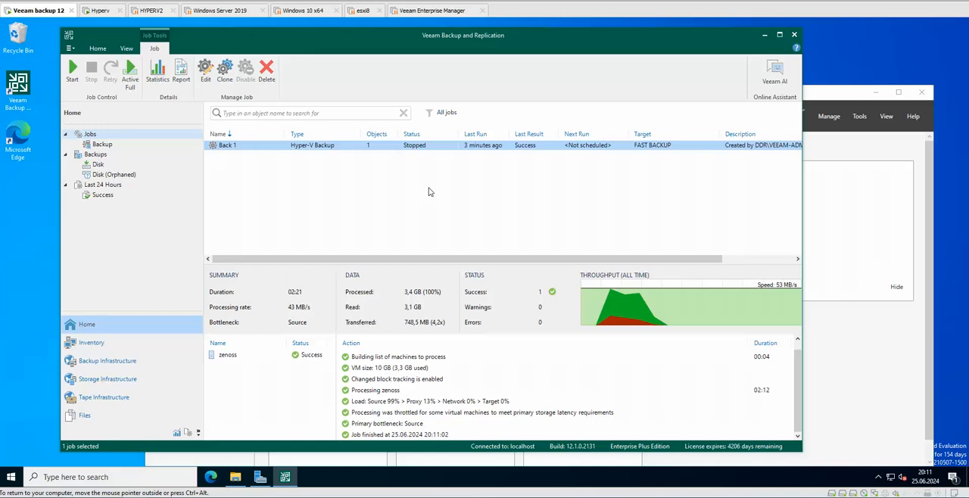
pyautogui.moveTo(560, 92)
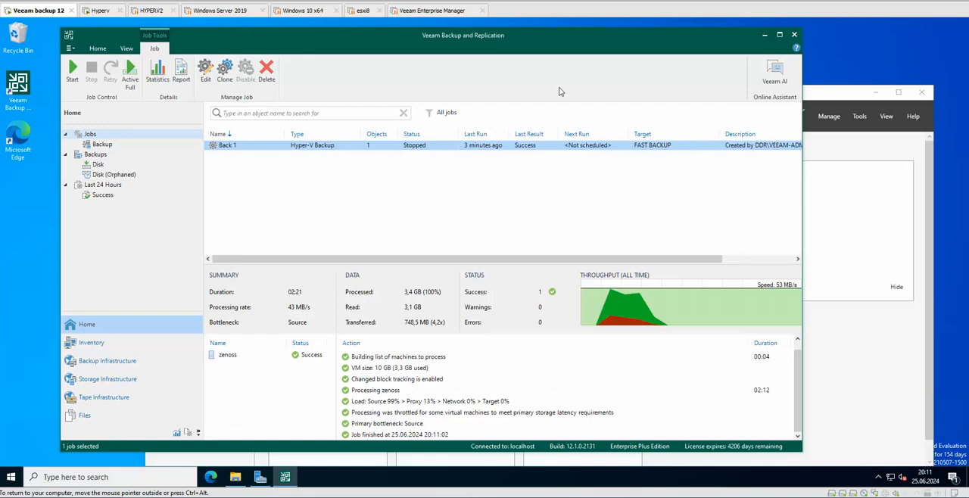